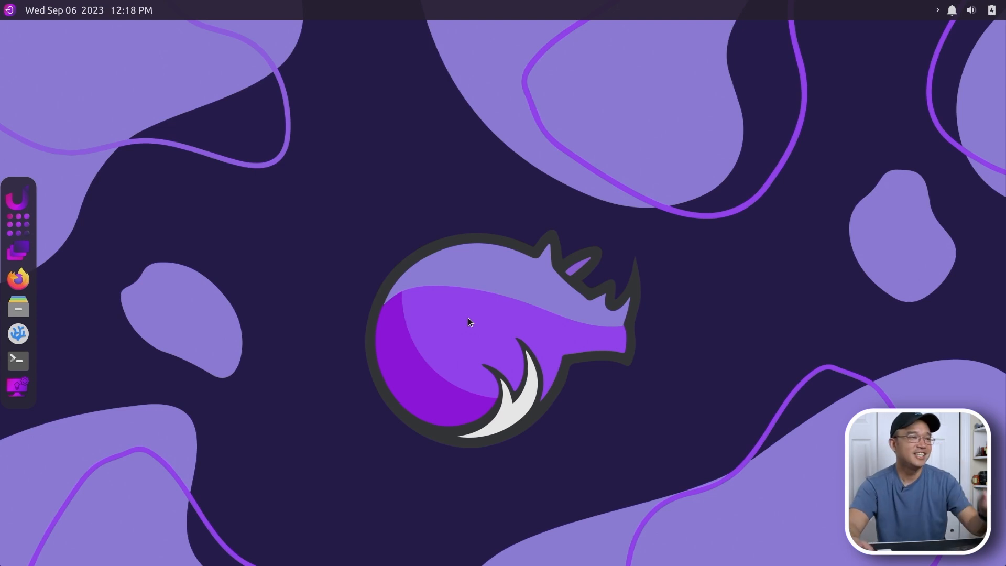
pyautogui.moveTo(481, 305)
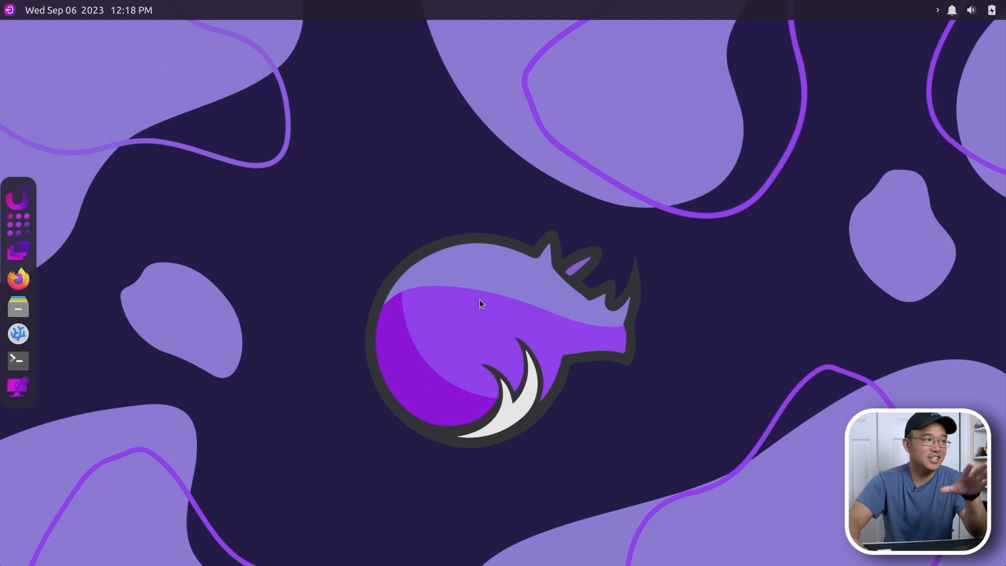
pyautogui.moveTo(314, 241)
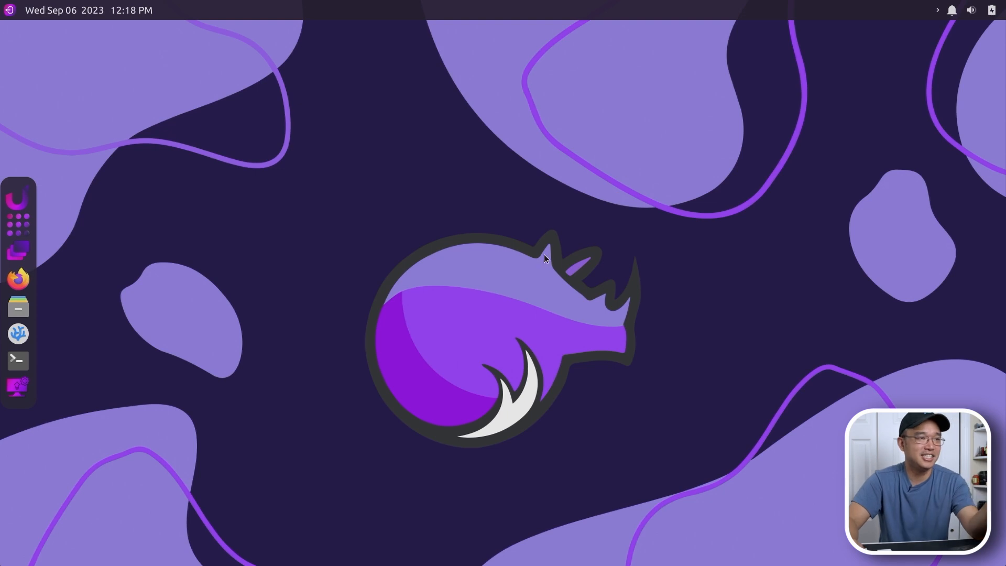
pyautogui.moveTo(520, 293)
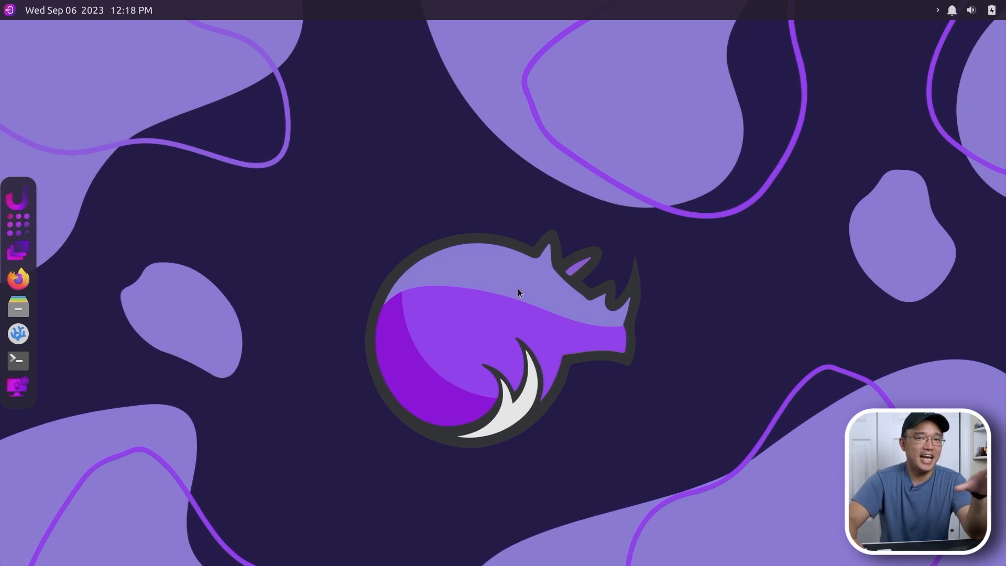
pyautogui.moveTo(244, 230)
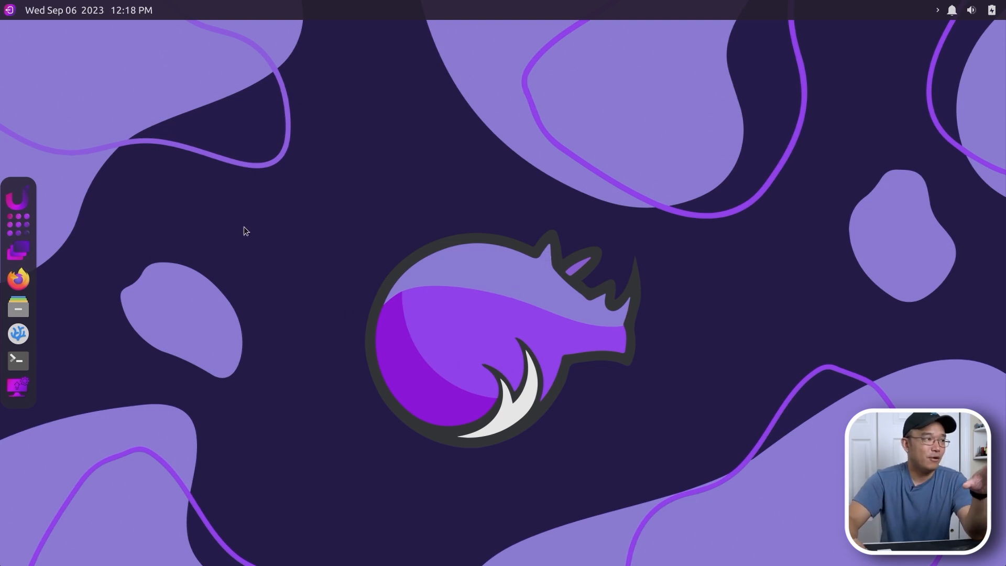
pyautogui.moveTo(393, 184)
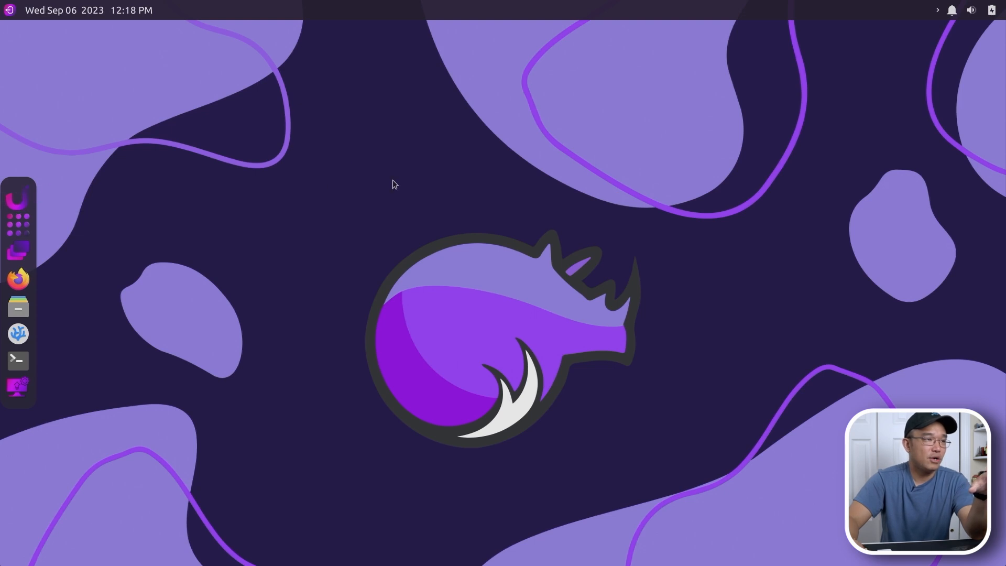
pyautogui.moveTo(3, 259)
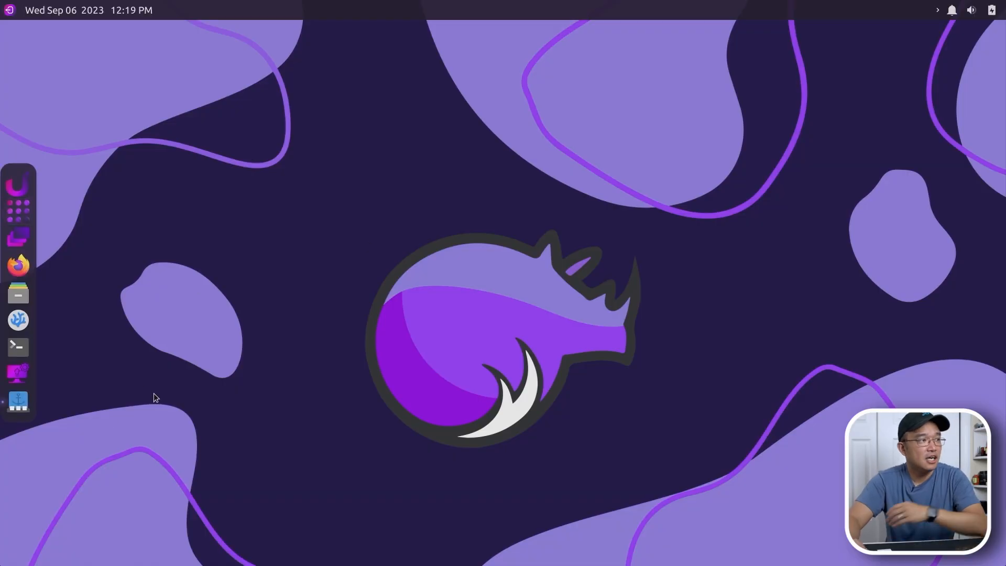
pyautogui.moveTo(18, 265)
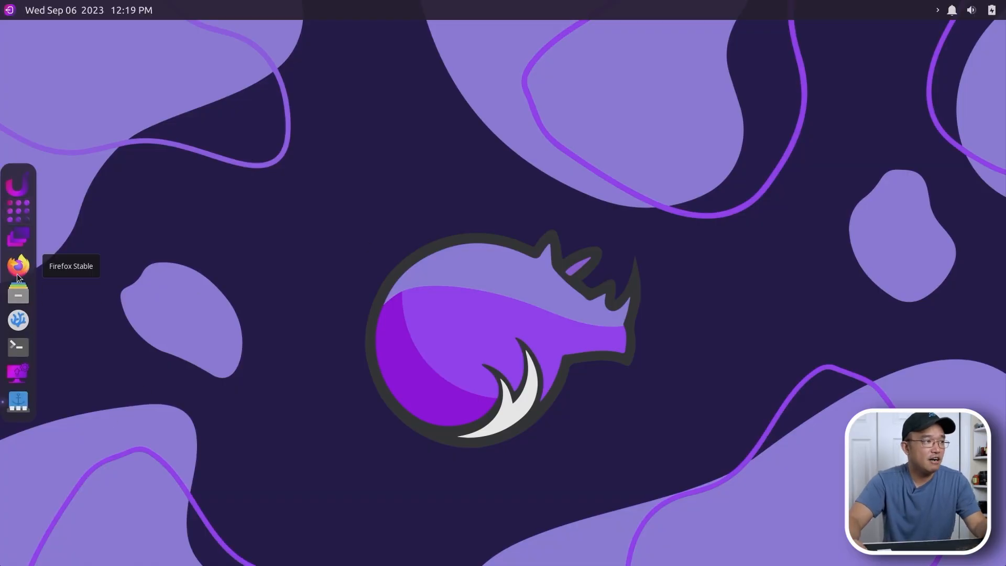
pyautogui.moveTo(17, 320)
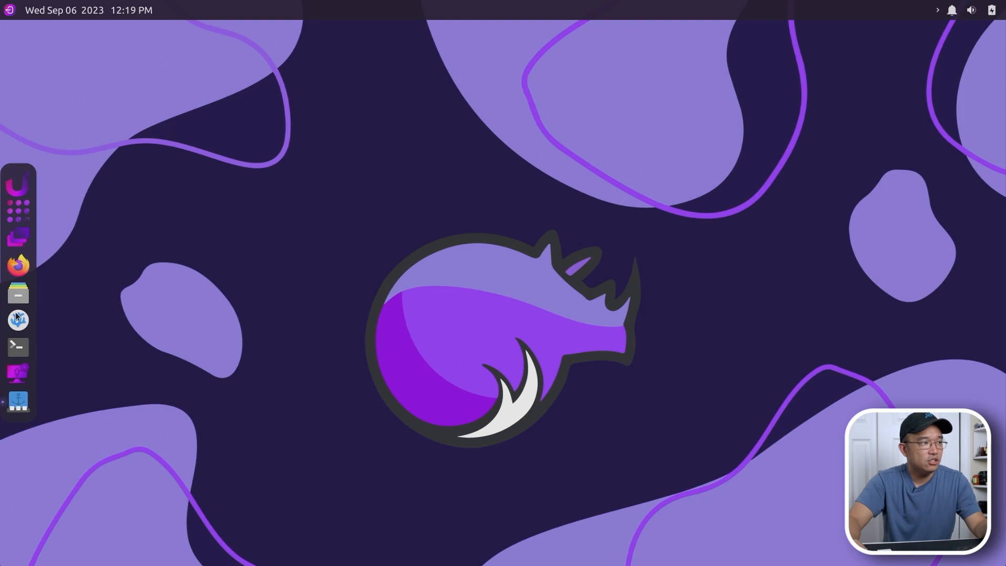
# Step: Open the home folder in the file manager and a terminal from the dock, then close both
pyautogui.click(18, 294)
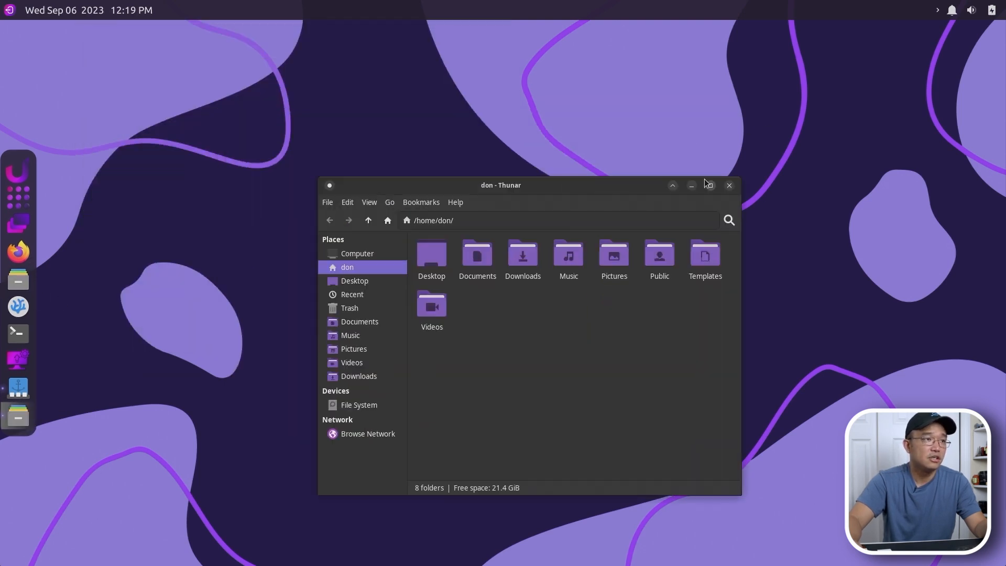
pyautogui.click(728, 186)
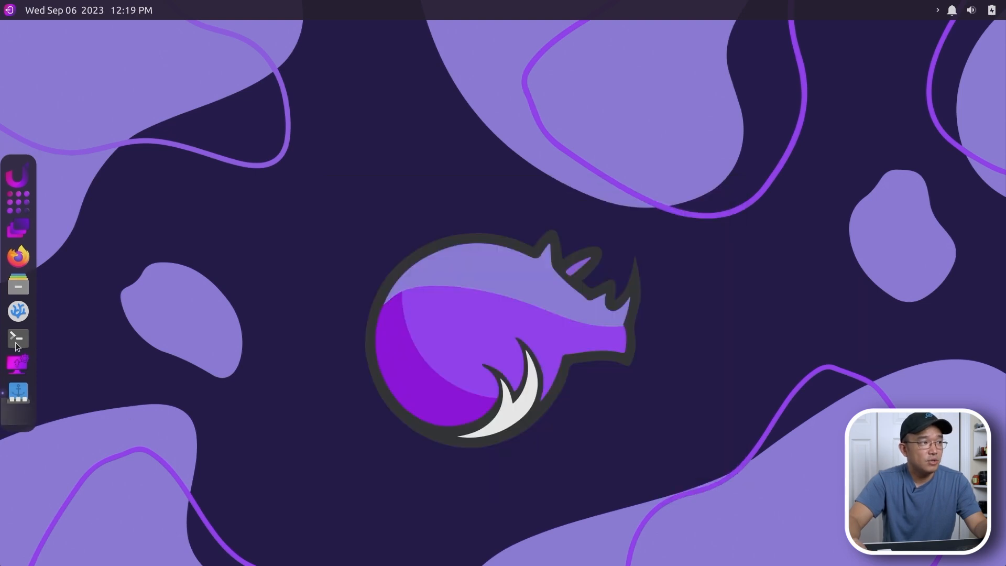
pyautogui.click(18, 339)
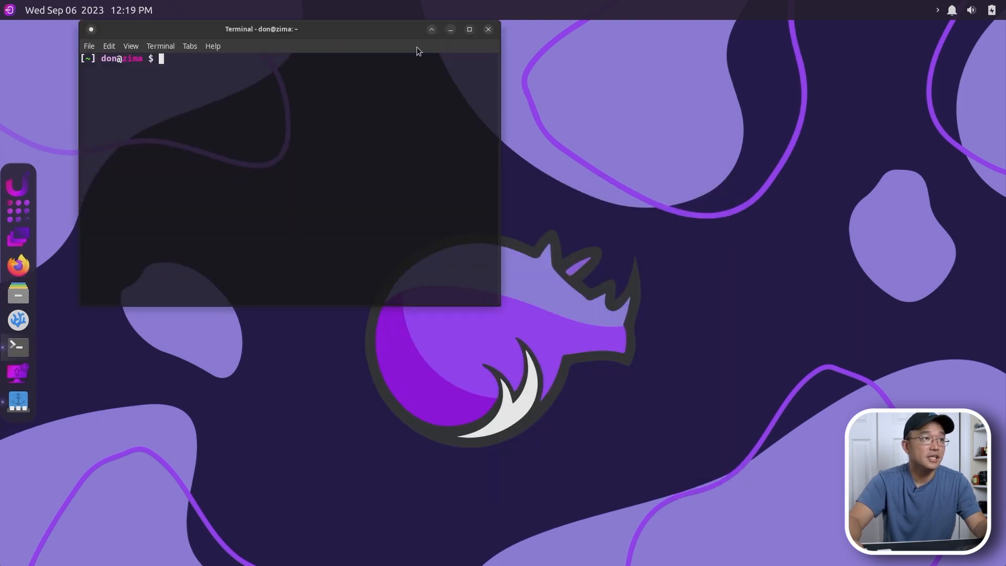
pyautogui.moveTo(261, 29); pyautogui.dragTo(426, 152)
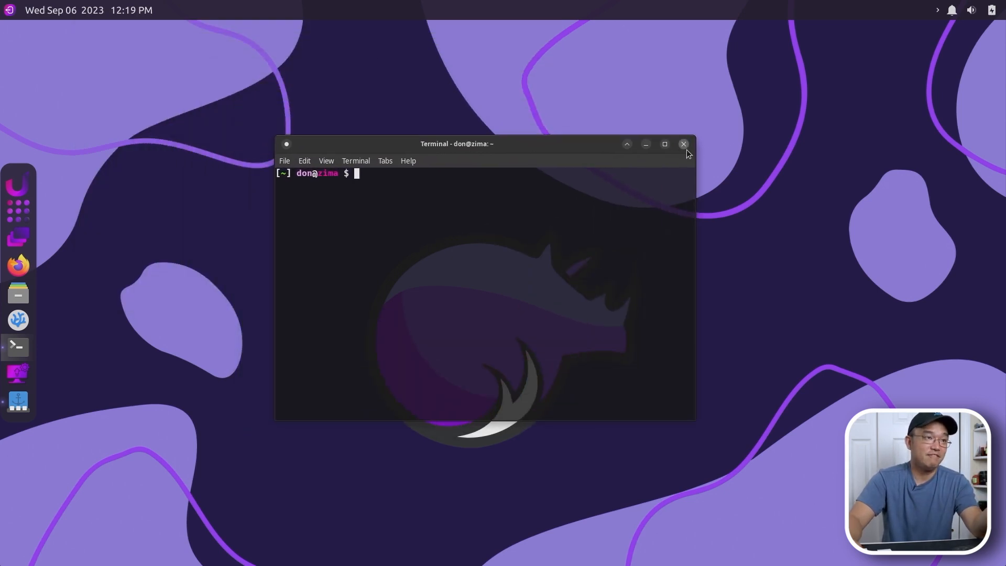
pyautogui.click(683, 144)
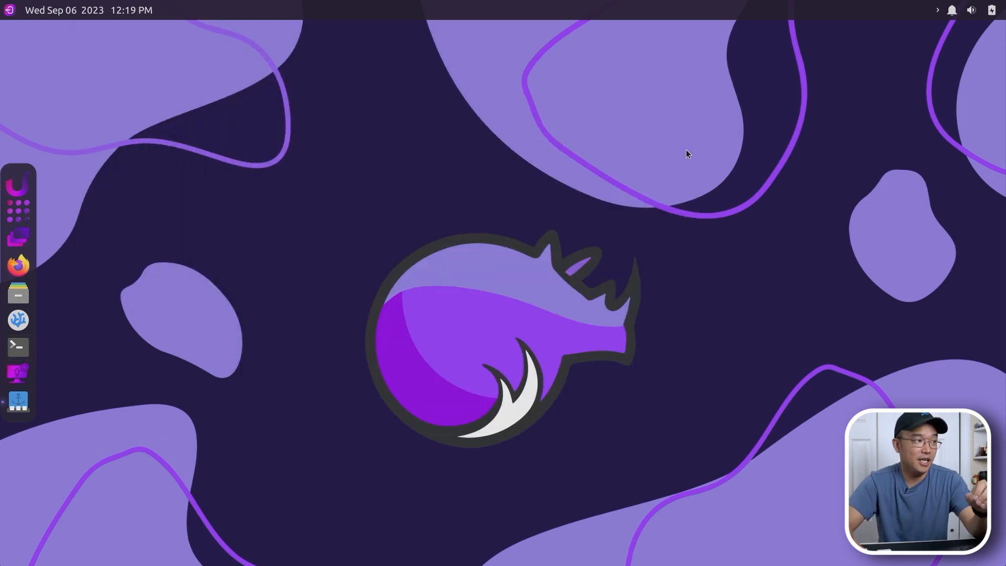
pyautogui.moveTo(18, 295)
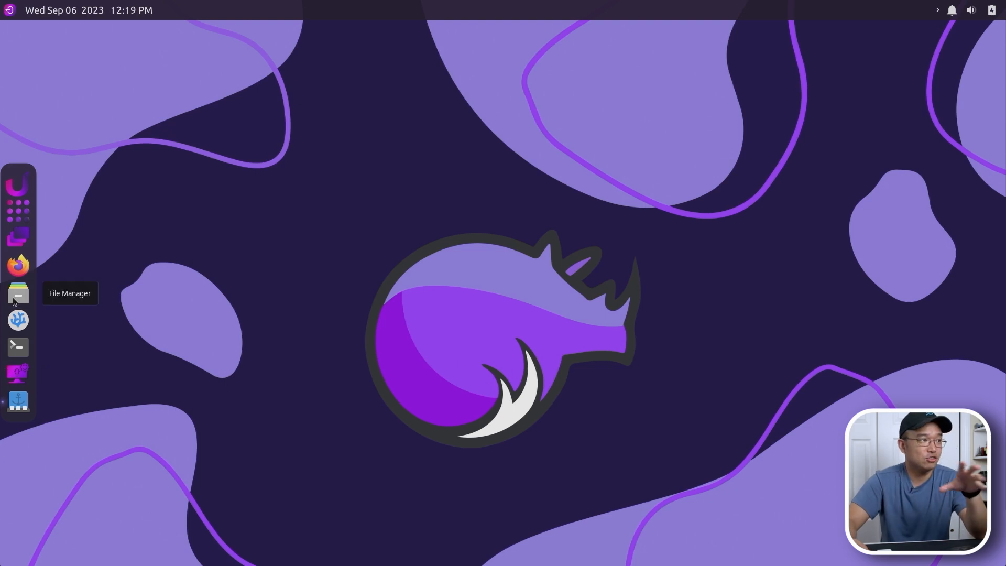
pyautogui.moveTo(17, 321)
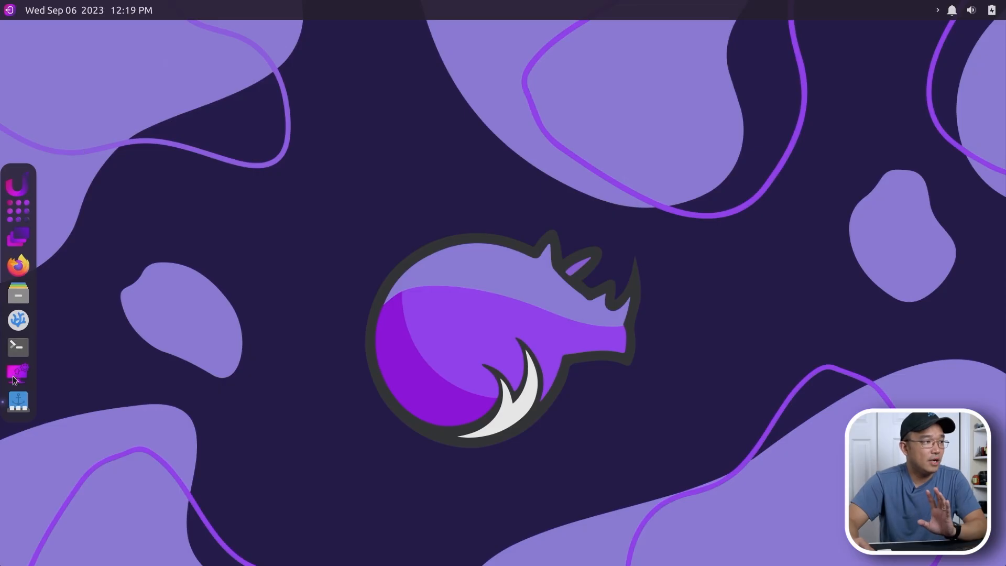
# Step: Launch the Task Manager from the Application Grid, close it, and filter the grid by 'settings'
pyautogui.click(953, 9)
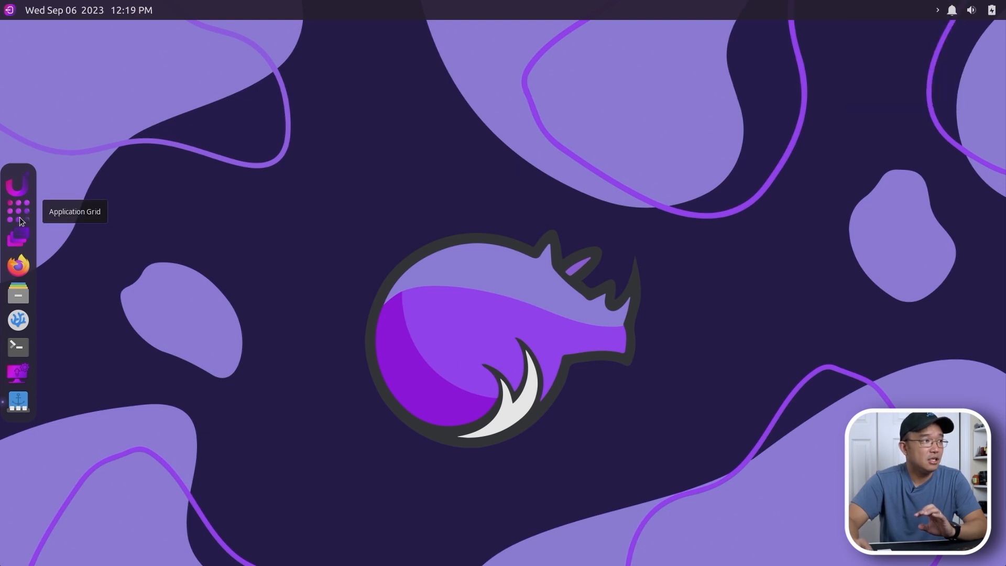
pyautogui.click(18, 208)
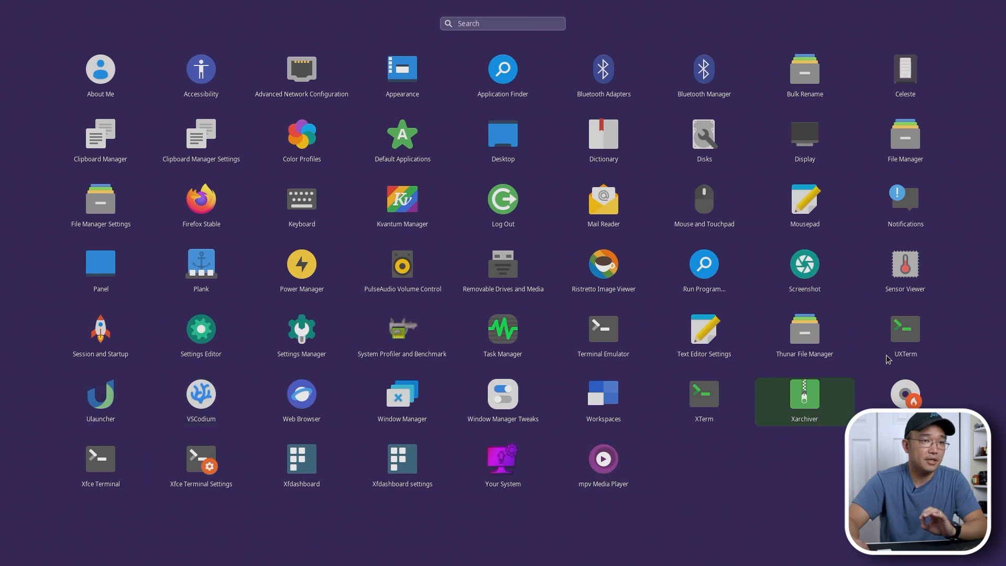
pyautogui.moveTo(504, 394)
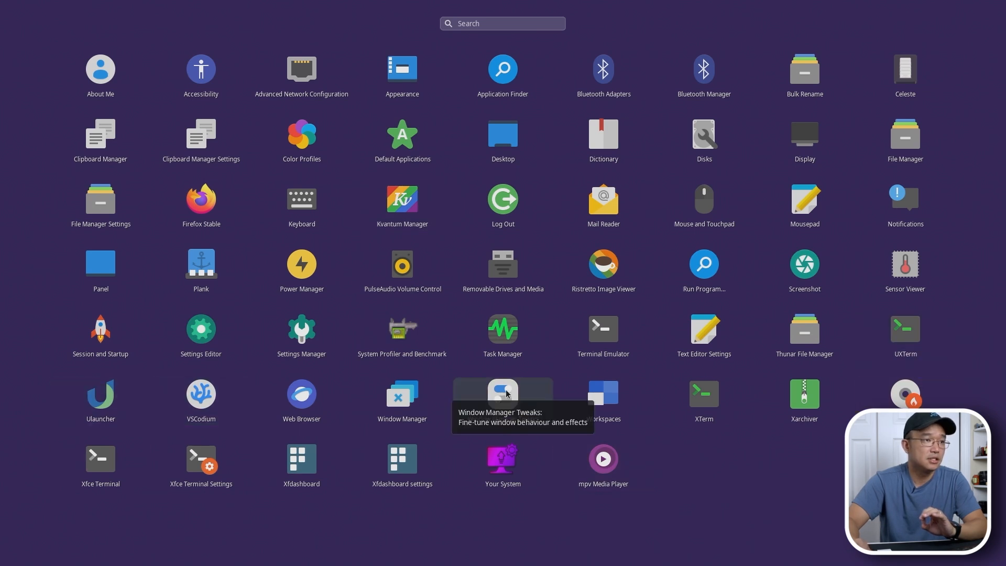
pyautogui.click(503, 330)
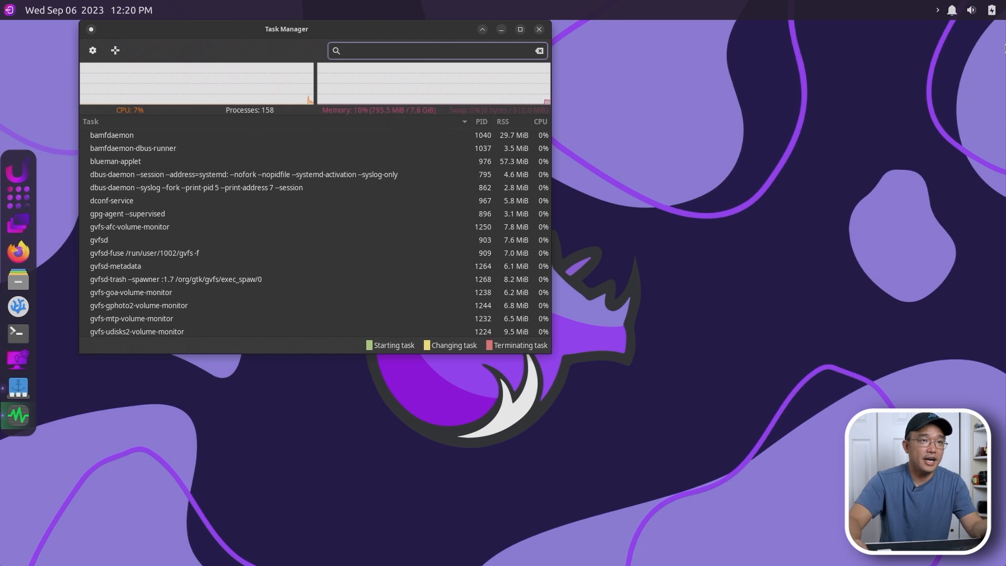
pyautogui.moveTo(287, 29); pyautogui.dragTo(576, 192)
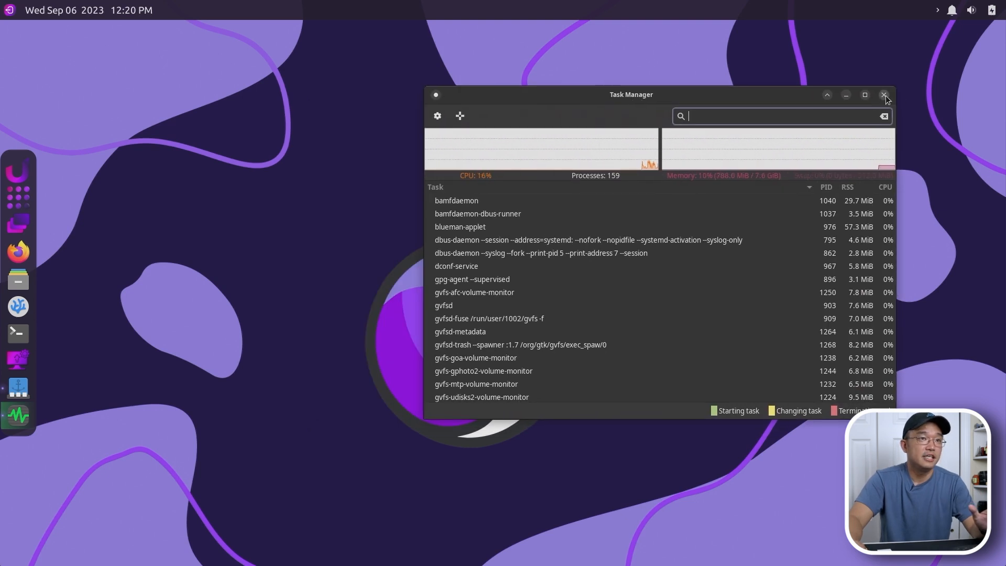
pyautogui.click(885, 95)
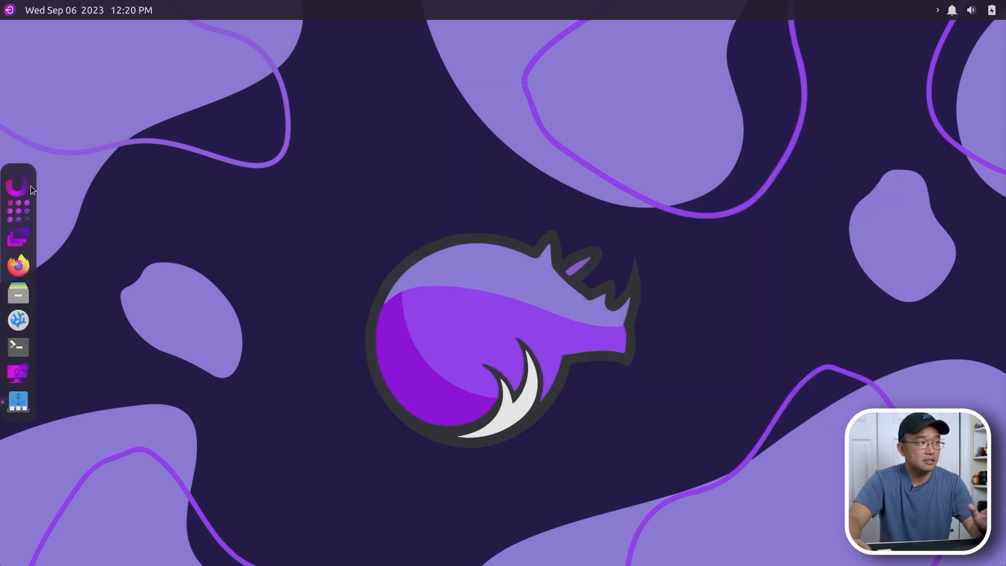
pyautogui.moveTo(423, 173)
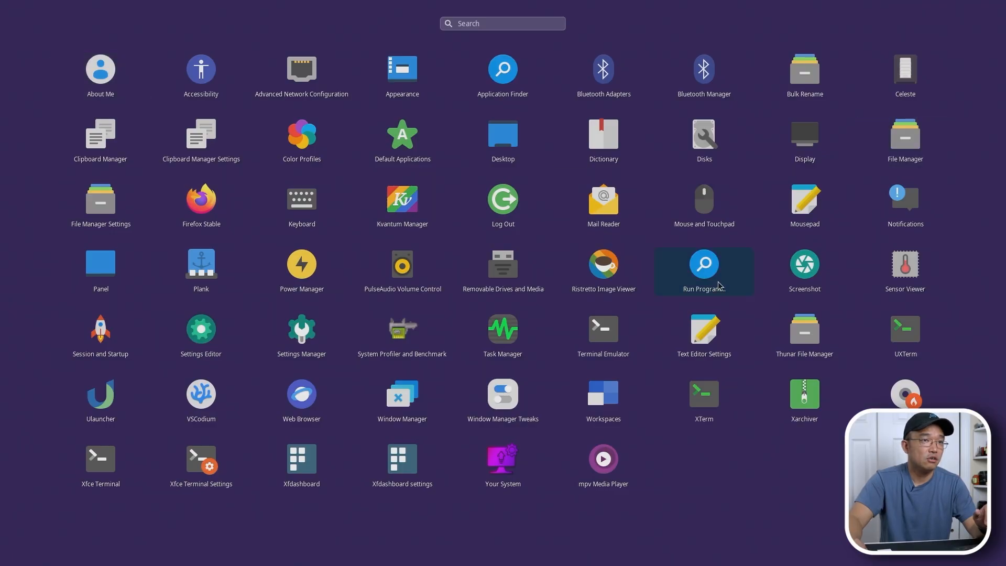
pyautogui.write('settings')
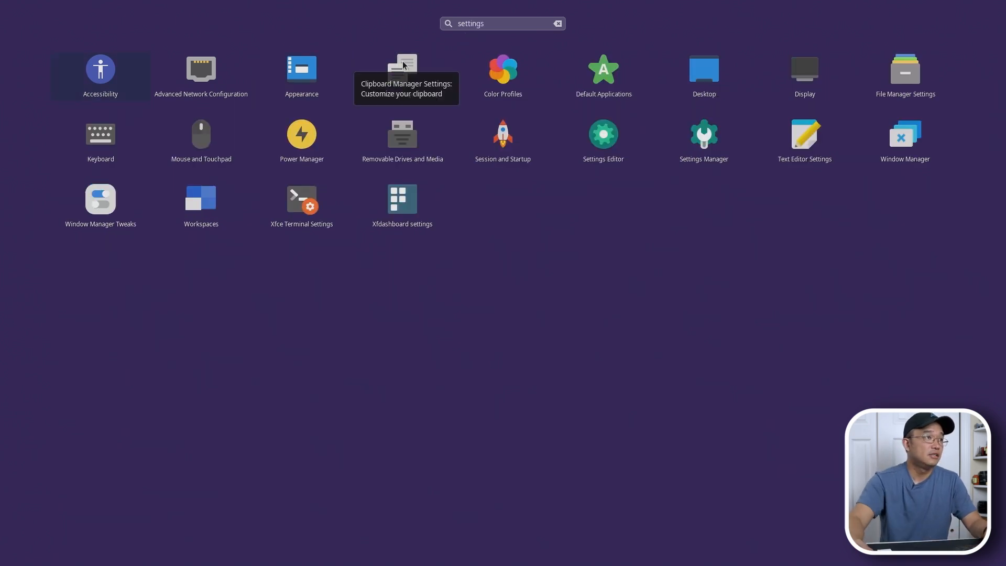
pyautogui.moveTo(423, 125)
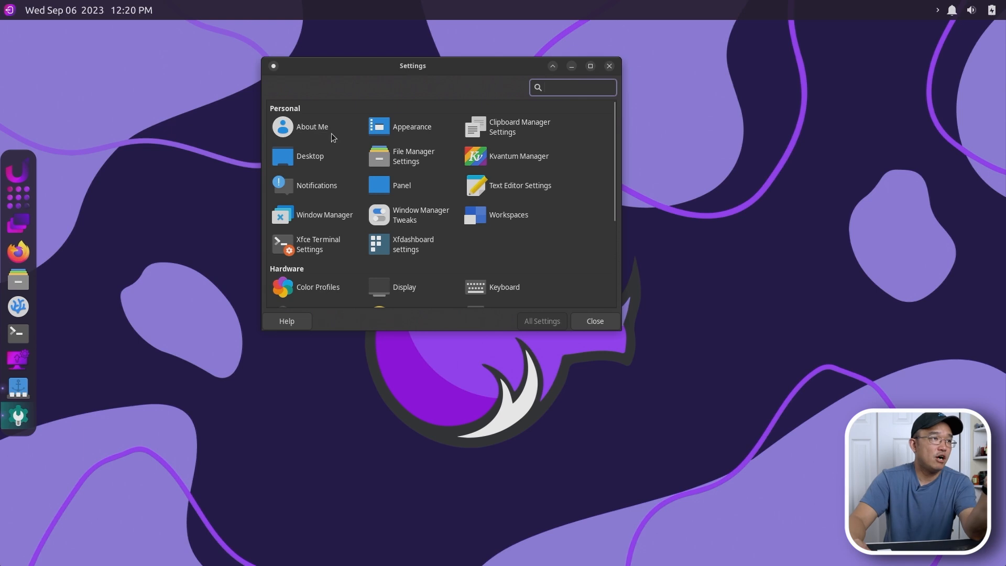
# Step: Open the Appearance settings from Settings Manager and show the icon theme list
pyautogui.click(411, 127)
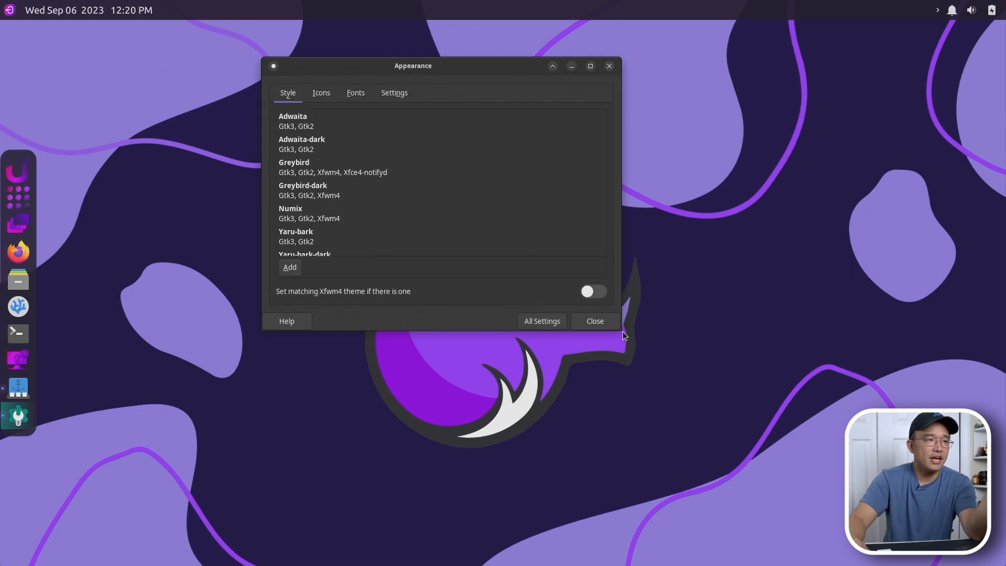
pyautogui.moveTo(620, 330)
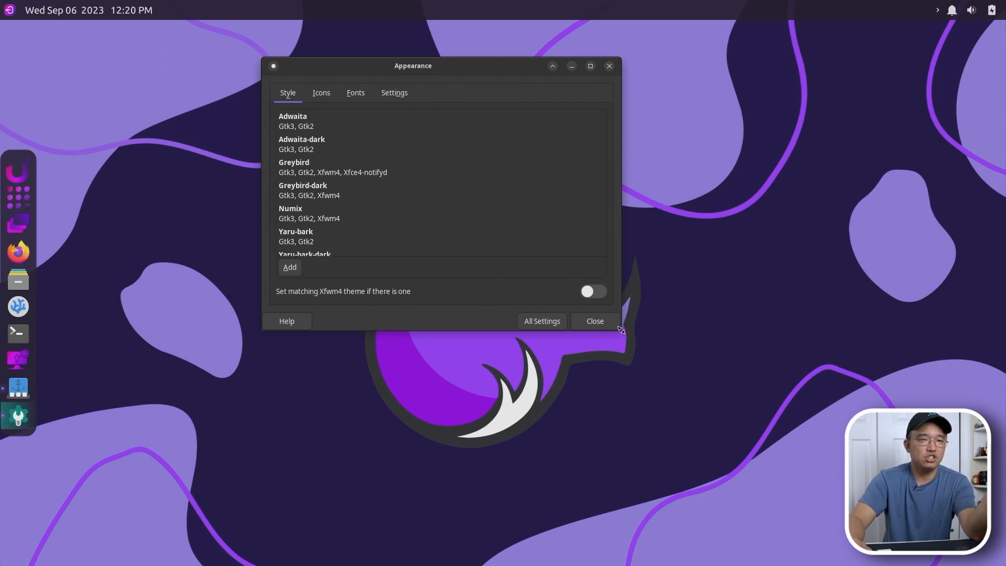
pyautogui.scroll(-3)
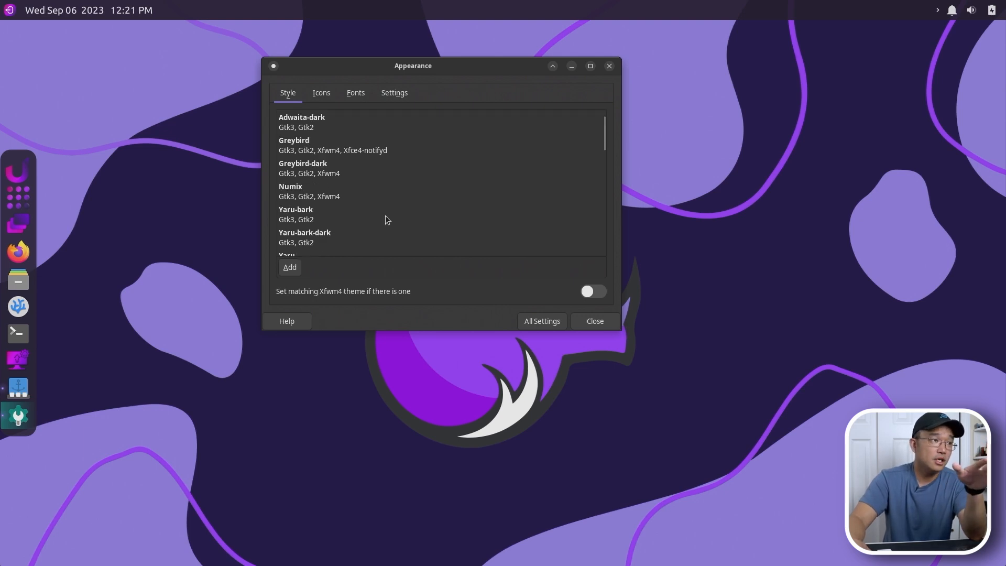
pyautogui.scroll(-3)
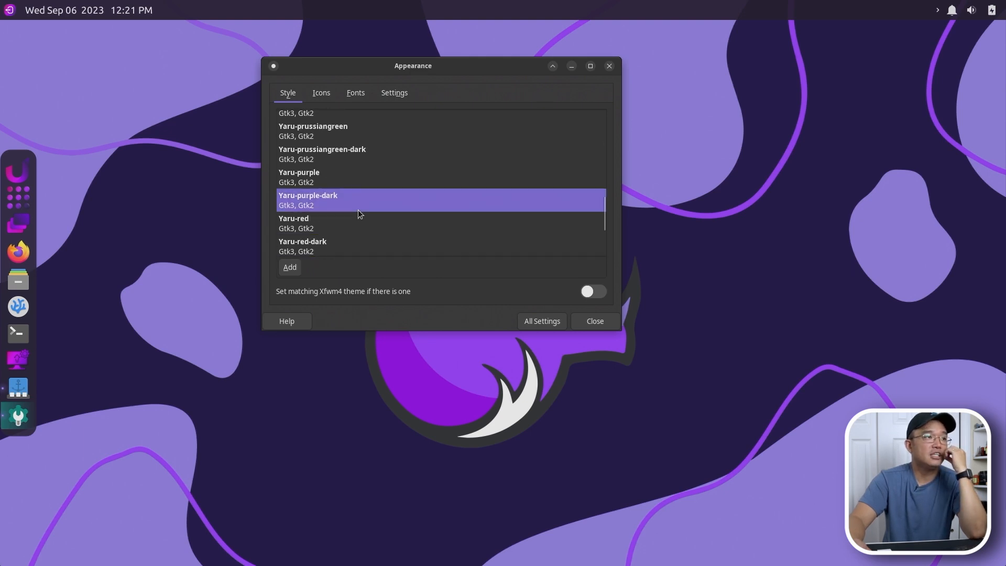
pyautogui.moveTo(757, 206)
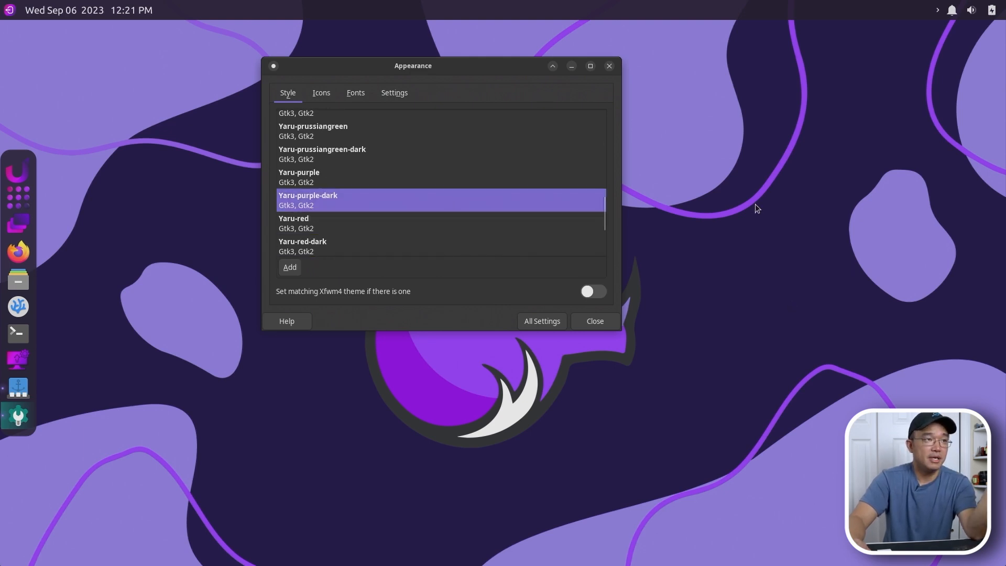
pyautogui.click(321, 92)
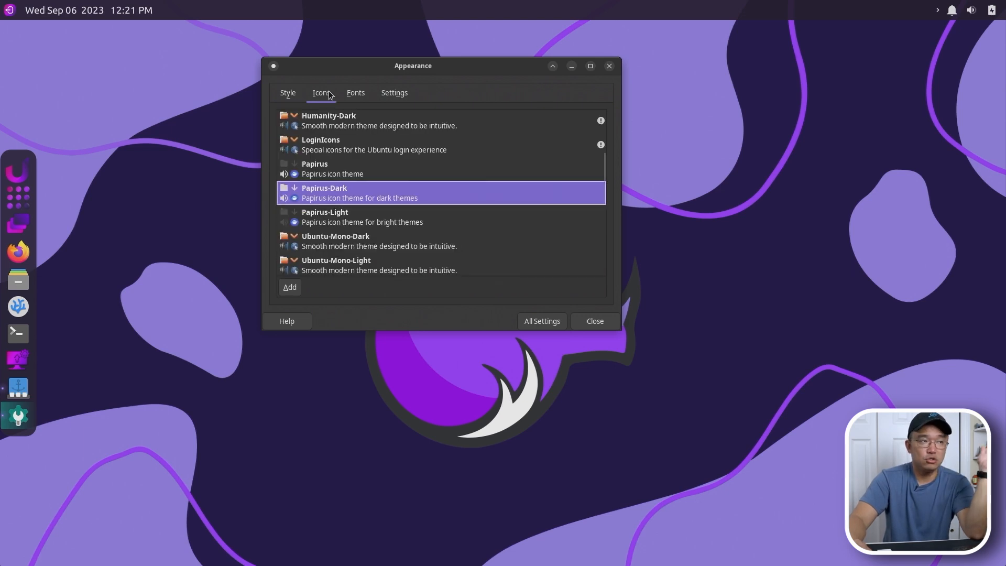
pyautogui.moveTo(350, 207)
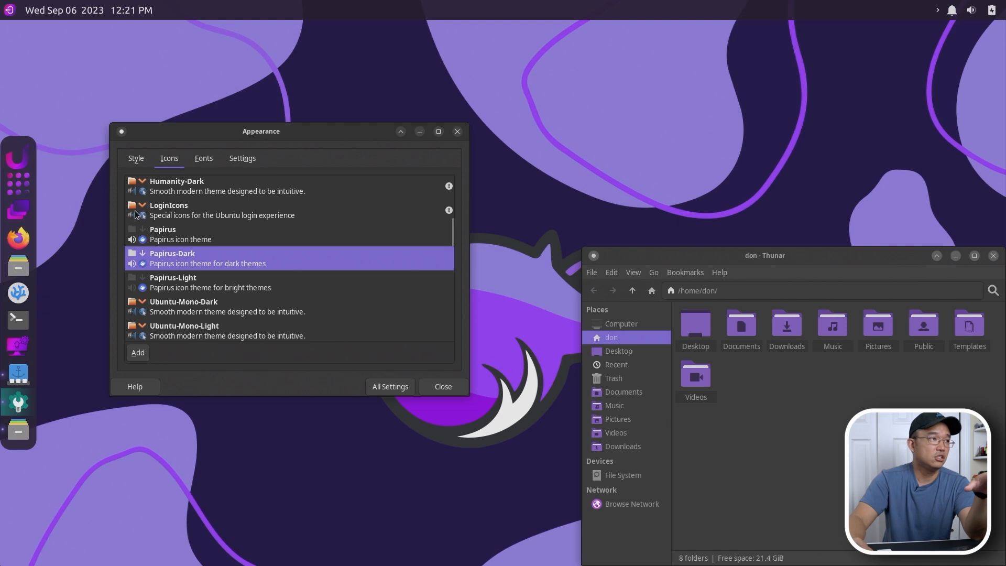
# Step: Apply the light Yaru-purple style after trying Yaru-purple-dark, and move the file manager higher
pyautogui.click(135, 158)
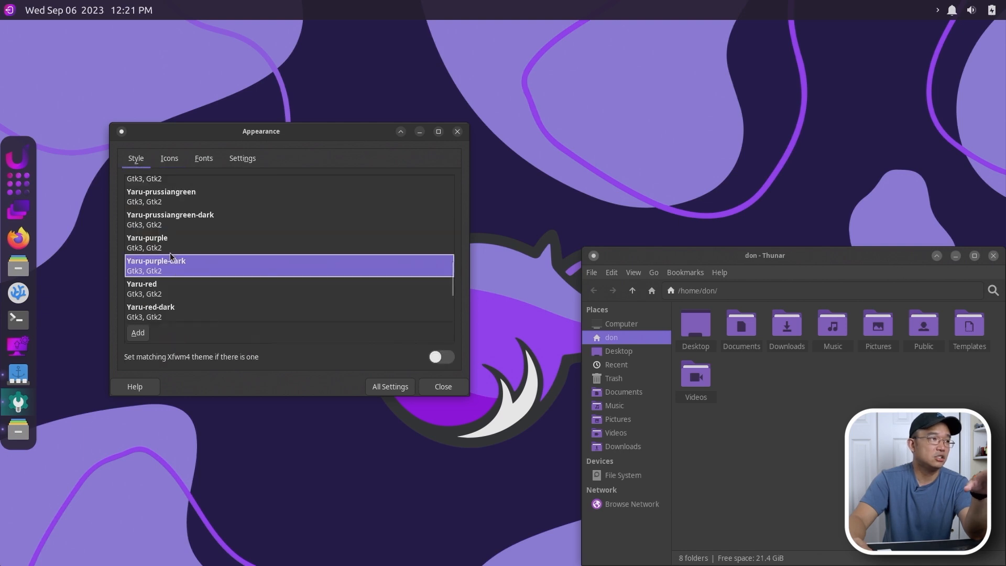
pyautogui.click(146, 242)
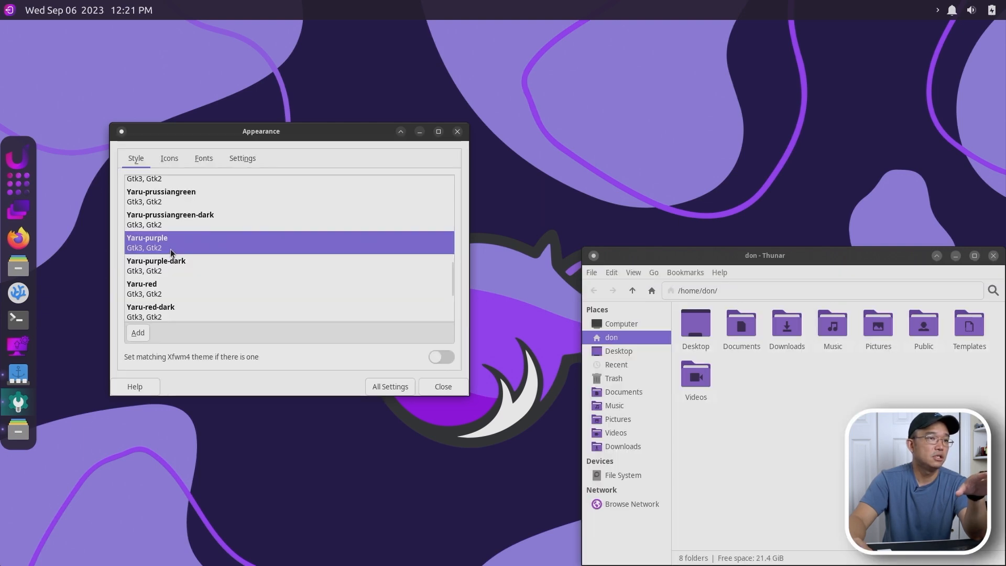
pyautogui.click(156, 266)
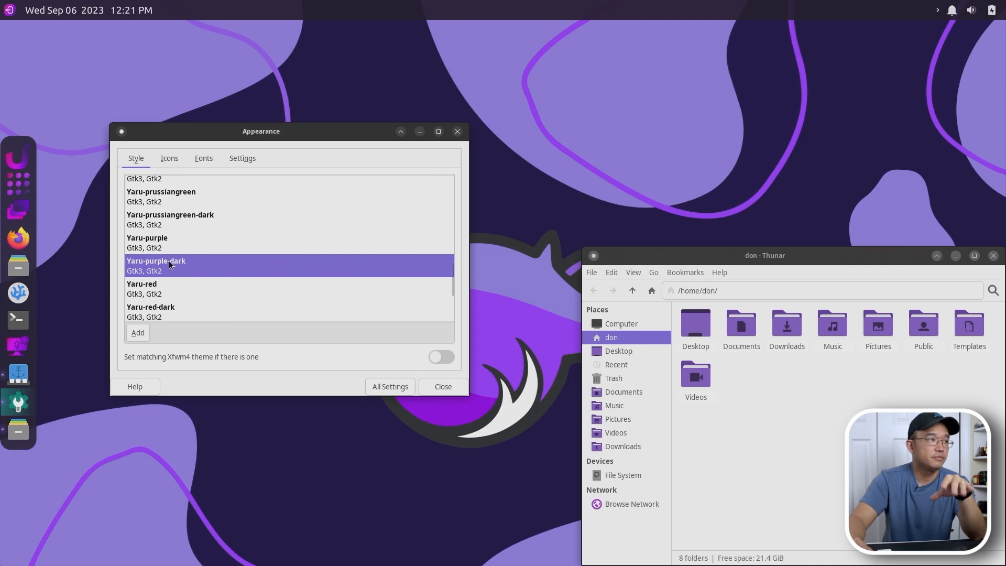
pyautogui.click(147, 243)
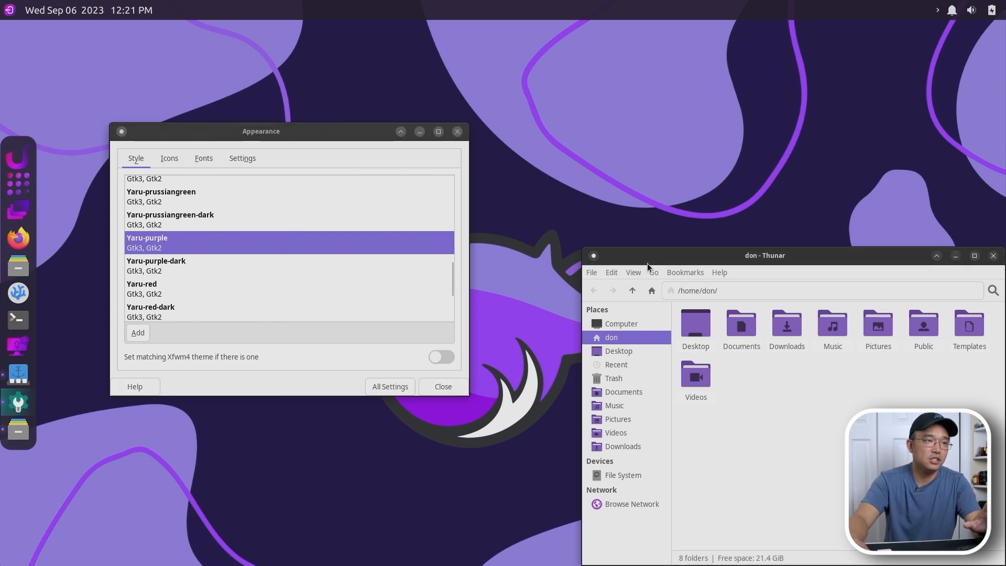
pyautogui.moveTo(764, 255); pyautogui.dragTo(693, 120)
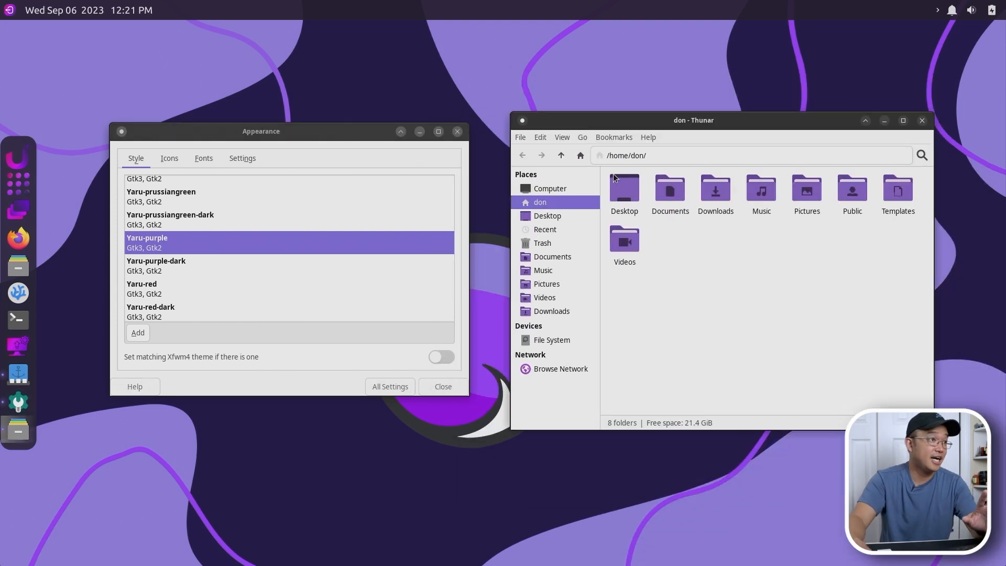
pyautogui.click(169, 158)
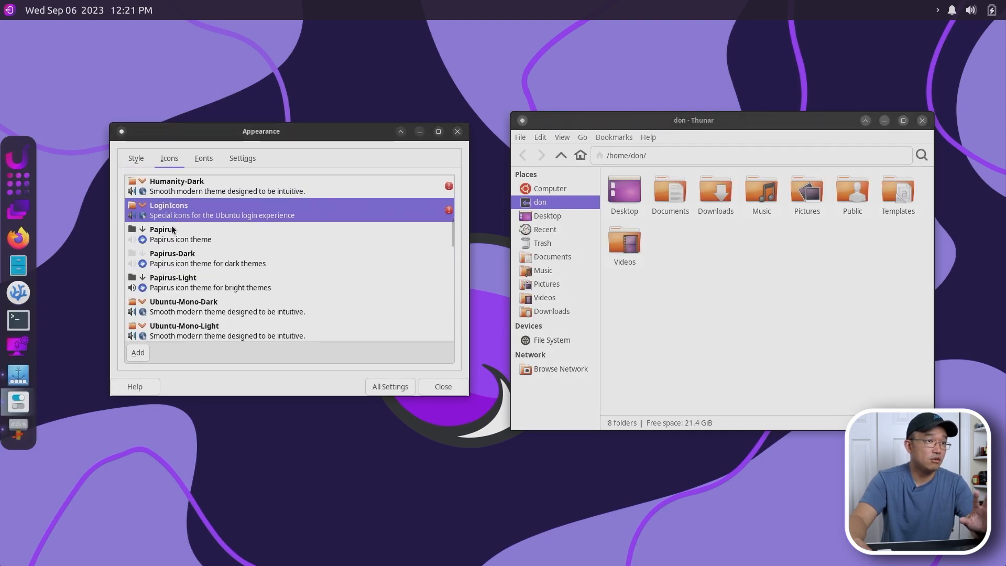
# Step: Try Papirus and Papirus-Dark icon themes, settling on Papirus-Light
pyautogui.click(163, 234)
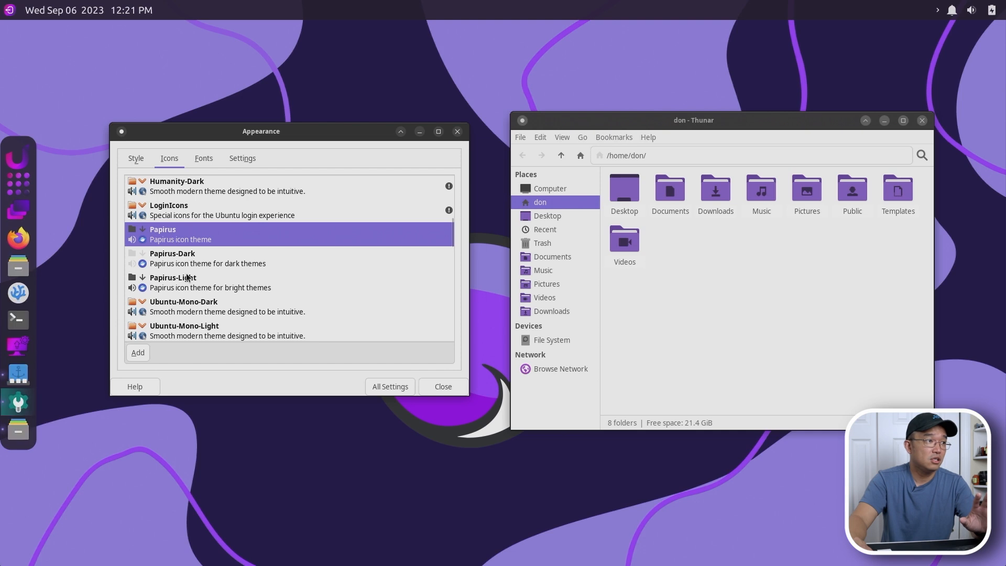
pyautogui.click(173, 282)
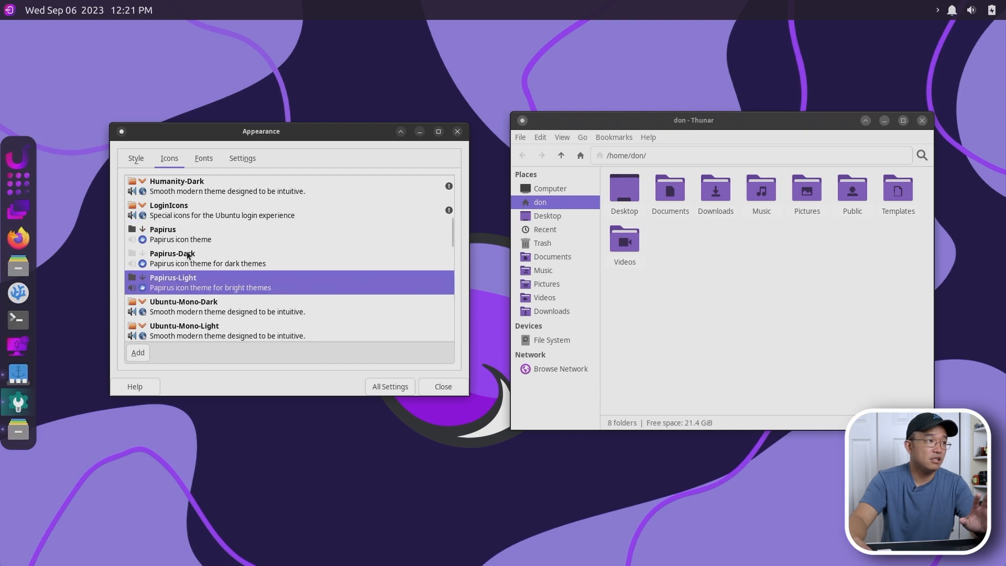
pyautogui.click(172, 258)
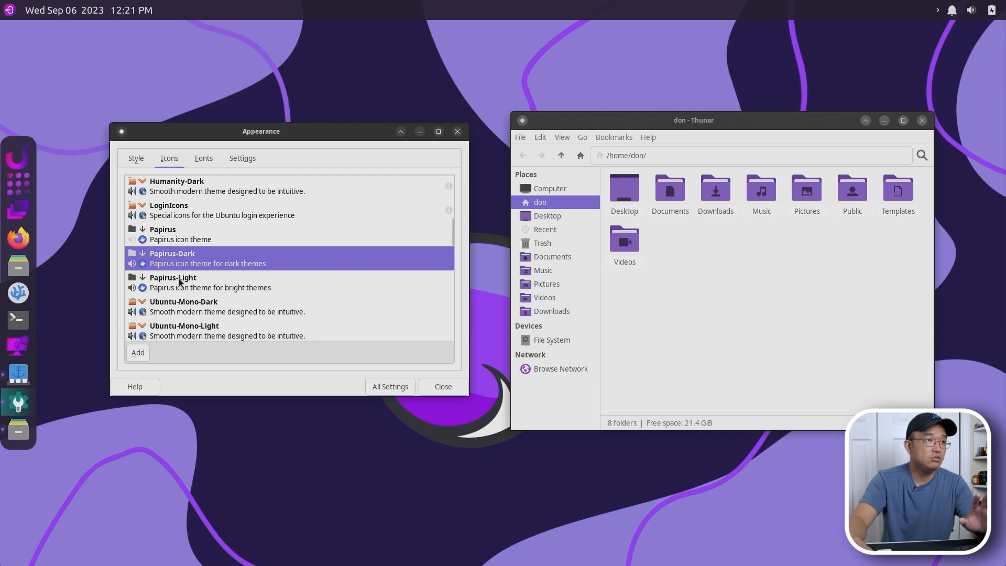
pyautogui.click(173, 282)
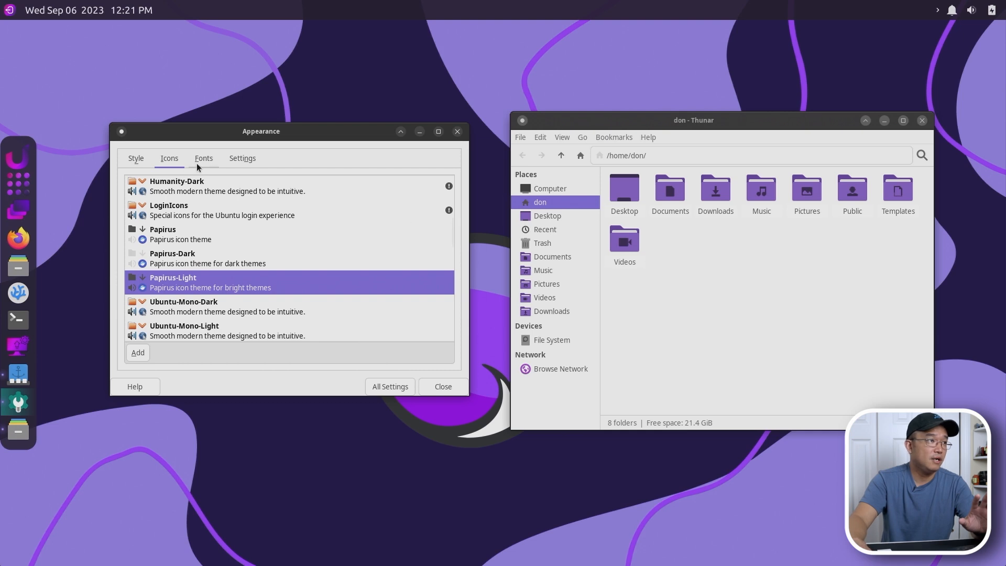
# Step: Review the Fonts and Settings pages of Appearance, then return to the All Settings overview
pyautogui.click(203, 159)
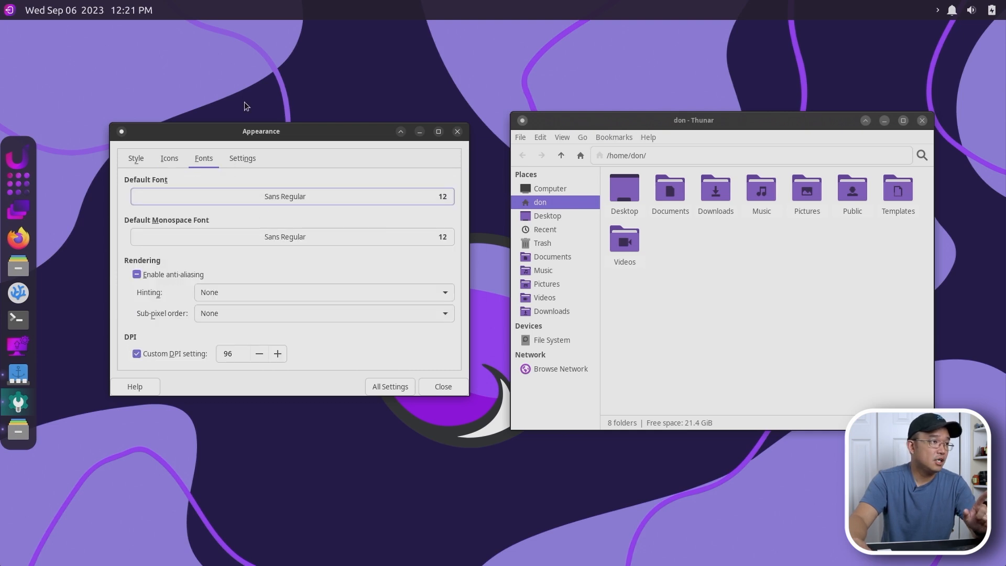
pyautogui.click(243, 158)
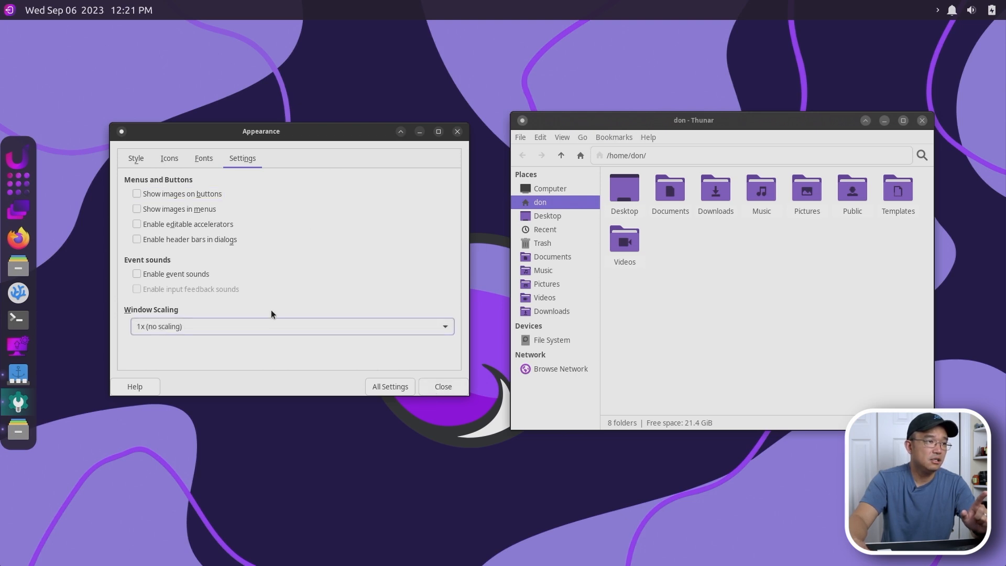
pyautogui.click(390, 386)
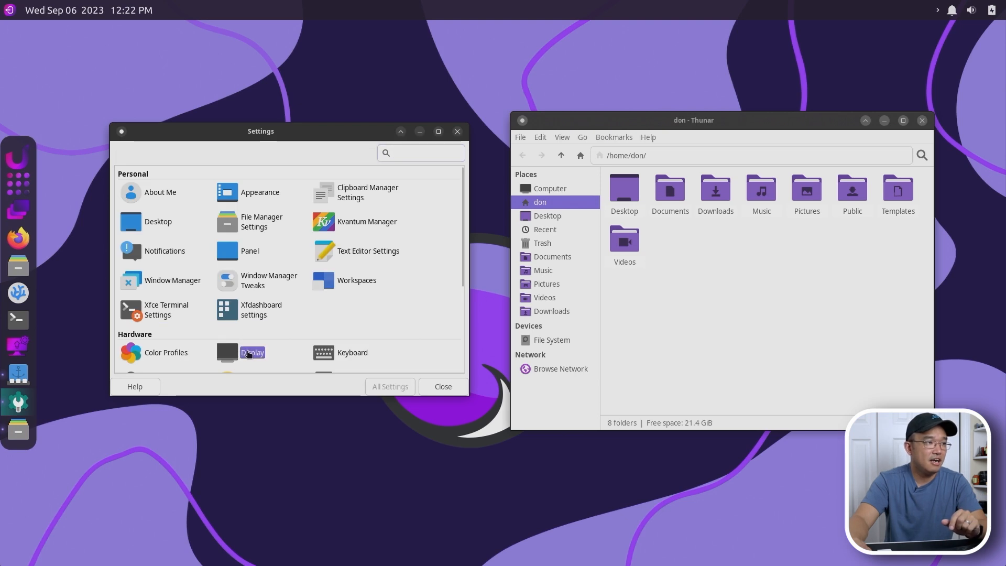
pyautogui.click(253, 353)
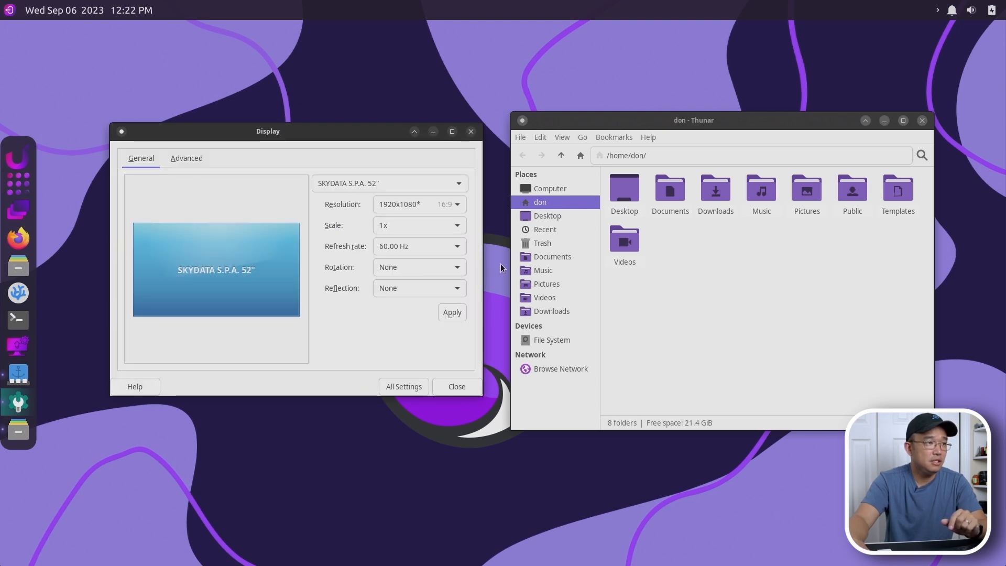
pyautogui.click(418, 225)
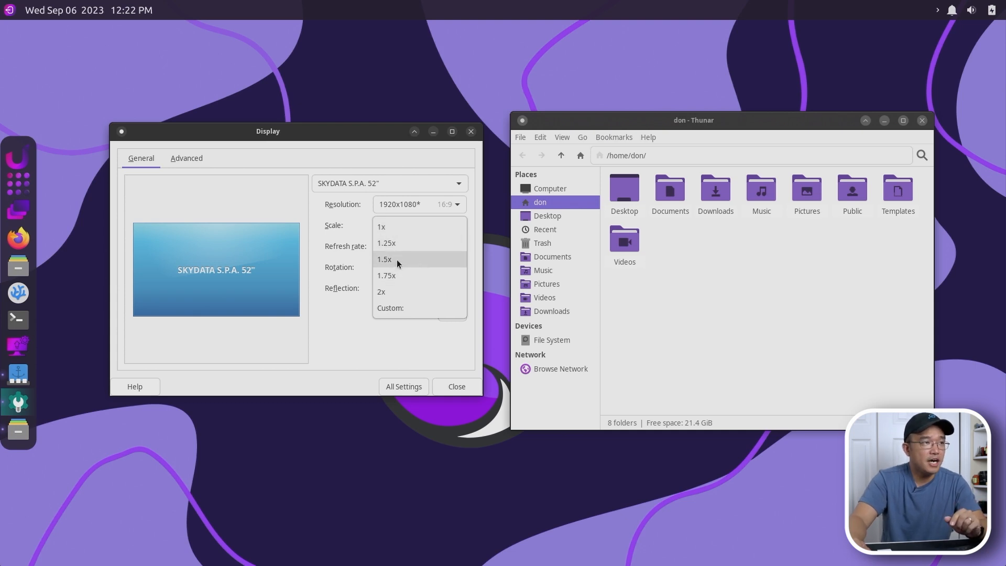
pyautogui.click(382, 226)
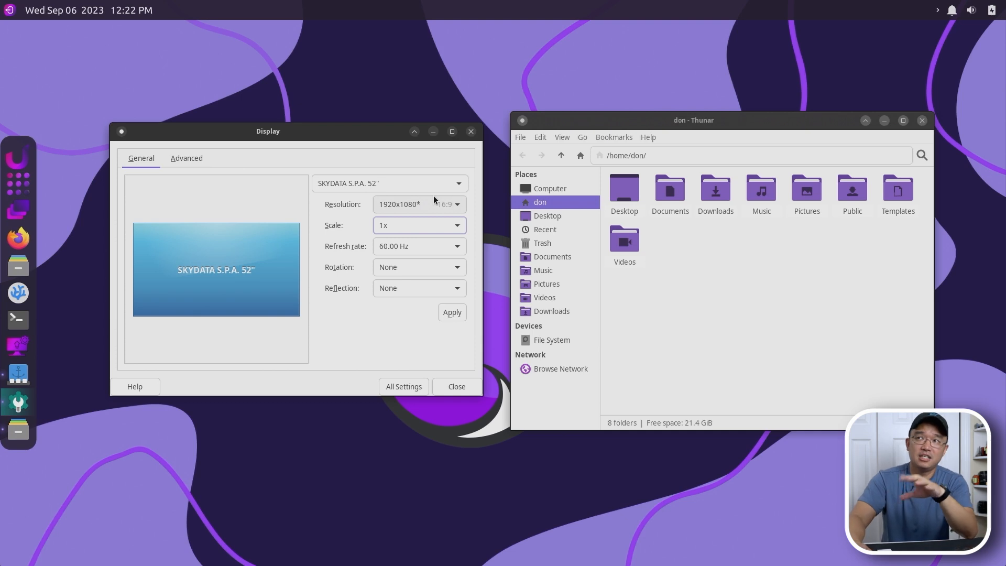
pyautogui.click(418, 226)
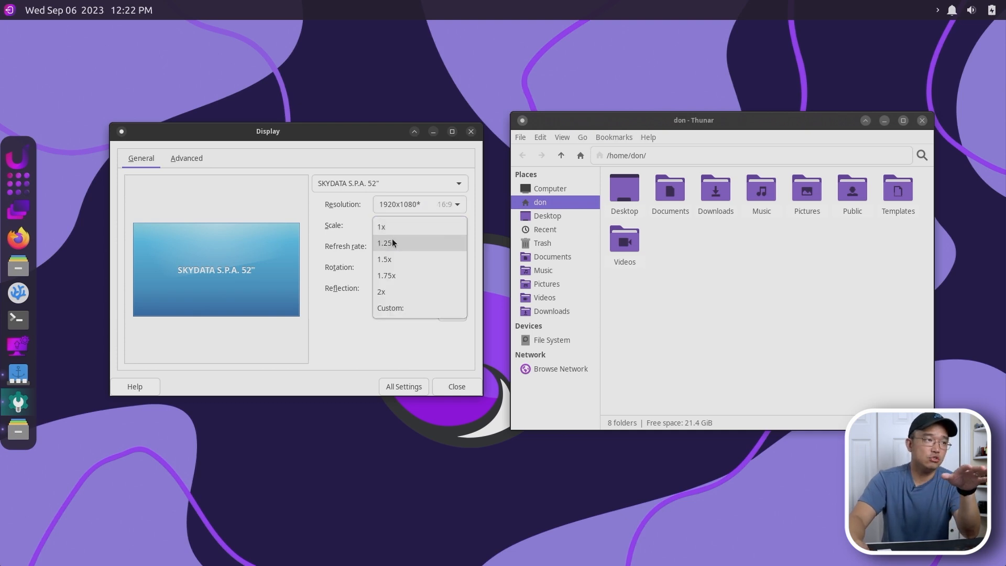
pyautogui.click(380, 226)
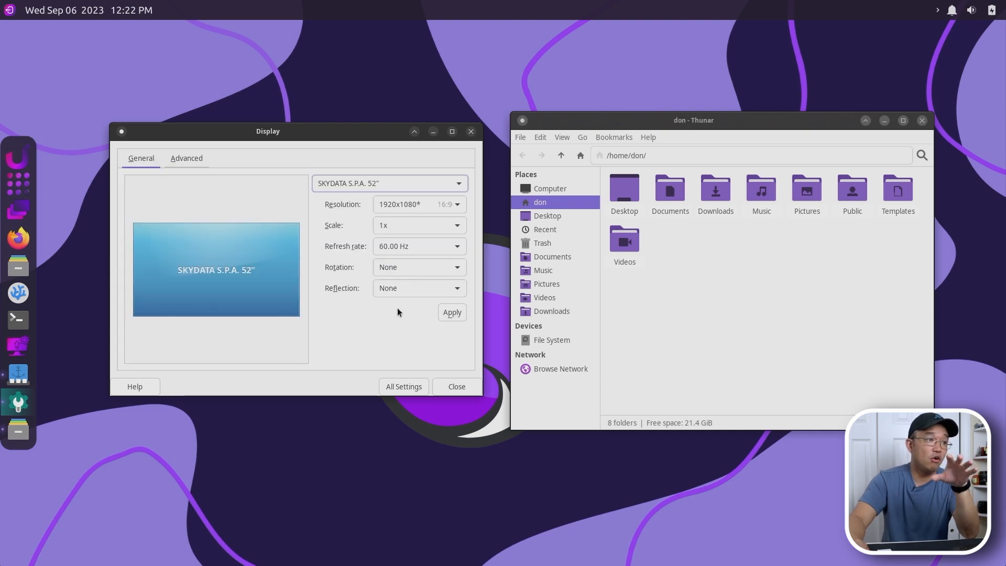
pyautogui.click(403, 387)
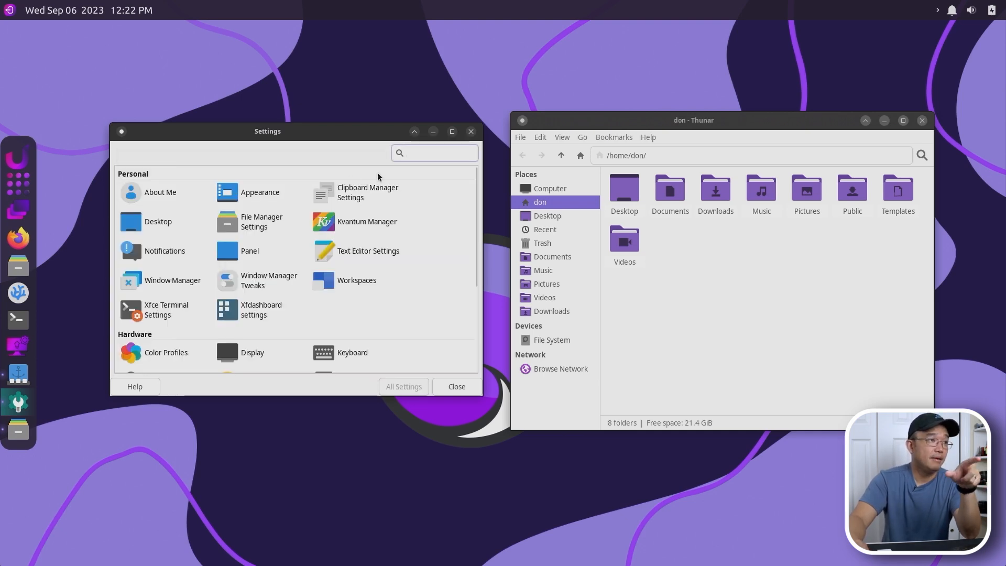
# Step: Open the Desktop settings on the Background page and close the file manager window
pyautogui.click(158, 222)
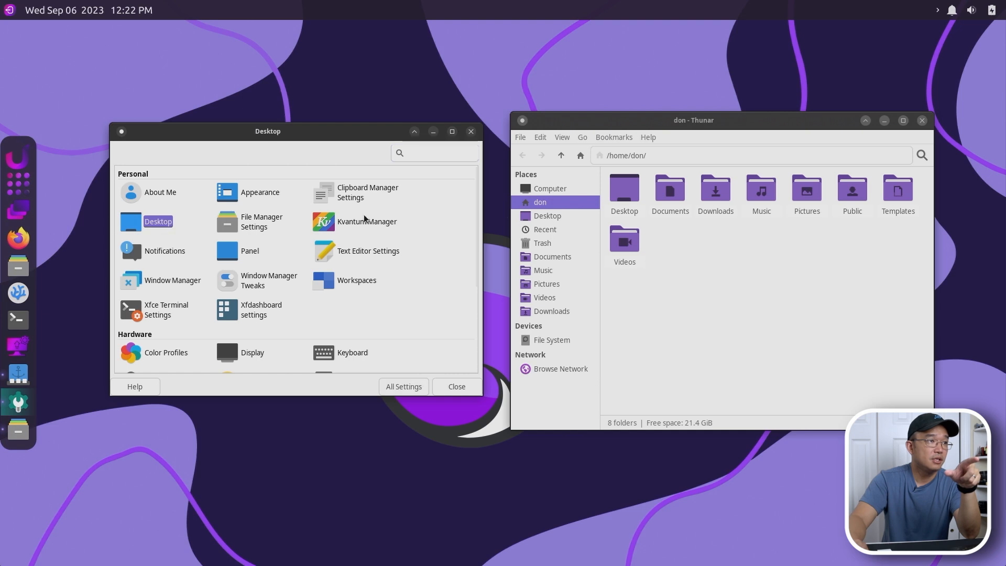
pyautogui.click(159, 221)
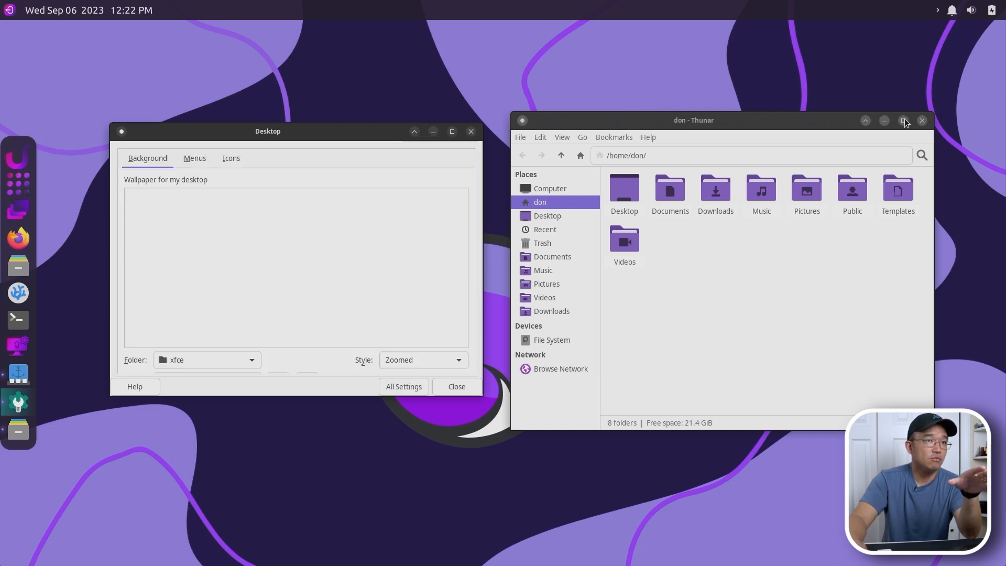
pyautogui.click(923, 119)
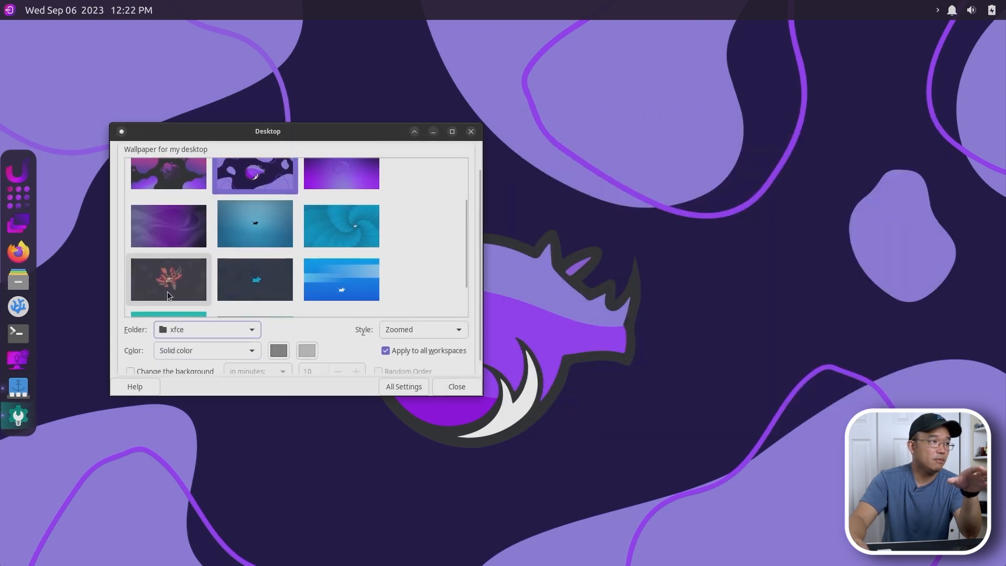
pyautogui.click(168, 279)
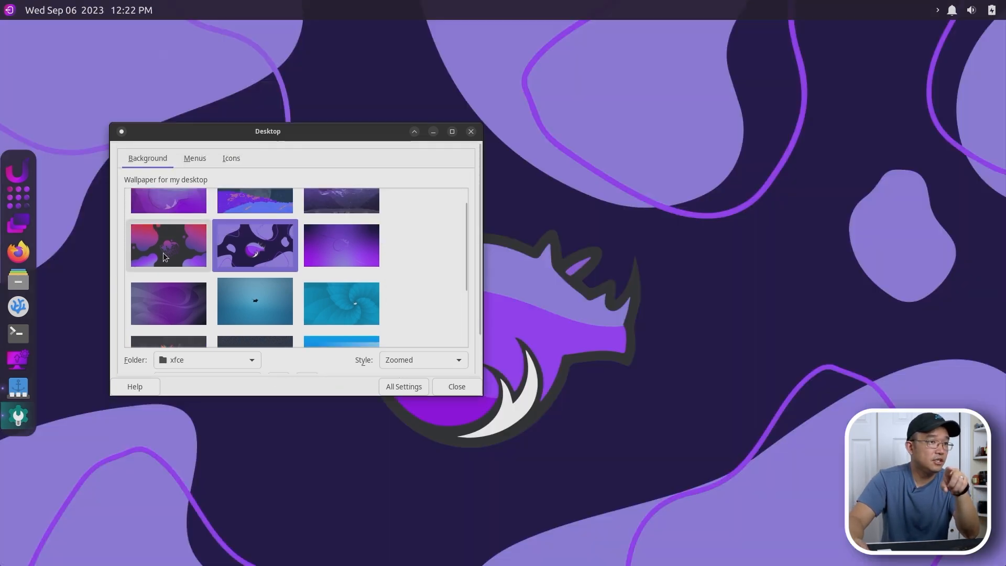
# Step: Try the rhino, snowy mountain and moon wallpapers, settling on the purple rhino-outline wallpaper
pyautogui.click(168, 245)
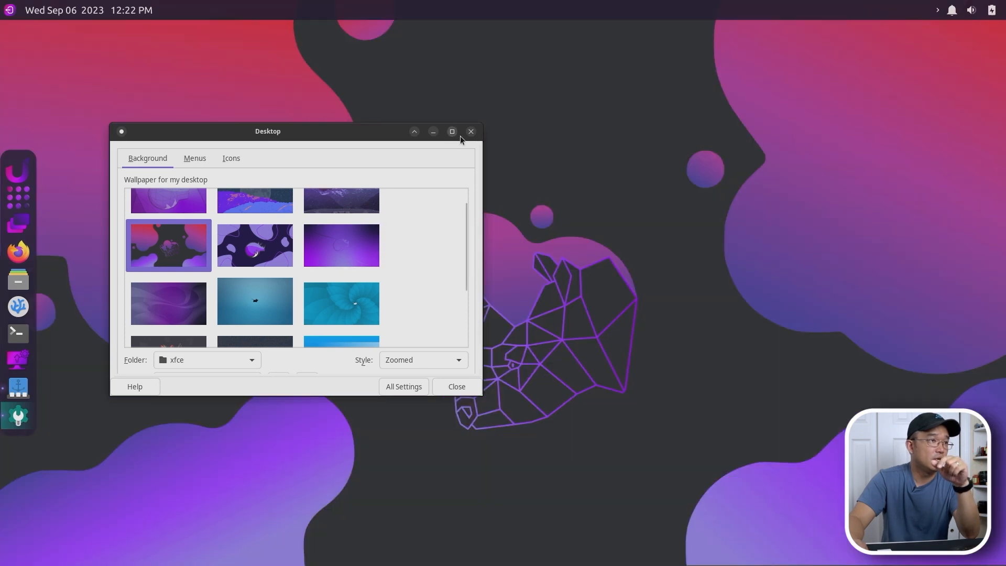
pyautogui.moveTo(267, 131); pyautogui.dragTo(763, 176)
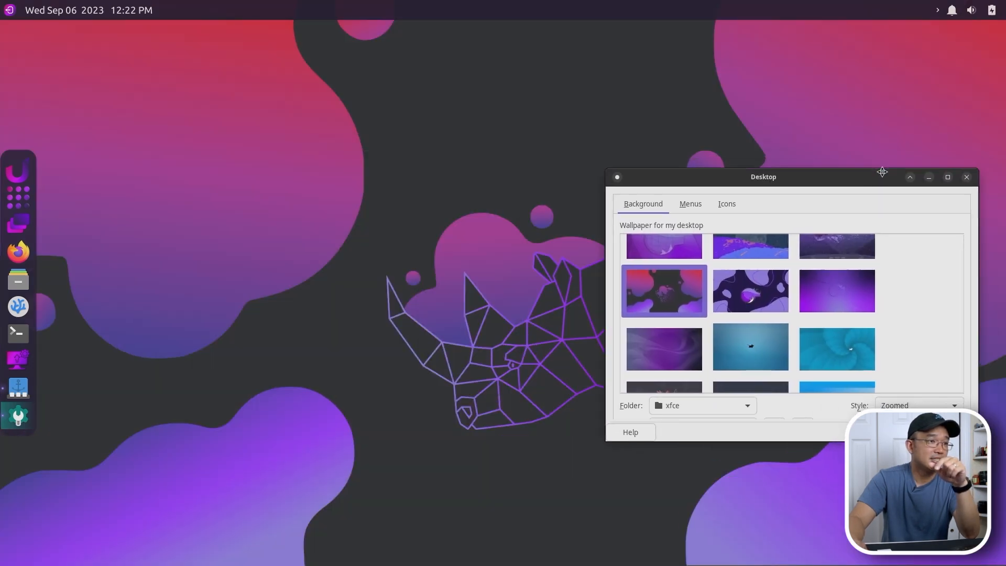
pyautogui.moveTo(763, 176); pyautogui.dragTo(800, 301)
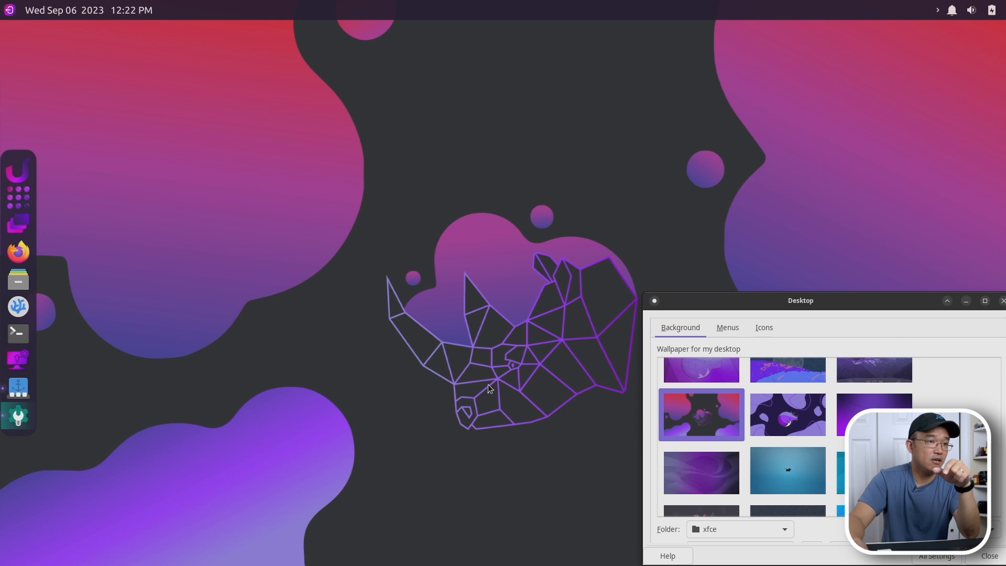
pyautogui.moveTo(789, 414)
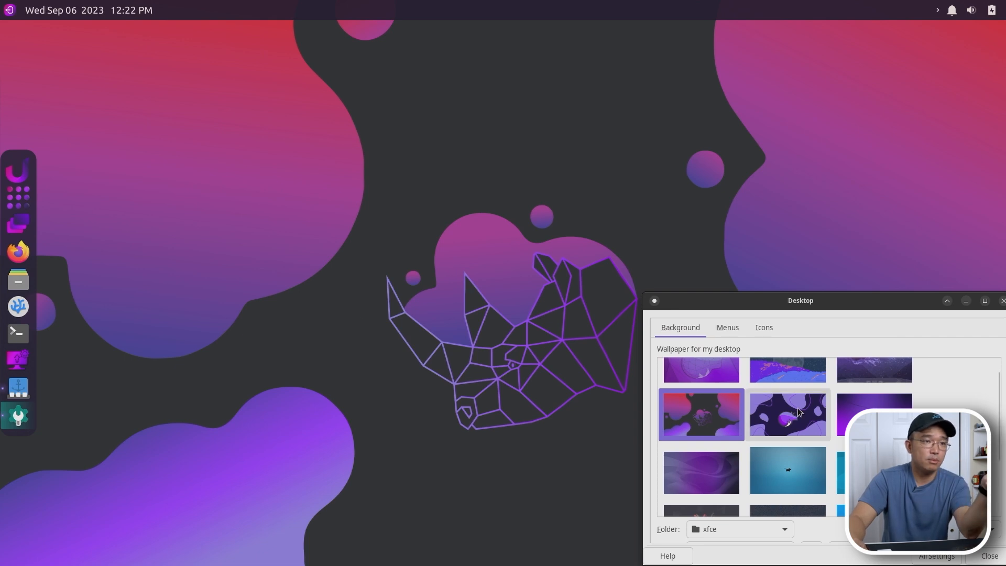
pyautogui.click(873, 384)
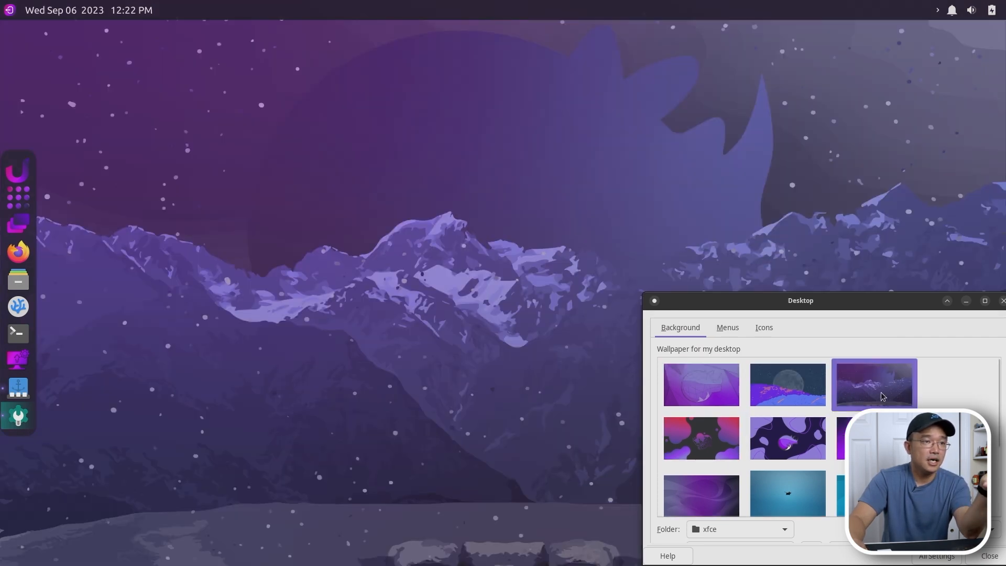
pyautogui.click(700, 384)
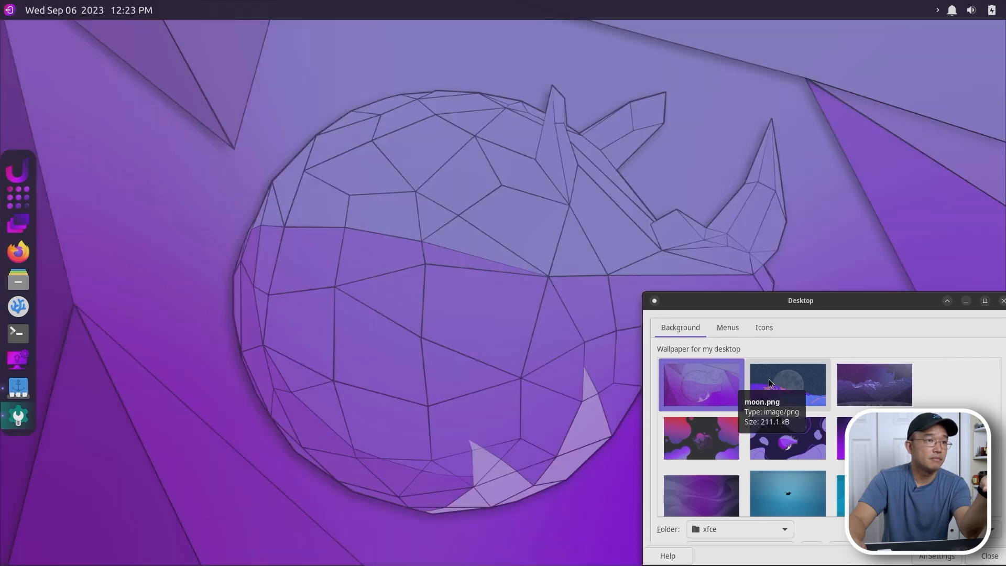
pyautogui.click(873, 384)
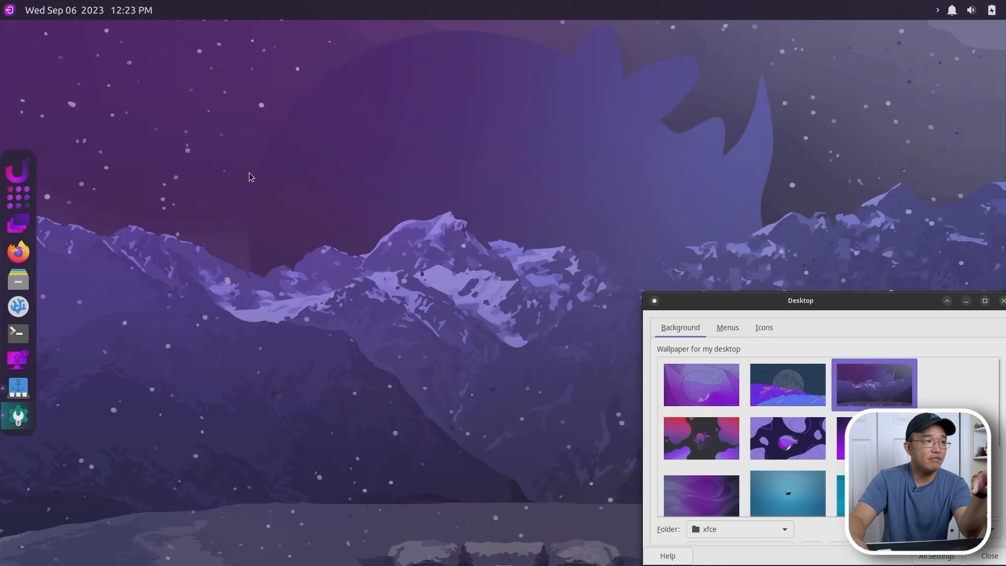
pyautogui.moveTo(544, 132)
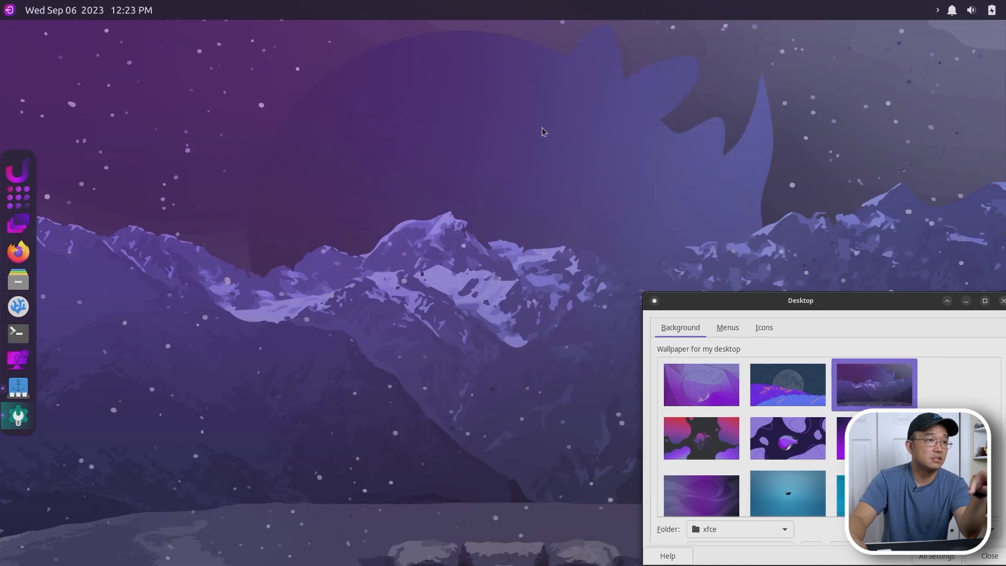
pyautogui.click(788, 385)
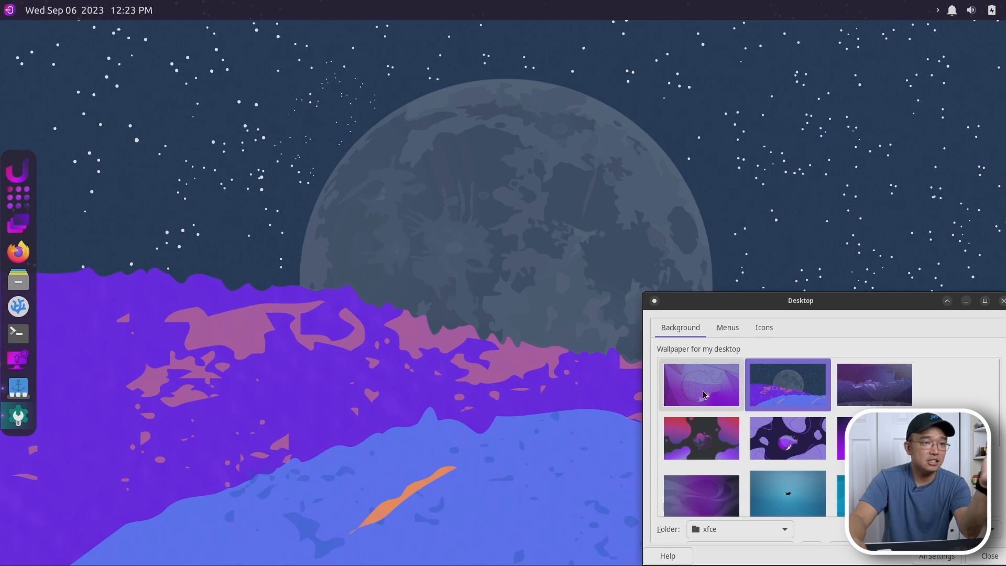
pyautogui.click(701, 385)
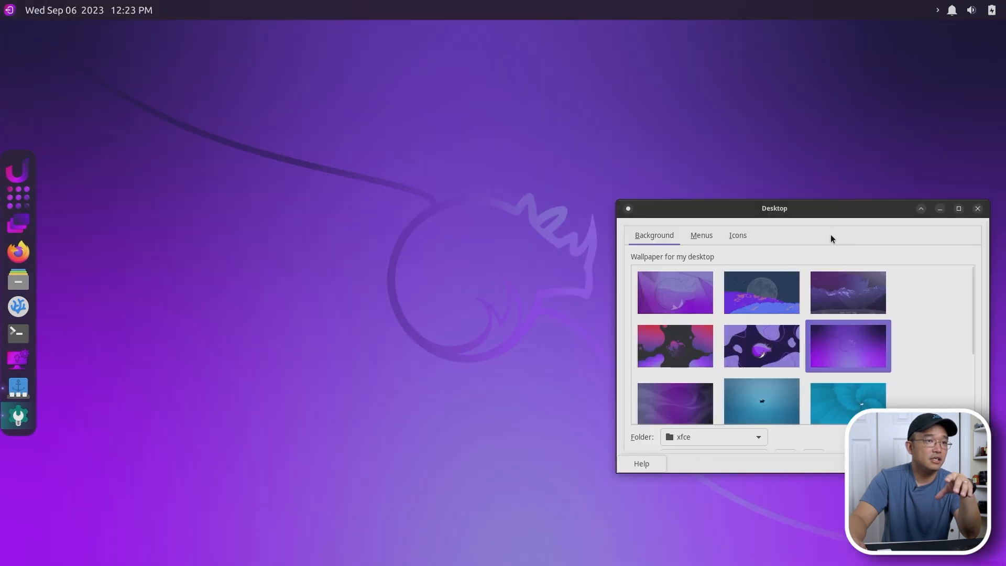
pyautogui.moveTo(833, 355)
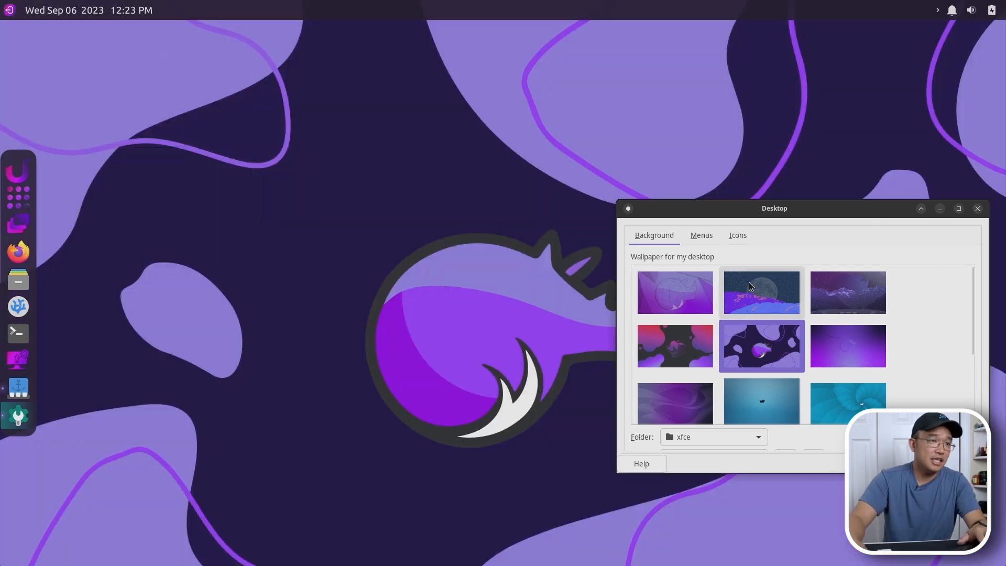
# Step: Review the desktop Menus and Icons options, then close the Desktop settings
pyautogui.click(702, 235)
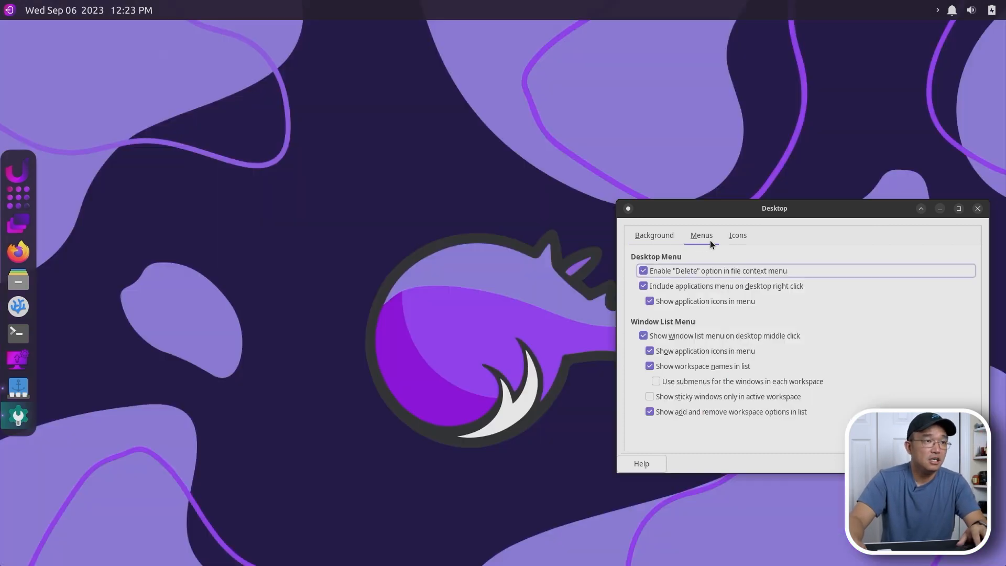
pyautogui.click(737, 235)
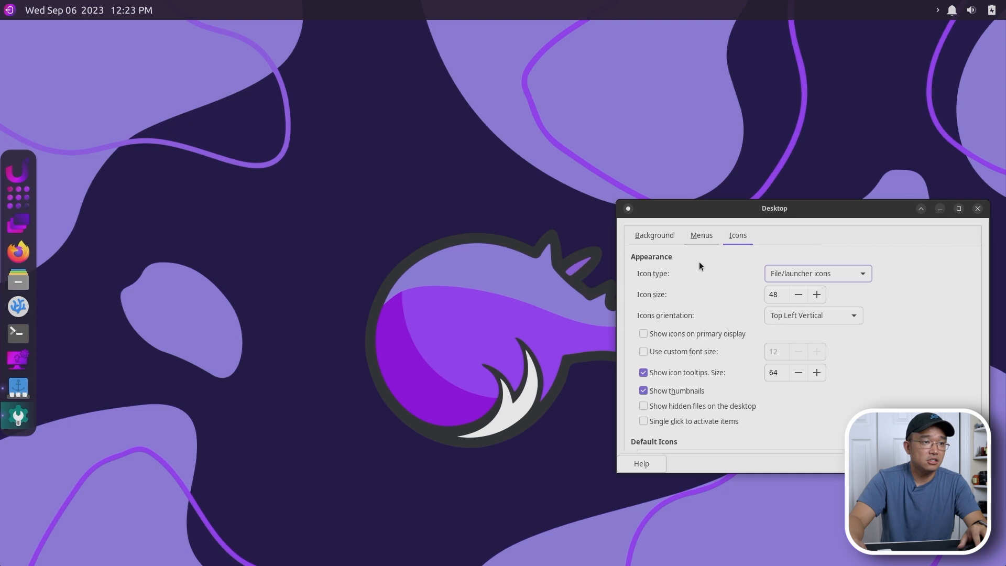
pyautogui.click(977, 208)
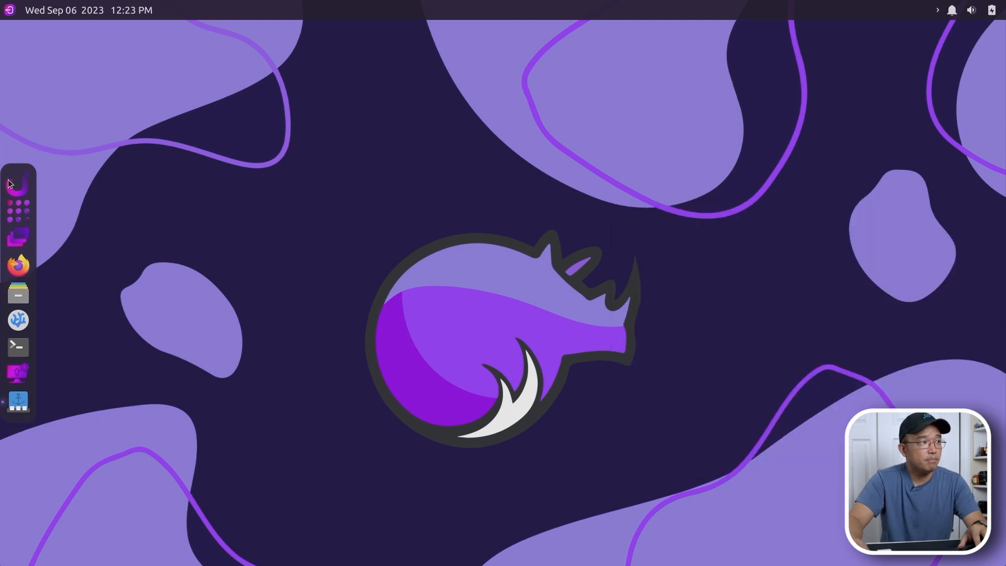
# Step: Open the Plank dock's Preferences from its right-click menu
pyautogui.rightClick(18, 205)
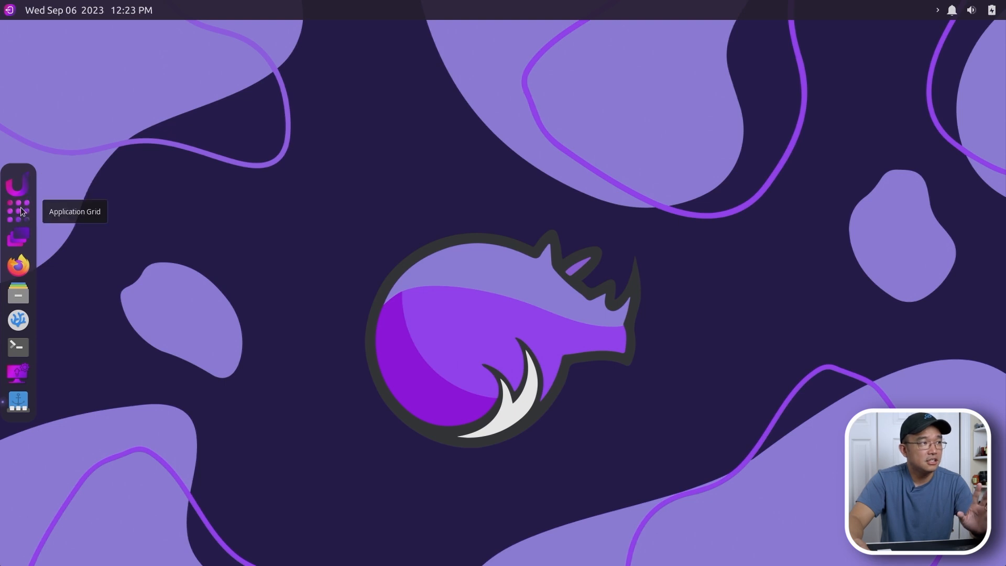
pyautogui.rightClick(18, 401)
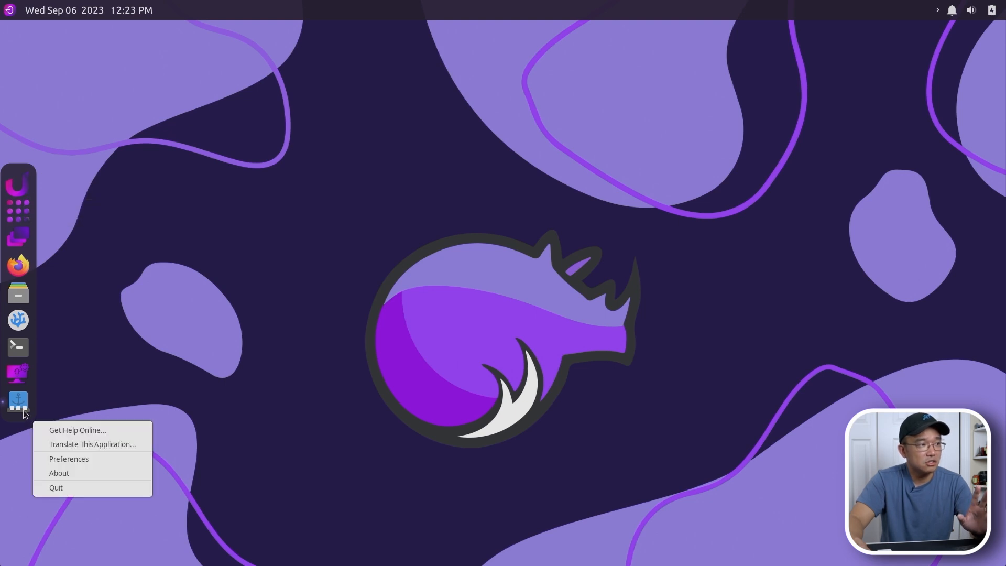
pyautogui.click(474, 298)
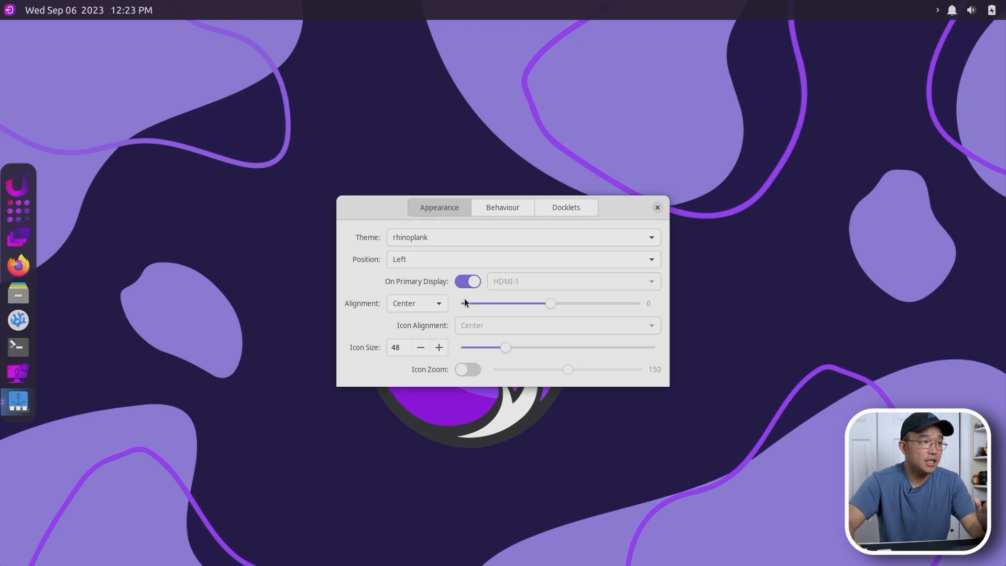
# Step: Move the dock to the bottom, keep the rhinoplank theme, enable icon zoom and centred alignment
pyautogui.click(522, 259)
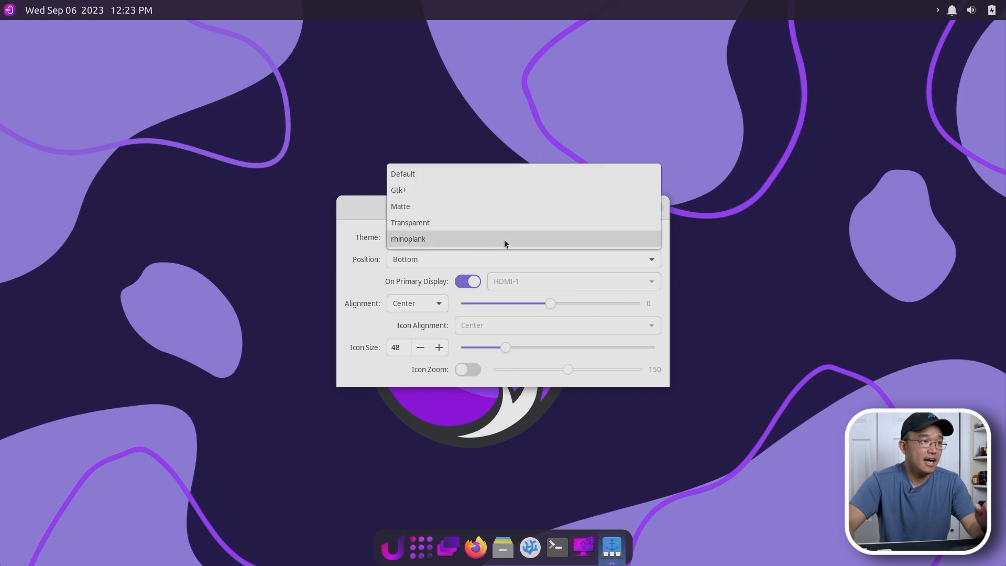
pyautogui.click(410, 222)
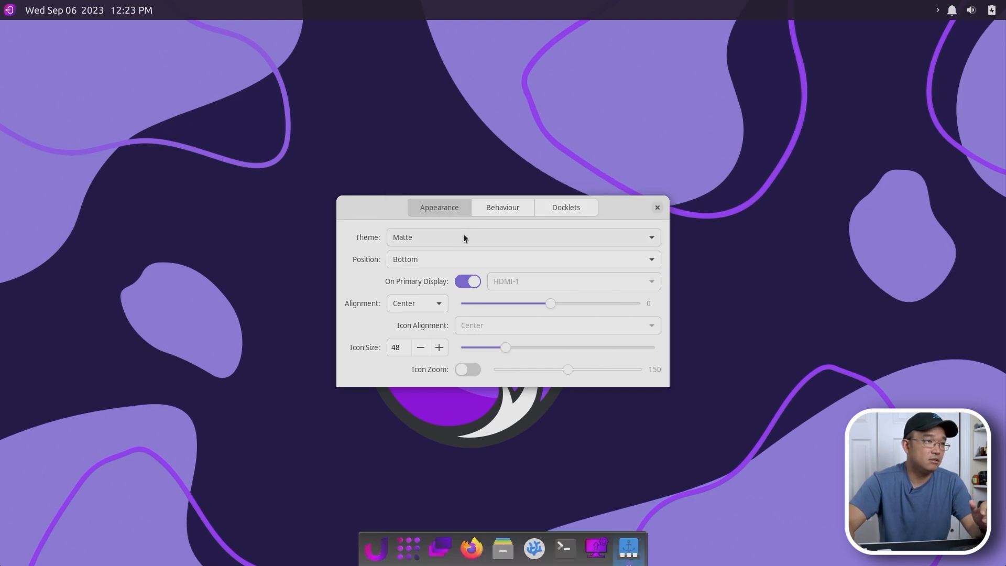
pyautogui.click(524, 237)
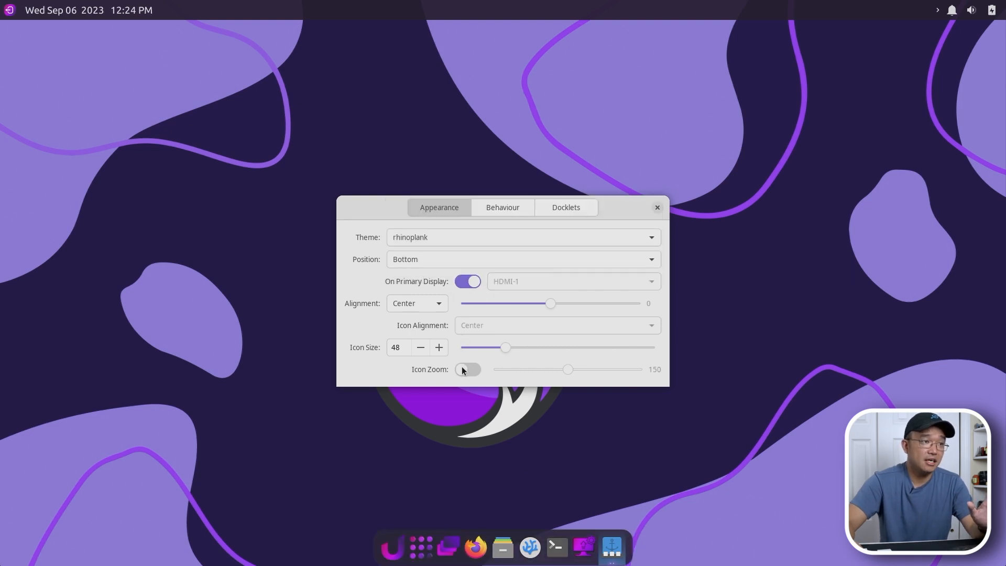
pyautogui.click(467, 369)
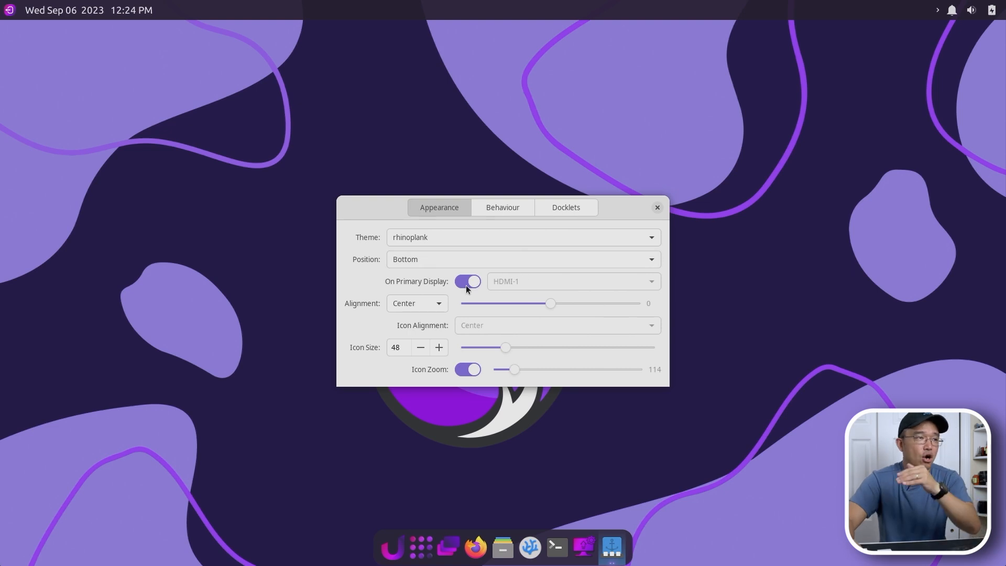
pyautogui.click(522, 259)
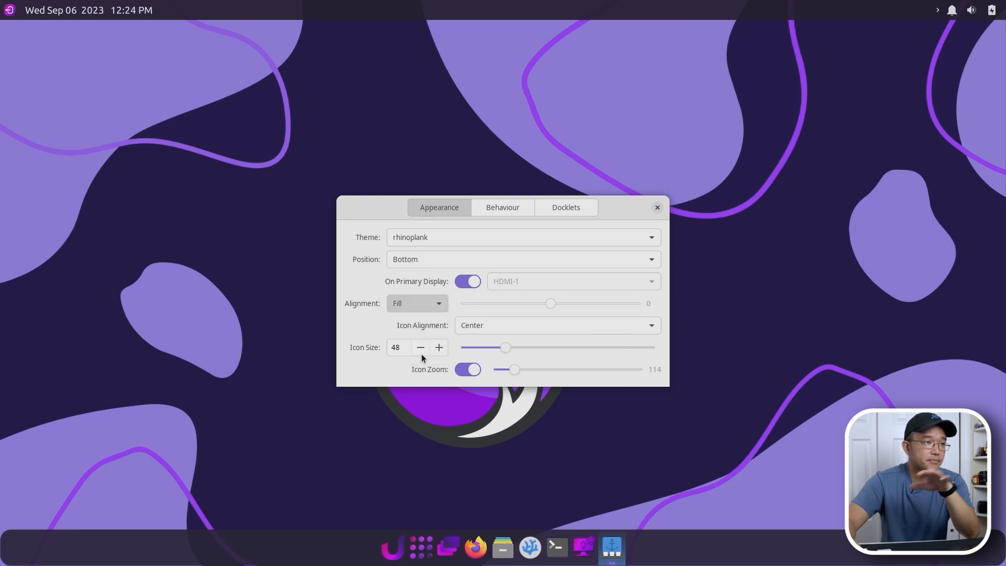
pyautogui.click(416, 303)
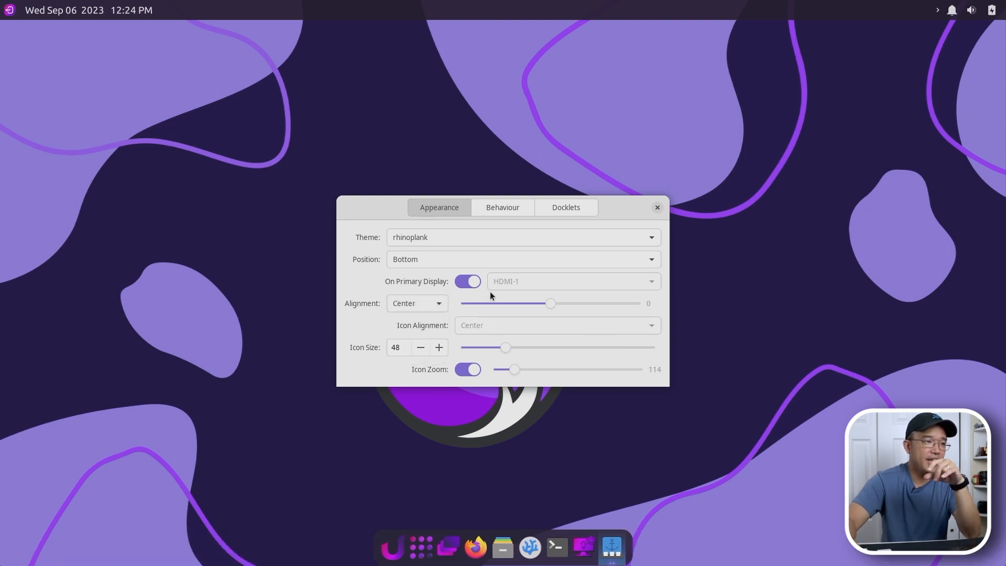
# Step: Review the Behaviour and Docklets pages with the CPU Monitor docklet, then close the preferences
pyautogui.click(503, 208)
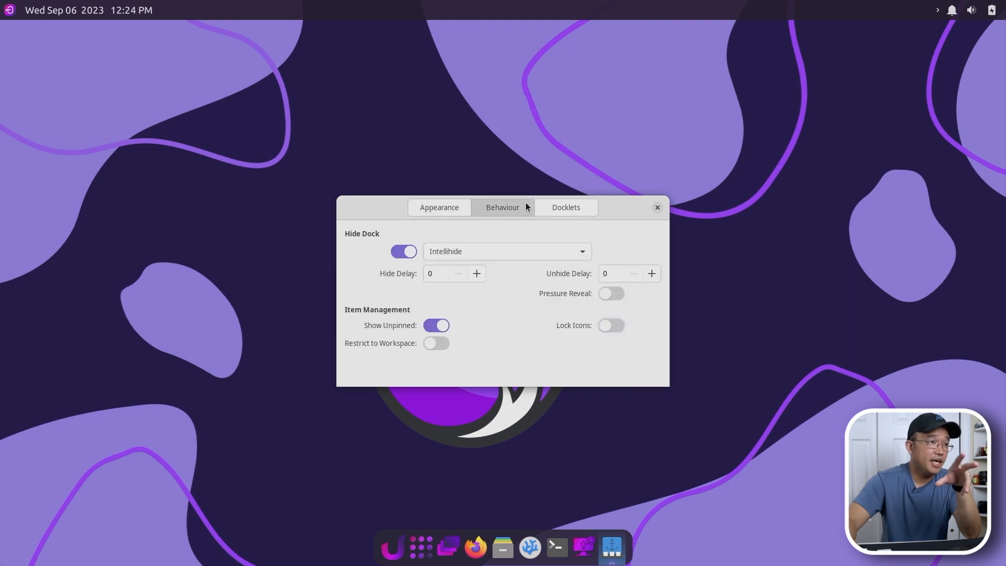
pyautogui.moveTo(589, 220)
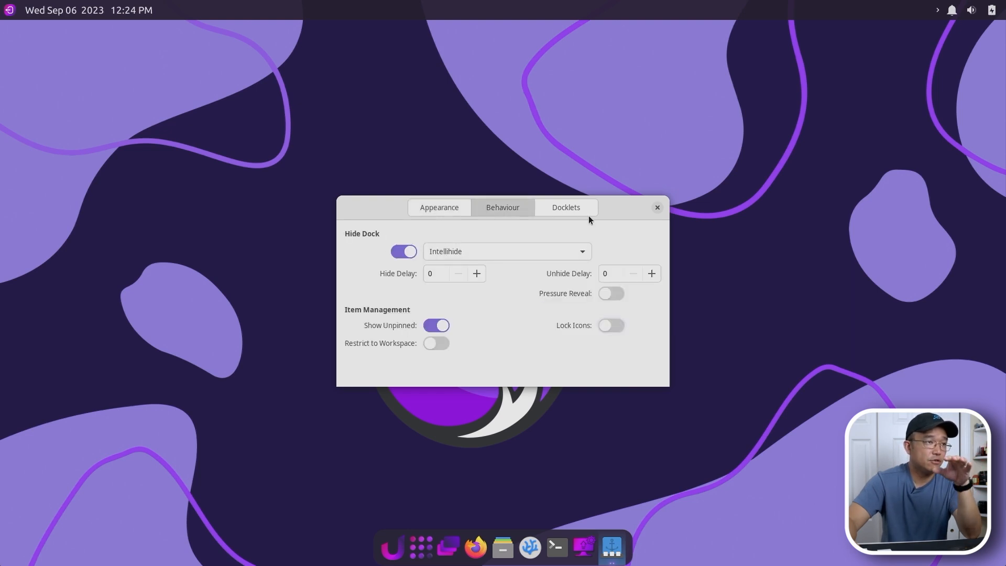
pyautogui.click(565, 208)
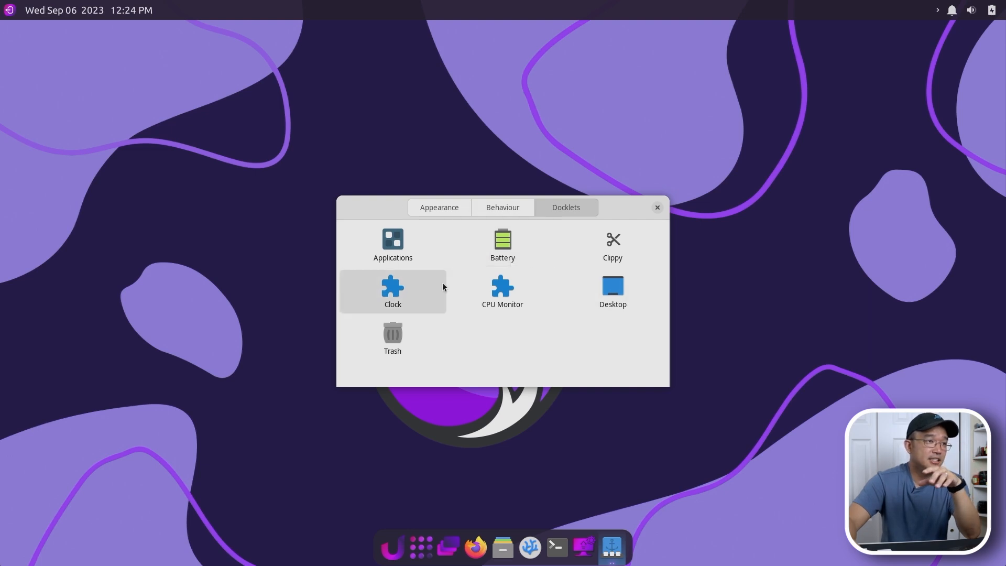
pyautogui.click(503, 292)
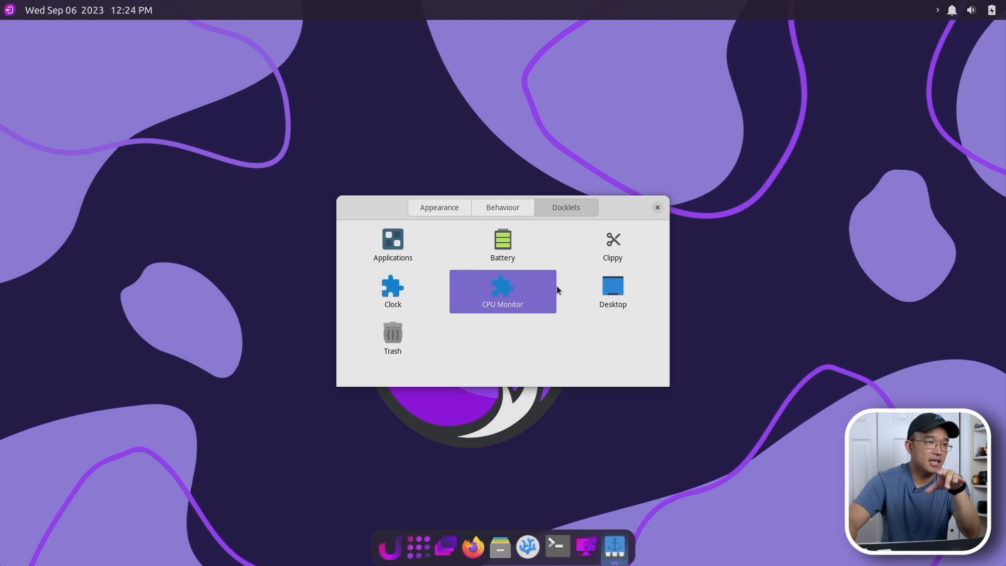
pyautogui.click(656, 207)
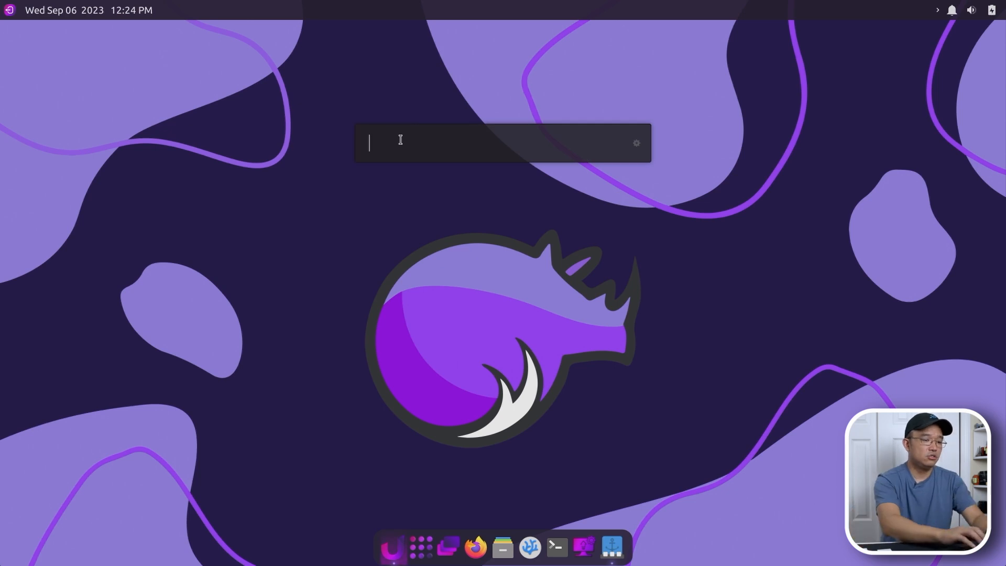
# Step: Search the launcher for 'setting' and launch the Xfce Settings Manager overview
pyautogui.write('ss')
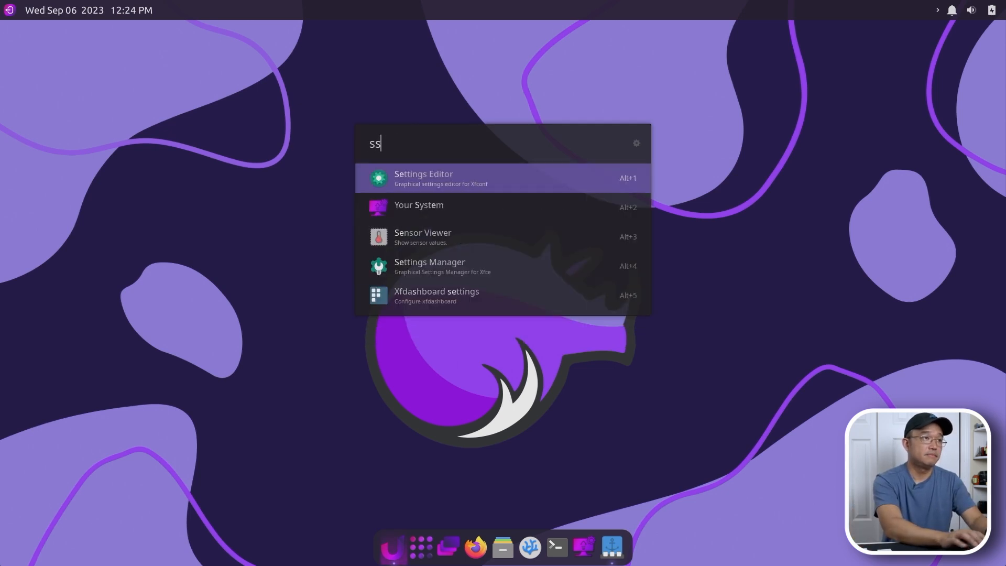
pyautogui.write('etting')
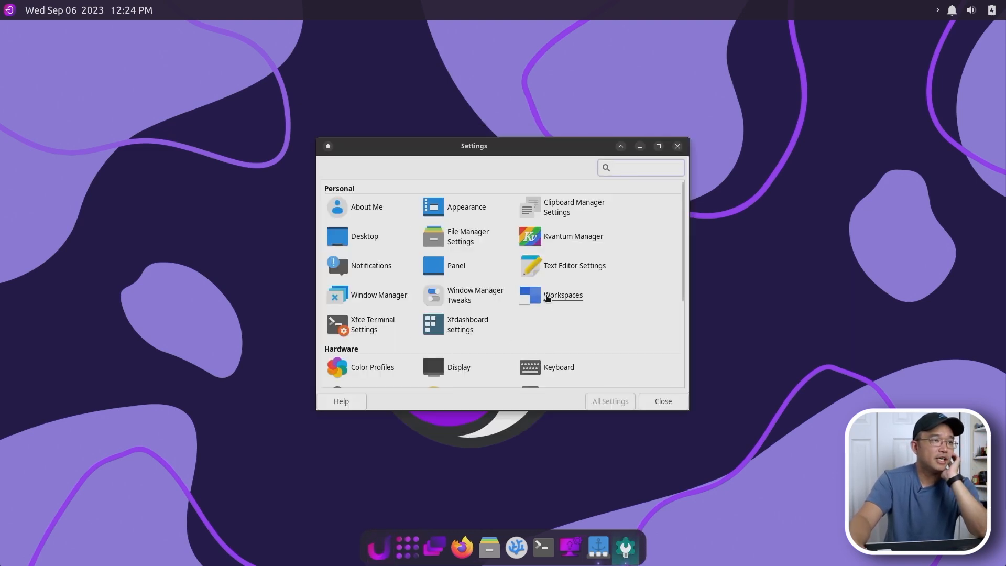
pyautogui.click(475, 295)
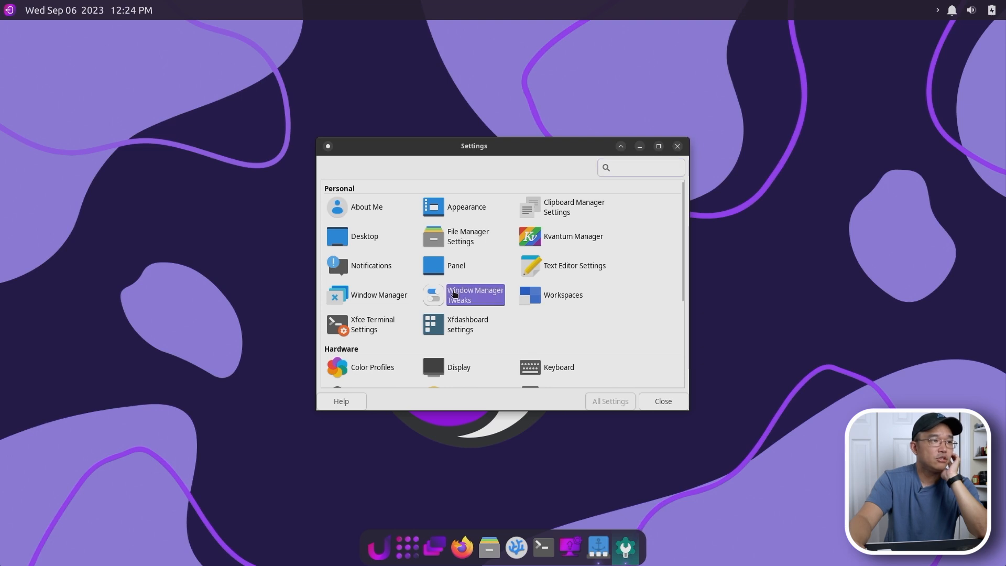
pyautogui.doubleClick(475, 295)
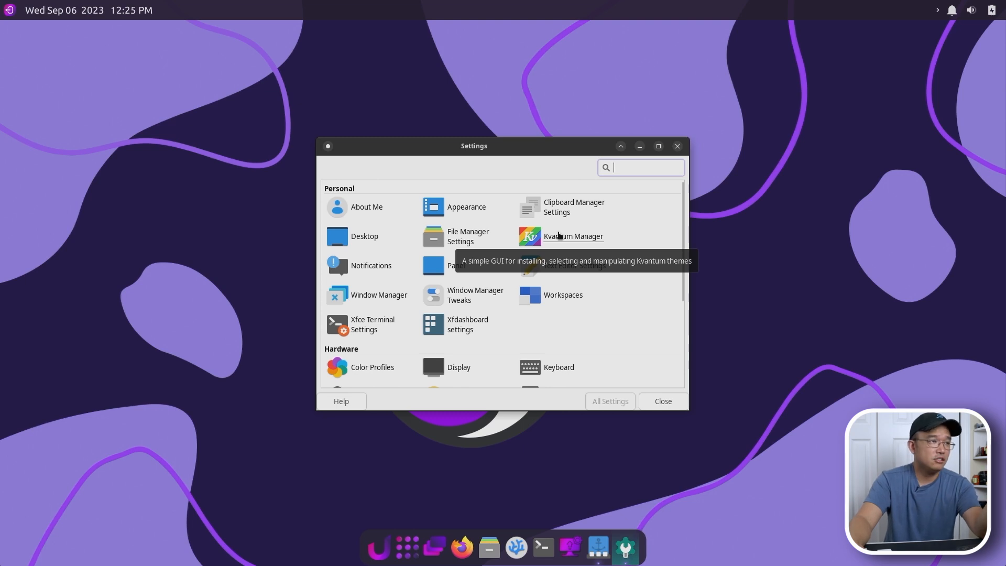
pyautogui.moveTo(544, 546)
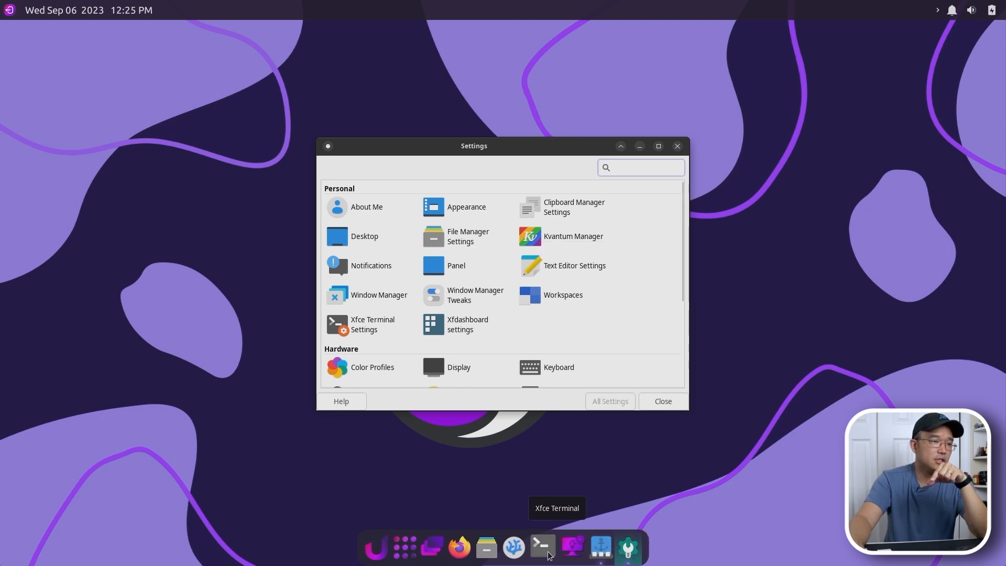
# Step: Bring up an Xfce Terminal window, moved and enlarged for the installs
pyautogui.click(542, 548)
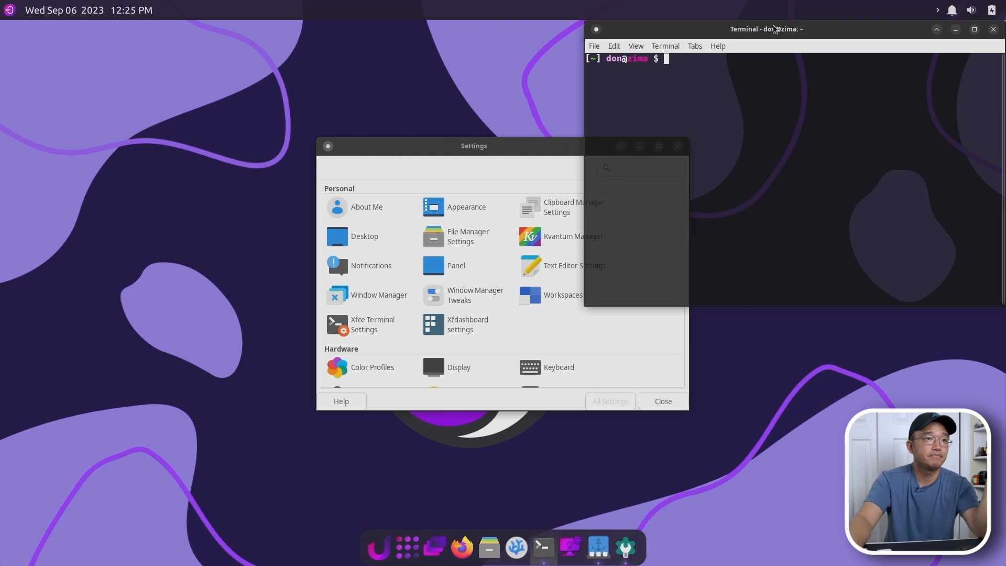
pyautogui.moveTo(765, 30); pyautogui.dragTo(731, 190)
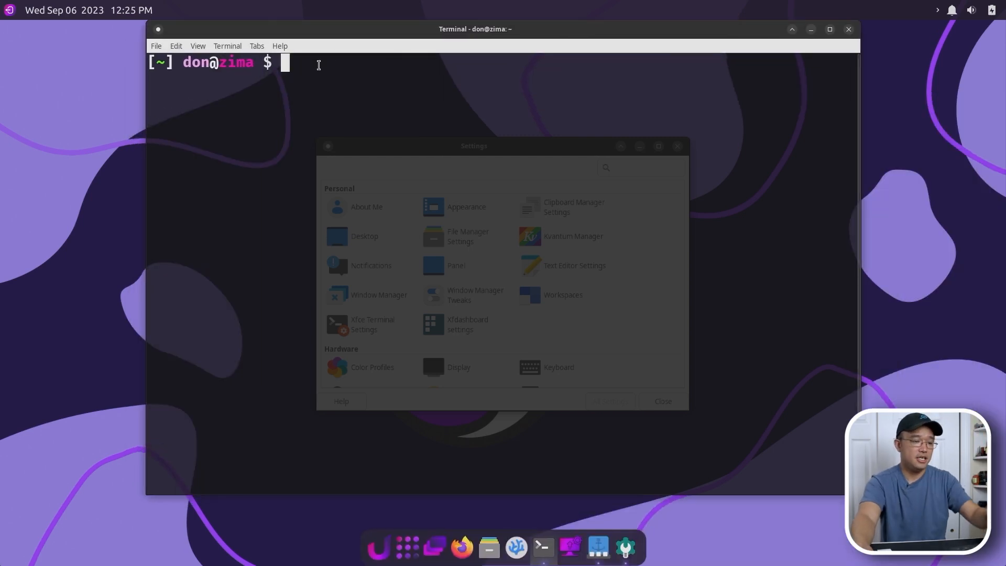
# Step: Run 'rhino-pkg install vlc', pick the plain apt vlc package and confirm the download with y
pyautogui.write('r')
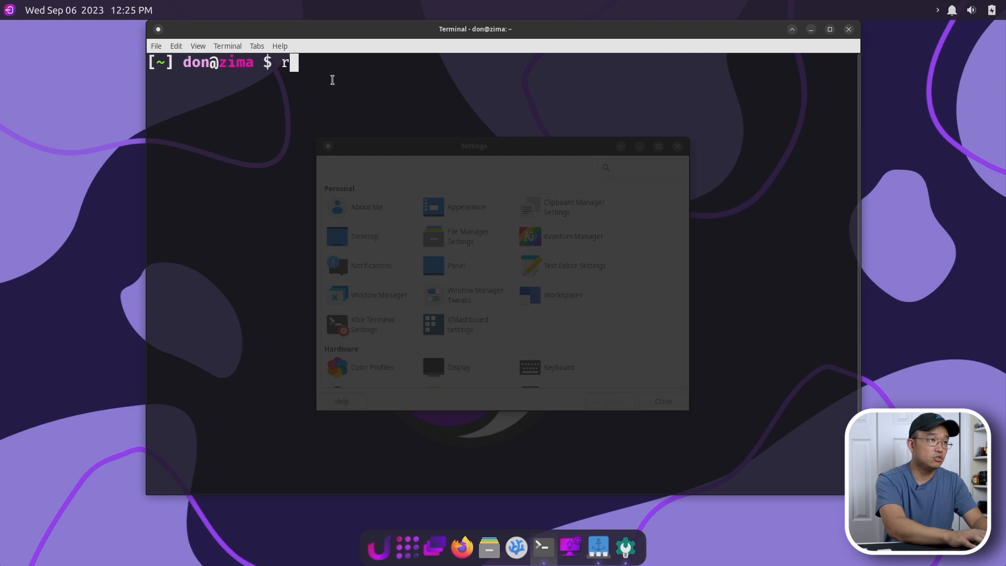
pyautogui.write('hino-pkg k')
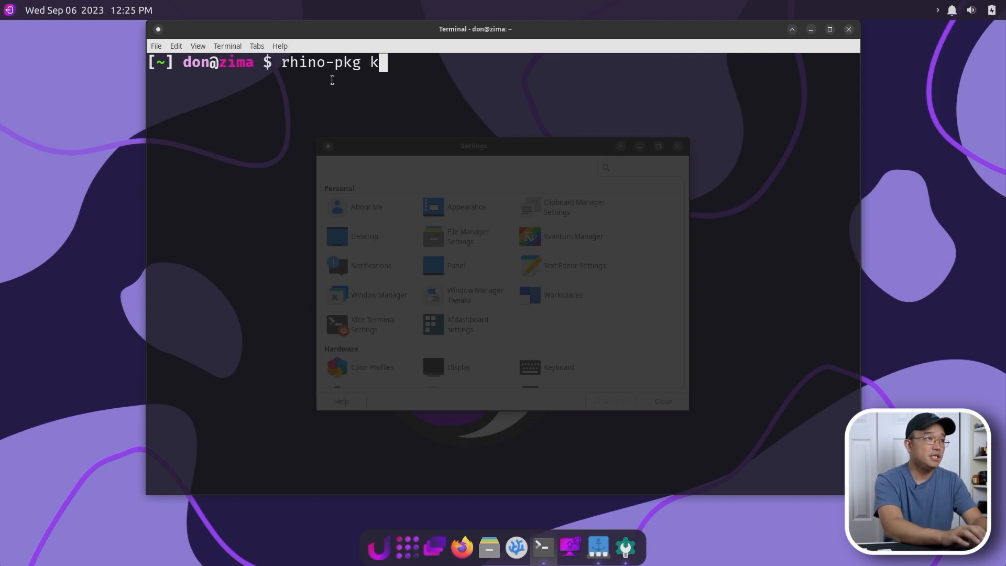
pyautogui.write('nstall')
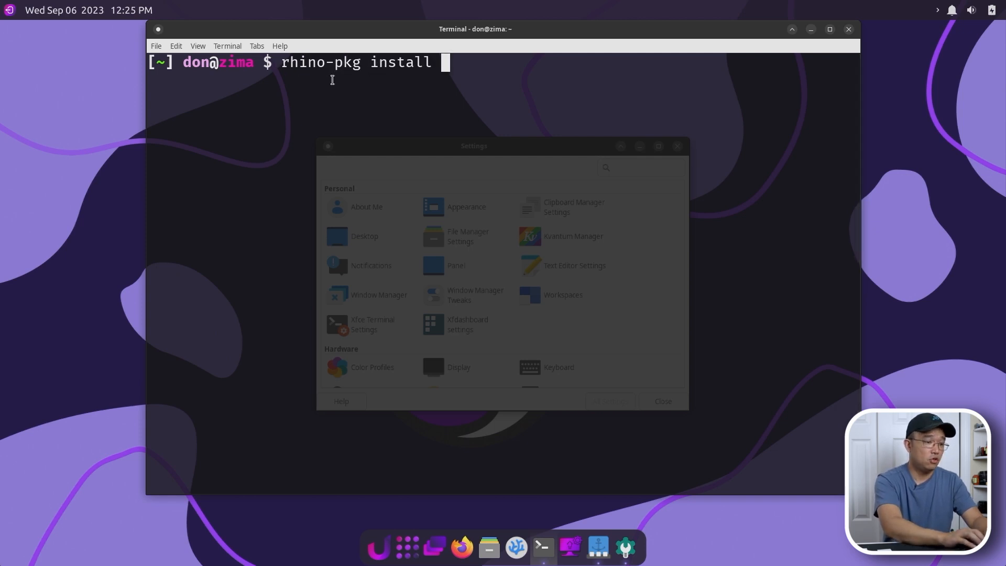
pyautogui.write('v')
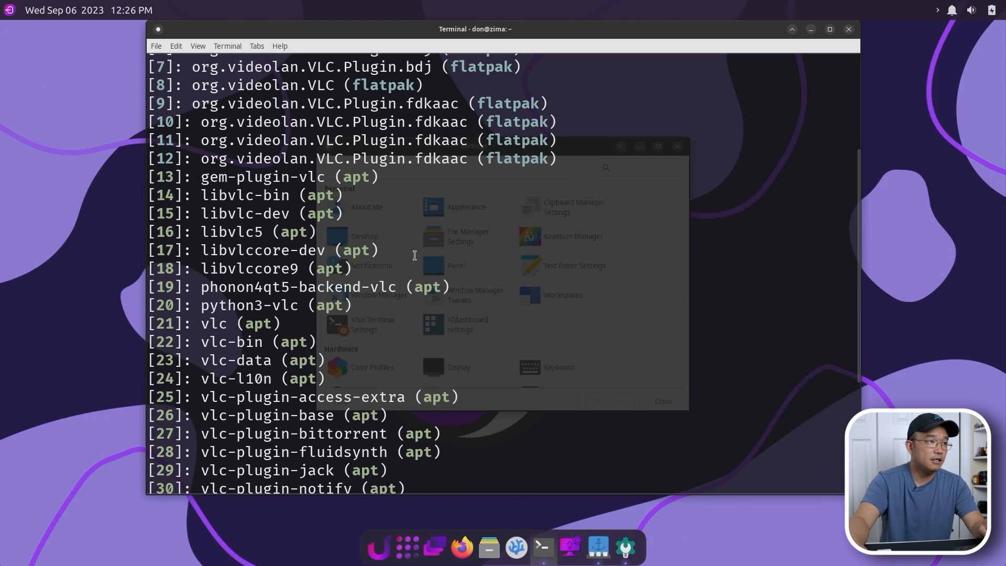
pyautogui.scroll(-3)
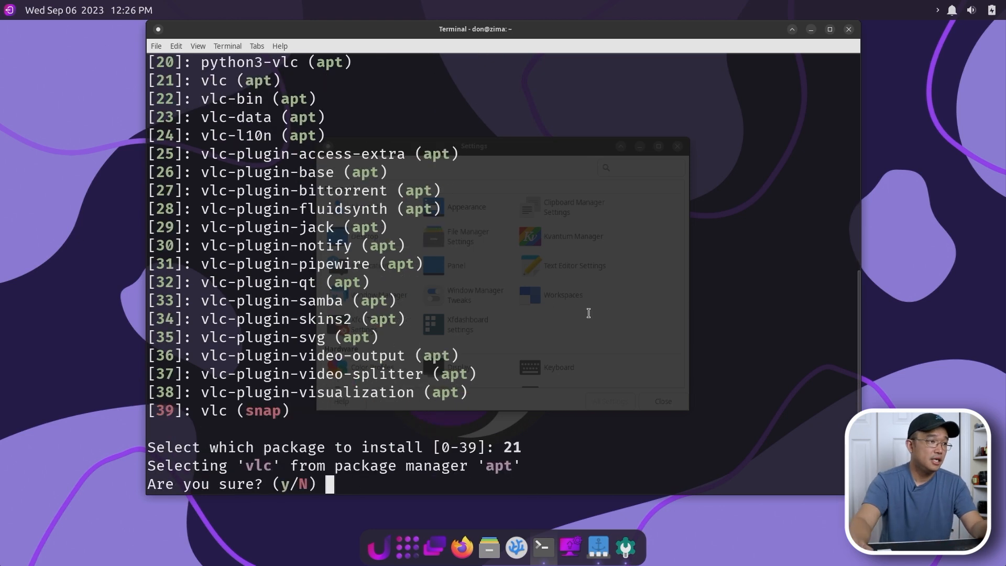
pyautogui.write('y')
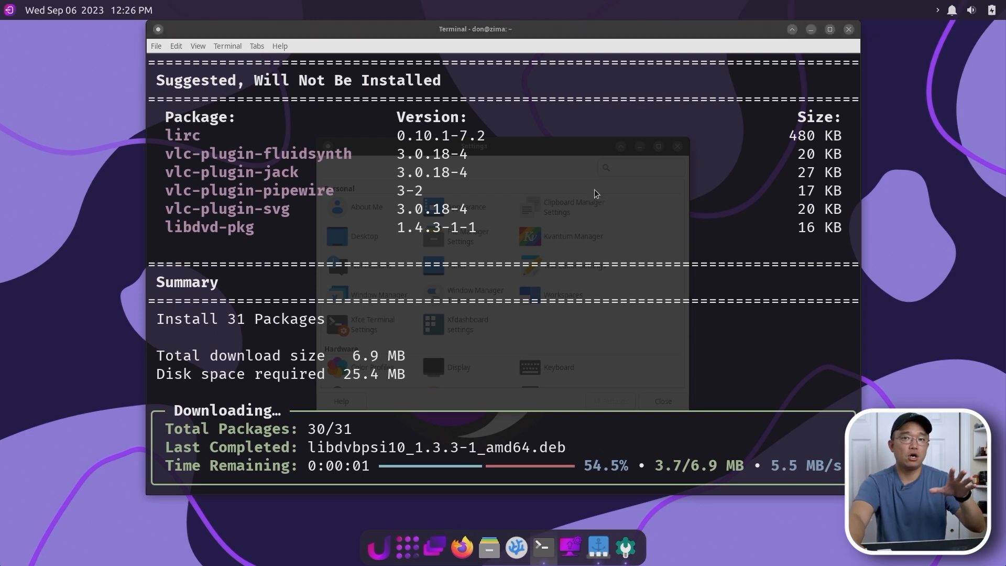
# Step: In Firefox search Google for 'pacstall' and read the pacstall.dev site down to its showcase
pyautogui.click(461, 548)
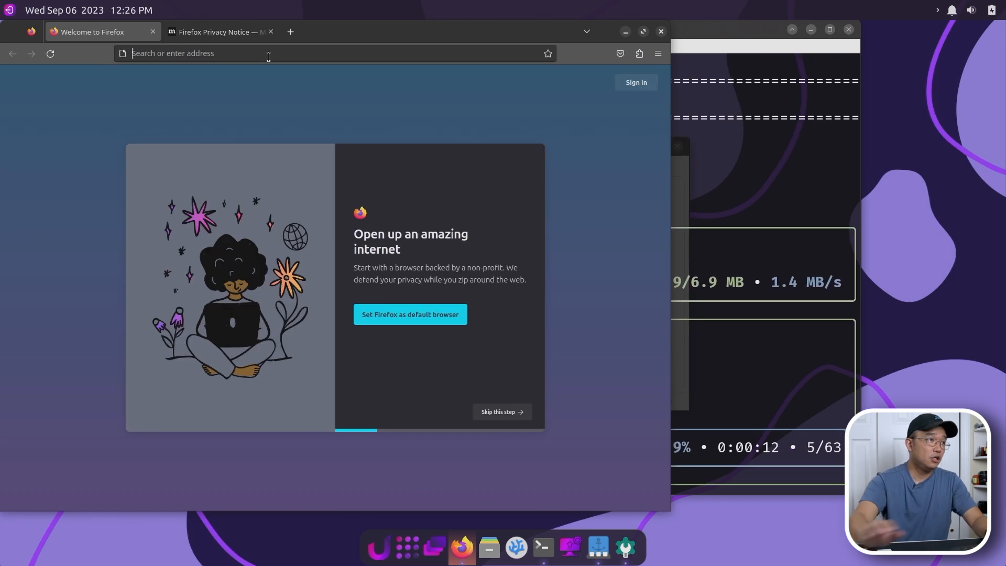
pyautogui.write('google.com/?gws_rd=ssl')
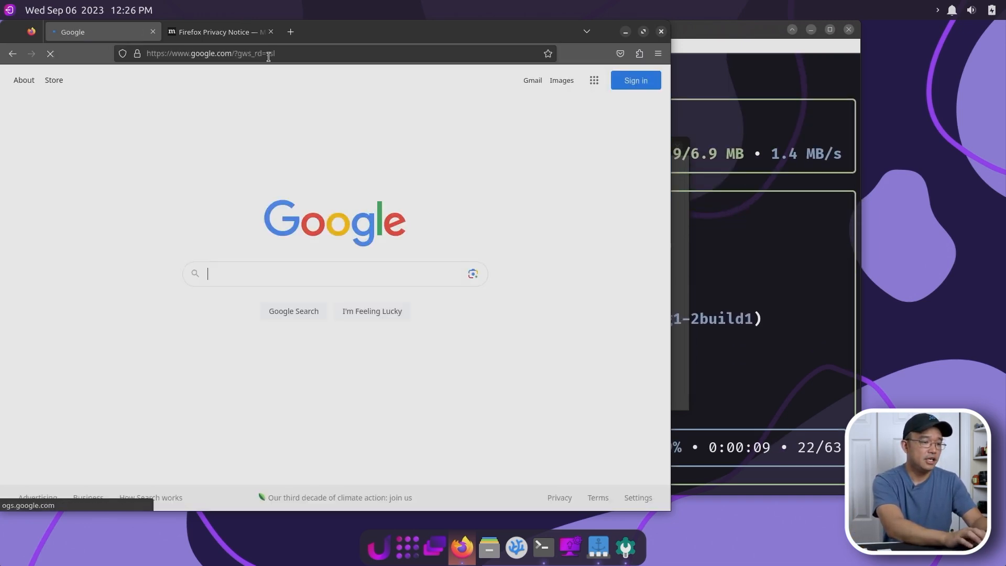
pyautogui.write('pacstall')
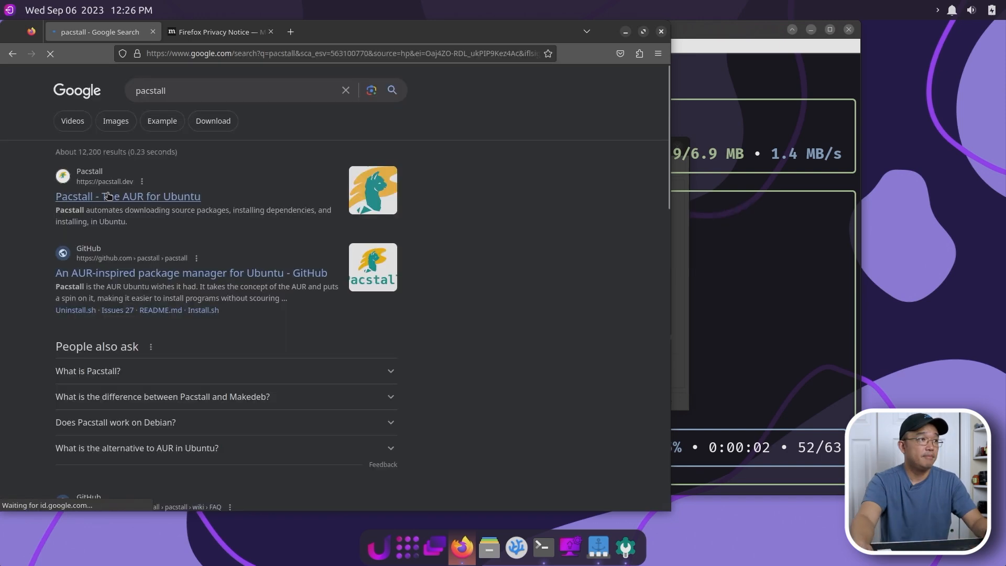
pyautogui.click(127, 196)
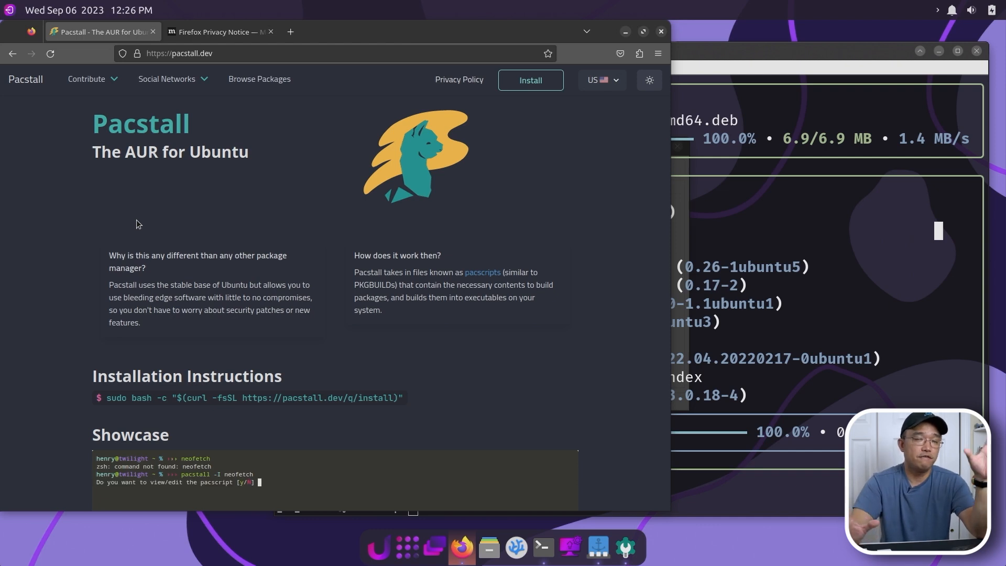
pyautogui.write('n')
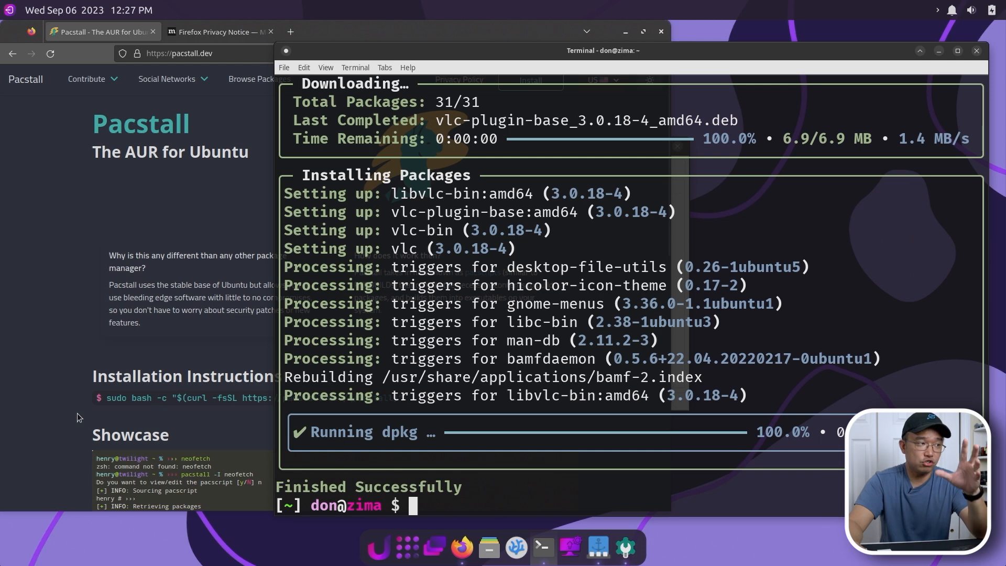
pyautogui.moveTo(879, 393)
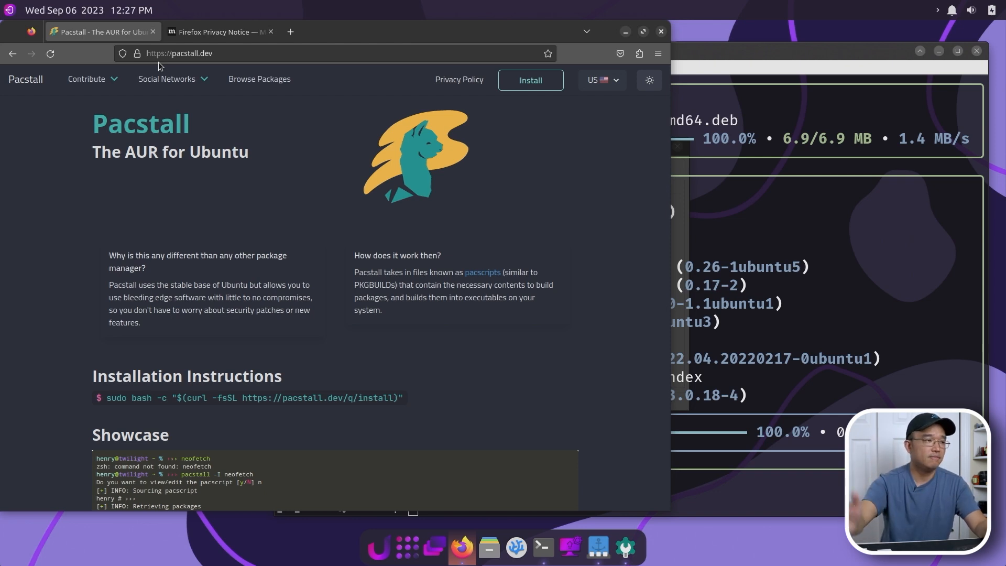
pyautogui.scroll(-3)
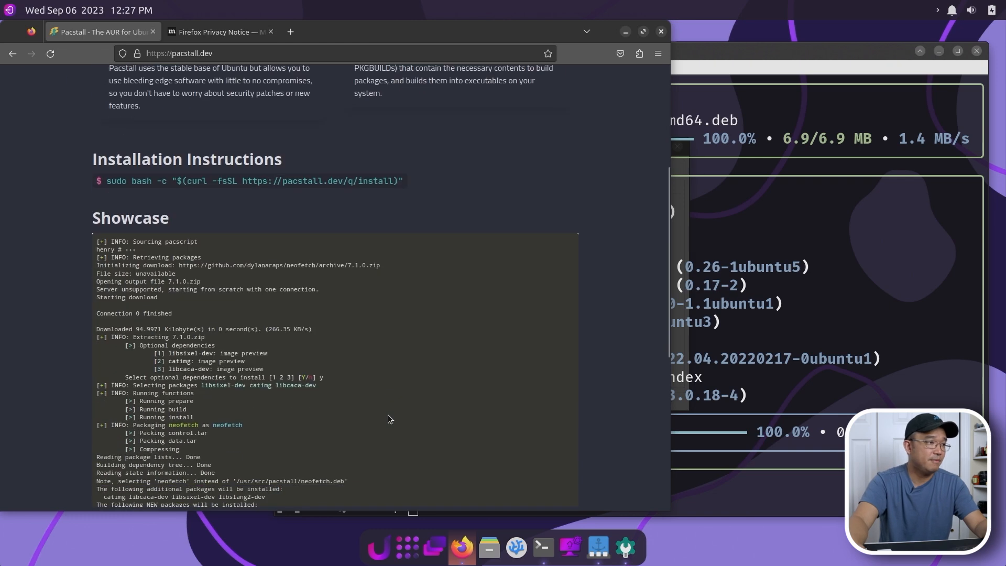
pyautogui.scroll(3)
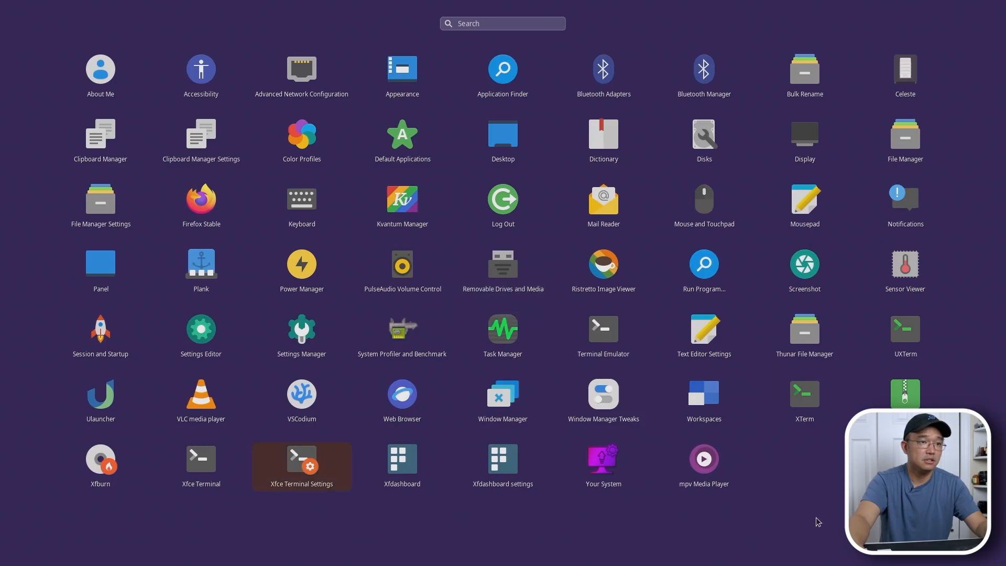
pyautogui.moveTo(703, 465)
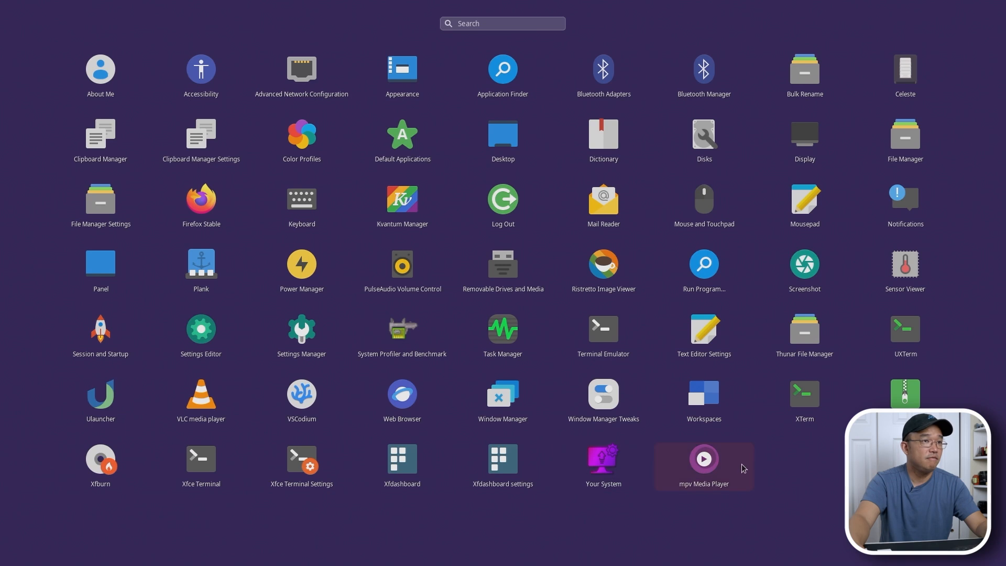
pyautogui.moveTo(728, 469)
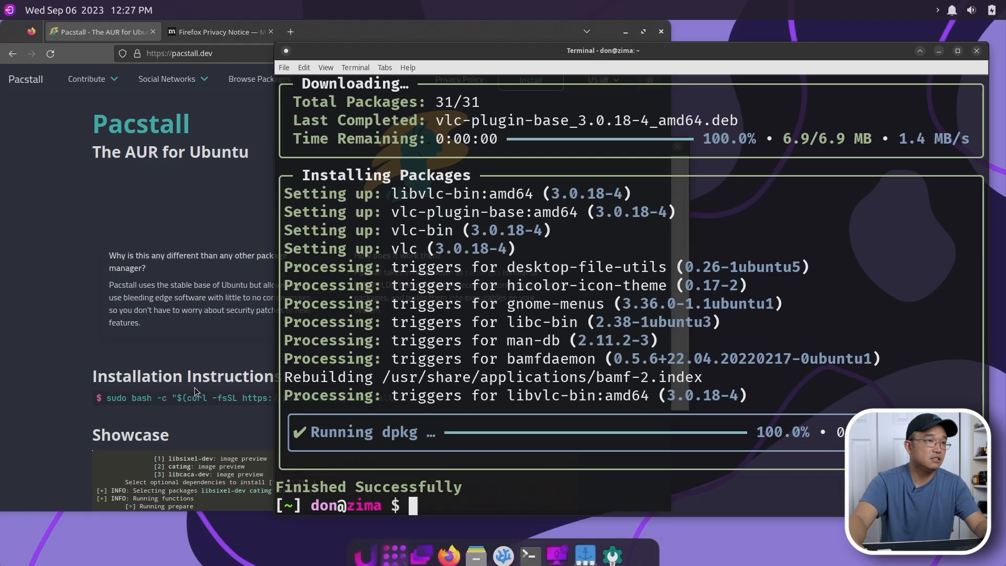
# Step: Launch VLC media player from the app grid and dismiss its privacy notice
pyautogui.click(638, 549)
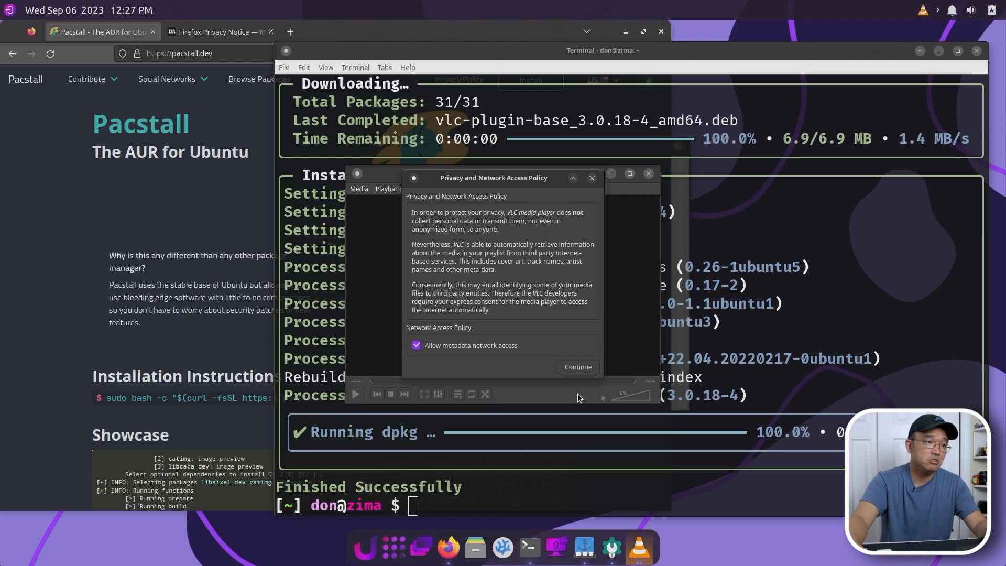
pyautogui.click(577, 367)
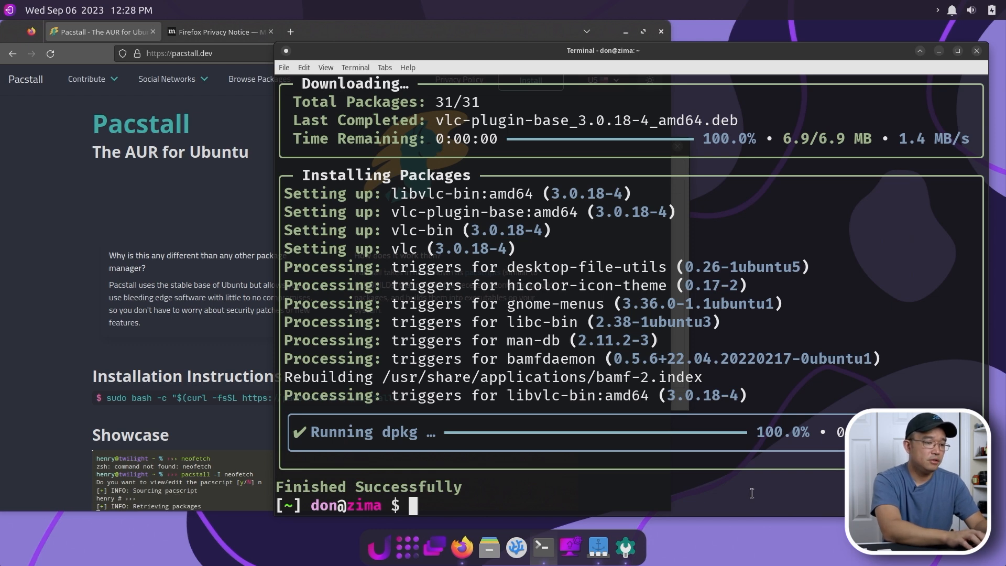
# Step: Run 'rhino-pkg install gimp' and scroll through the 60 matching apt and snap candidates
pyautogui.write('rhino')
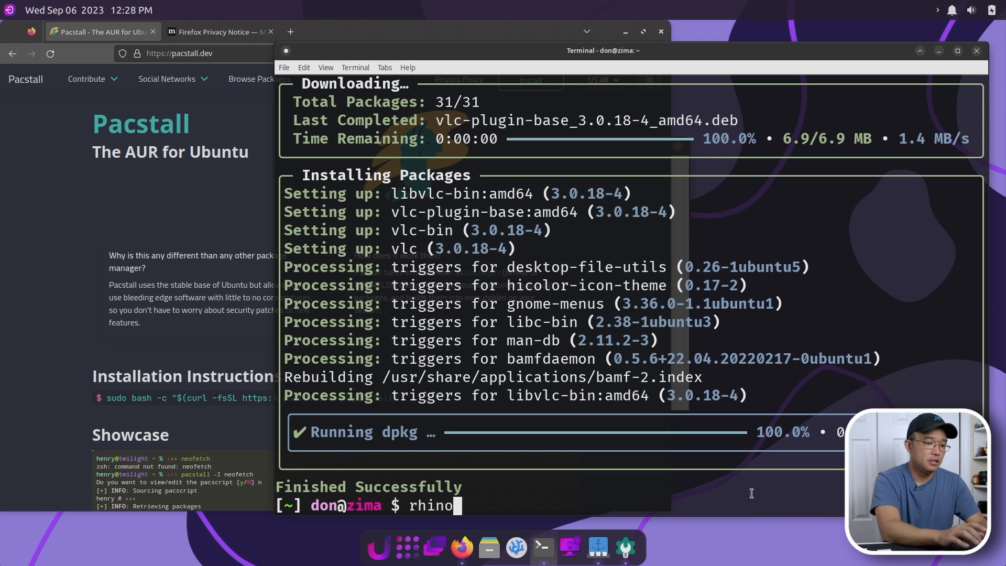
pyautogui.write('-pkg ins')
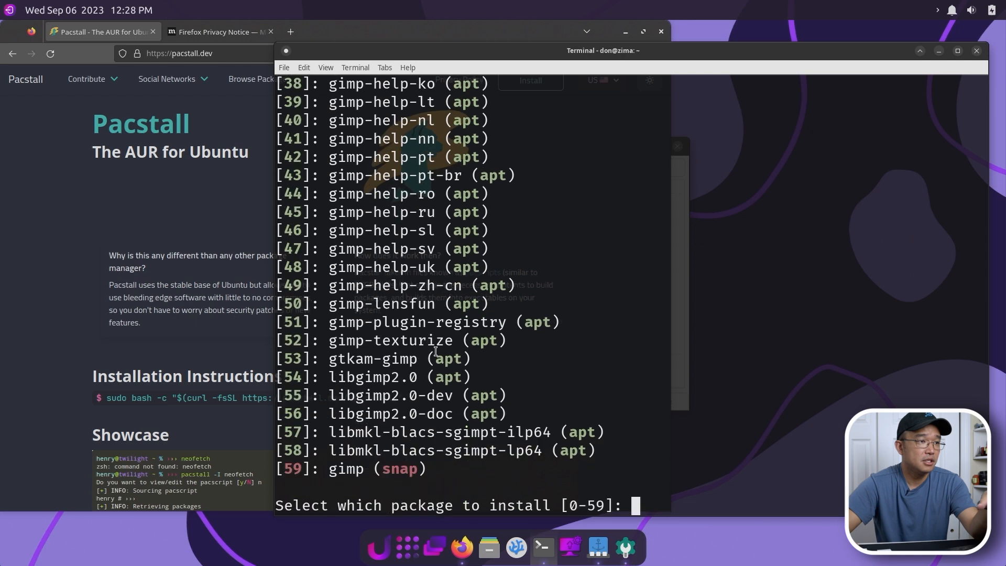
pyautogui.scroll(3)
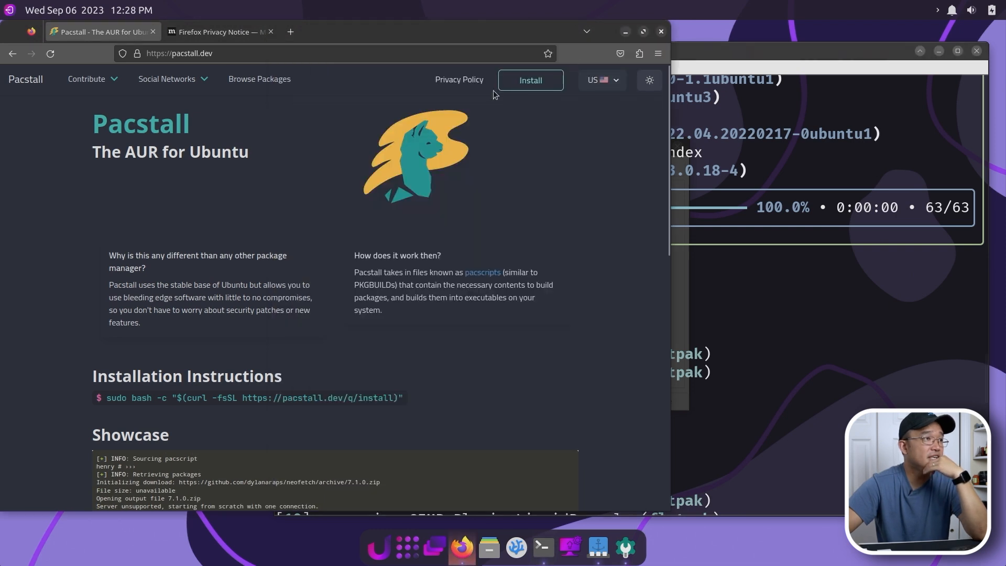
# Step: Browse Pacstall's package catalogue, searching 'gimp' and scrolling the alphabetical list, then return to the terminal
pyautogui.click(259, 79)
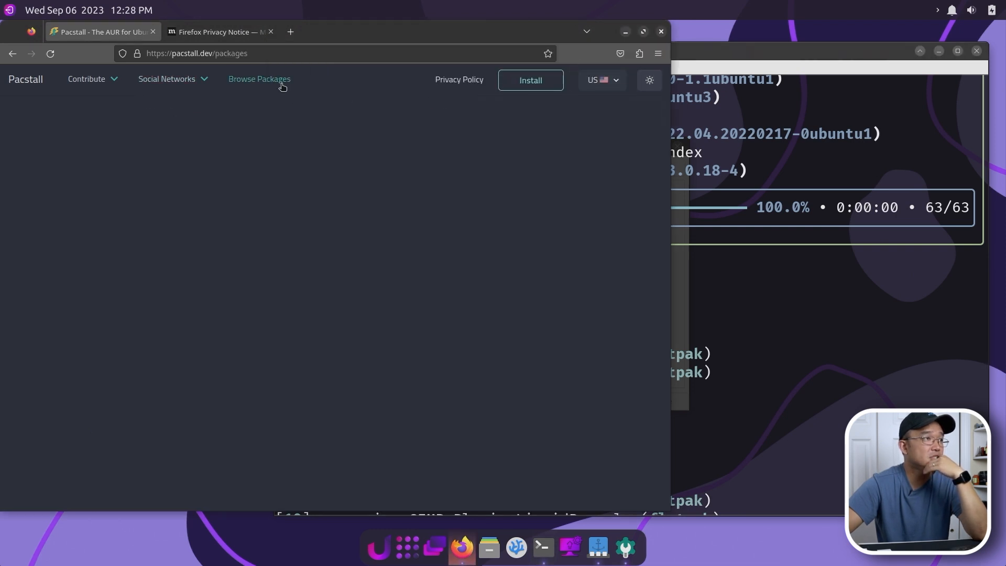
pyautogui.click(259, 79)
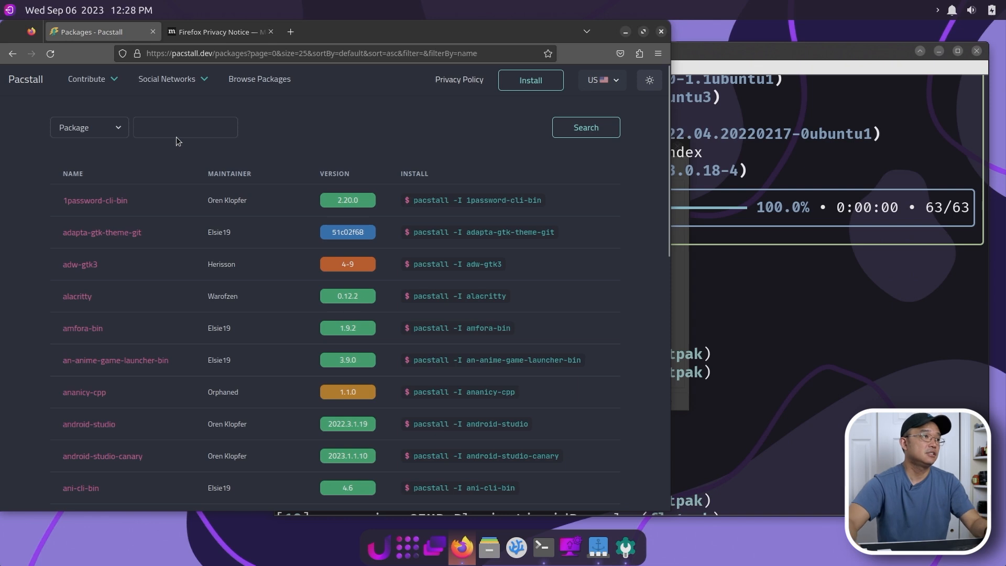
pyautogui.write('g')
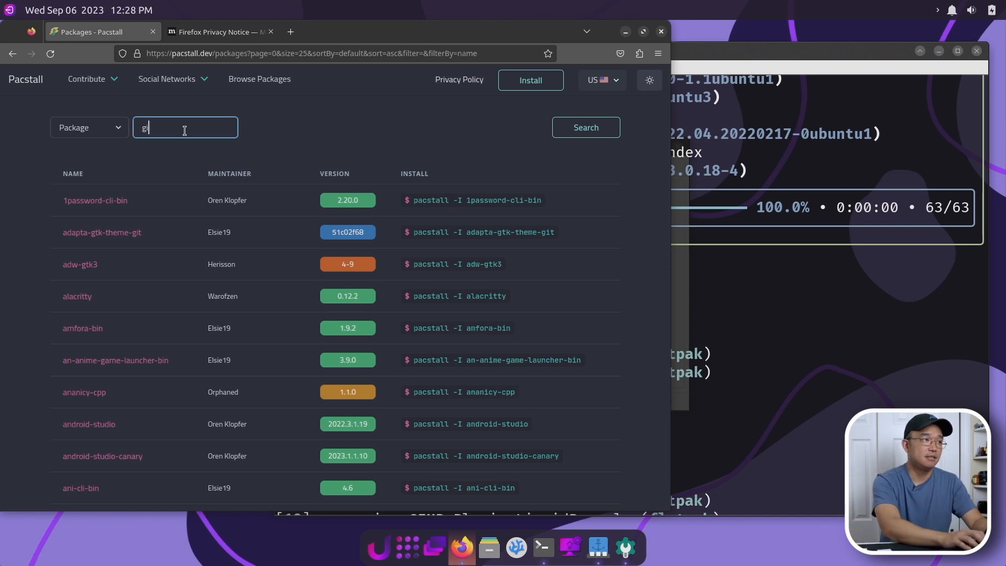
pyautogui.write('imp')
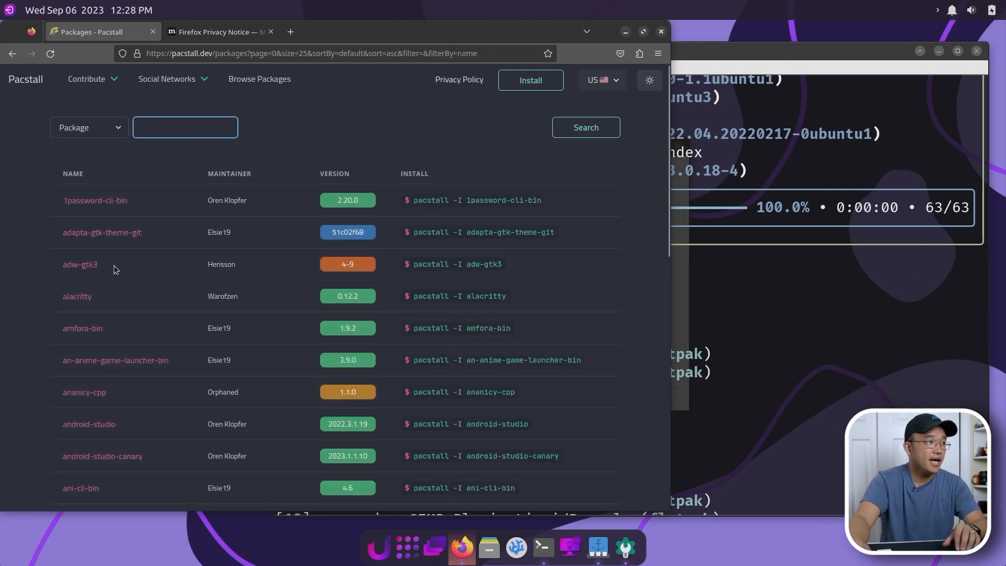
pyautogui.scroll(-3)
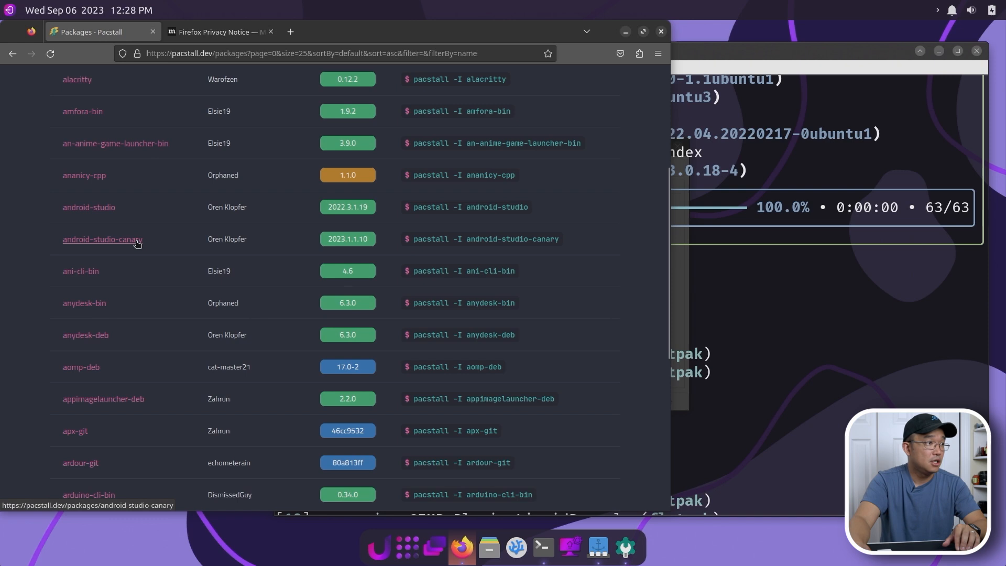
pyautogui.scroll(-3)
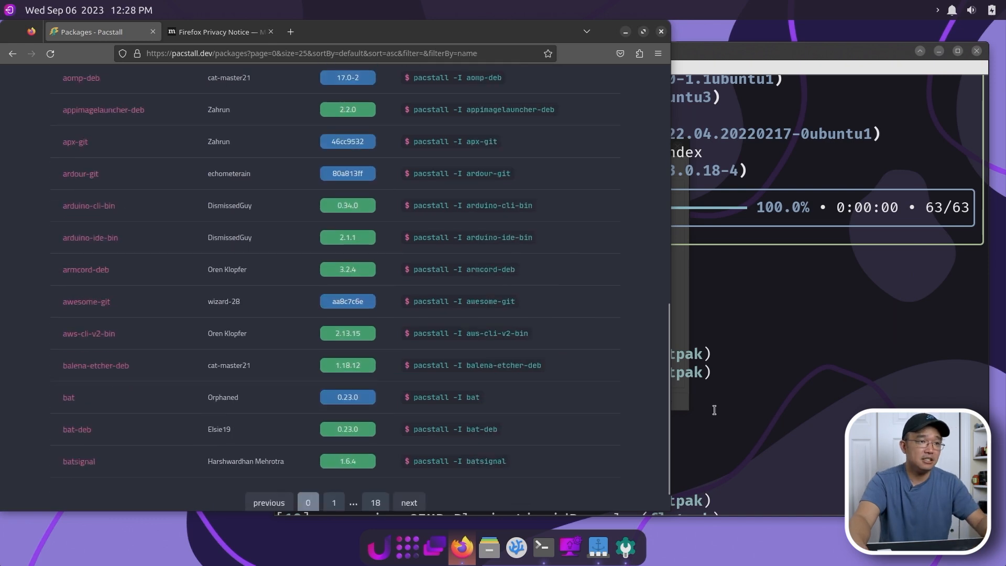
pyautogui.click(714, 410)
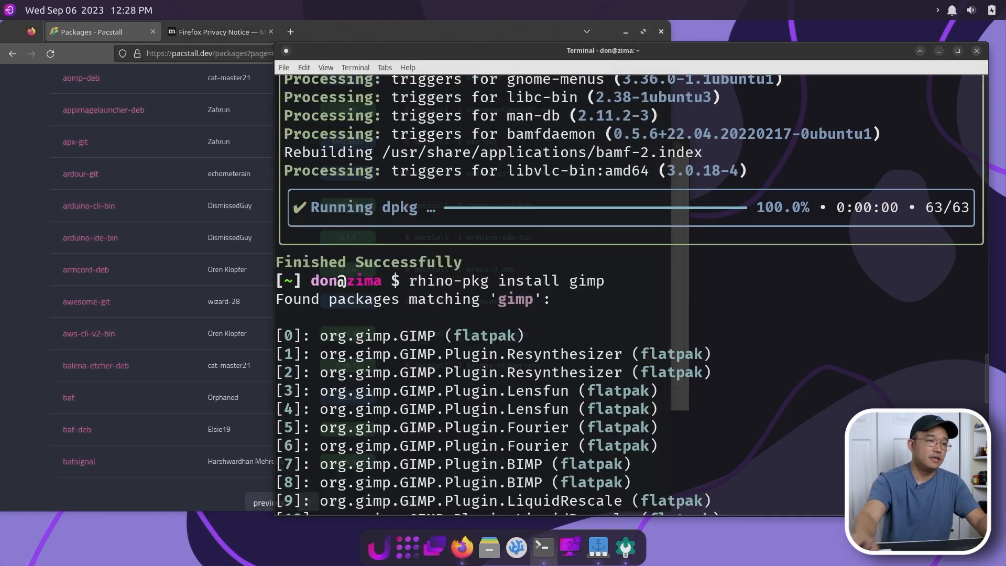
# Step: Cancel the GIMP selection with Ctrl+C and run 'rhino-pkg install anydesk' to list the two Pacstall matches
pyautogui.press('ctrl+c')
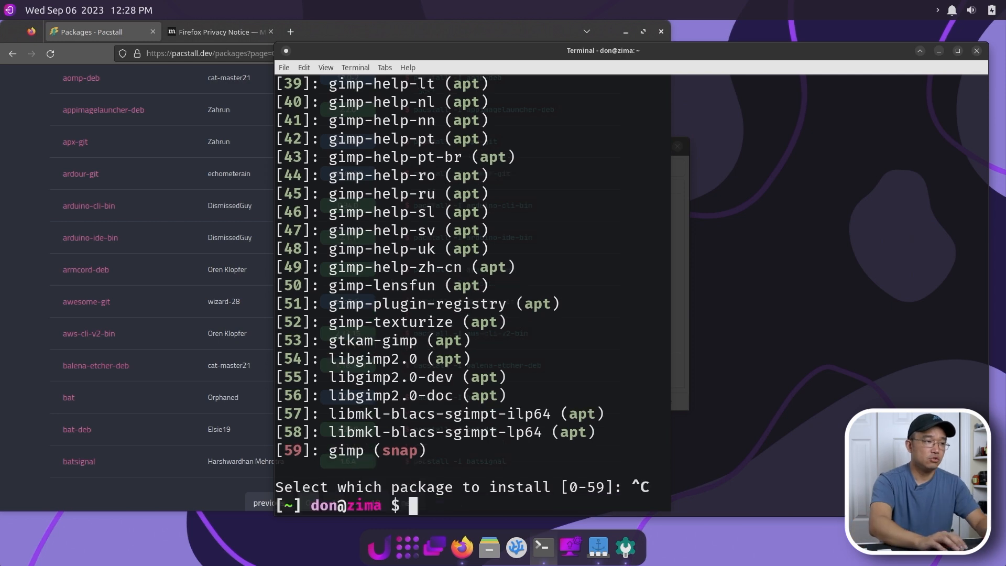
pyautogui.write('rhino-pkg install')
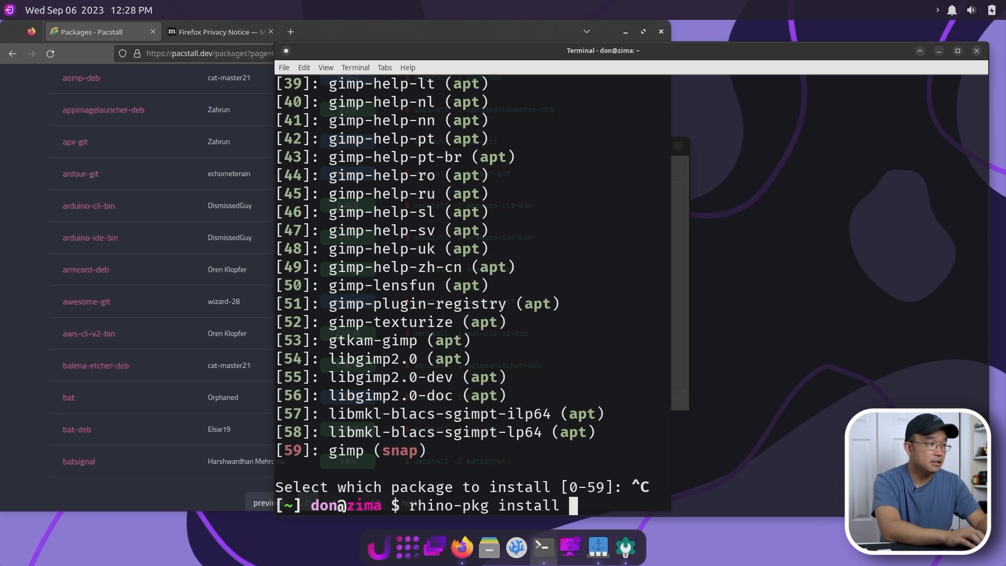
pyautogui.write('anydesk')
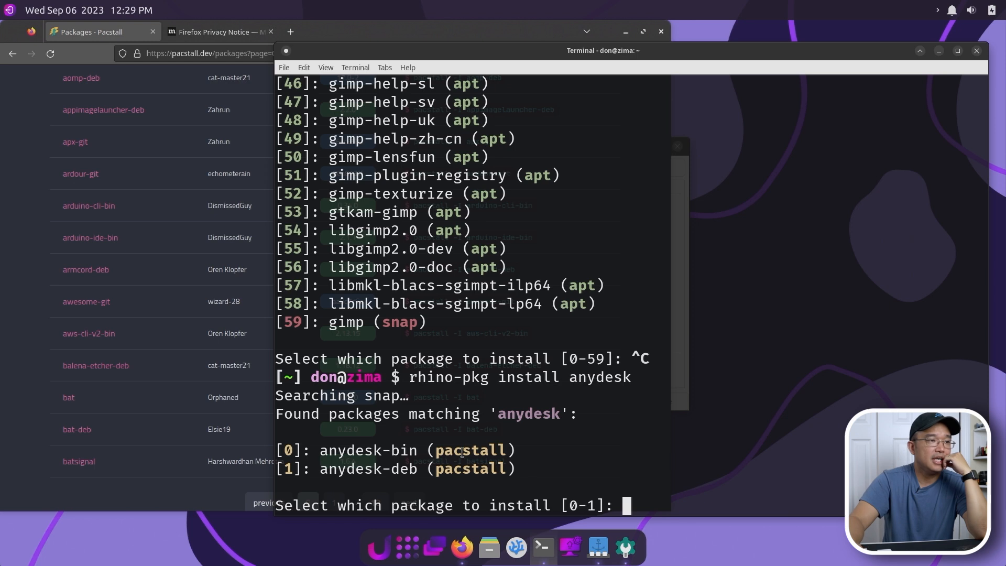
pyautogui.moveTo(487, 294)
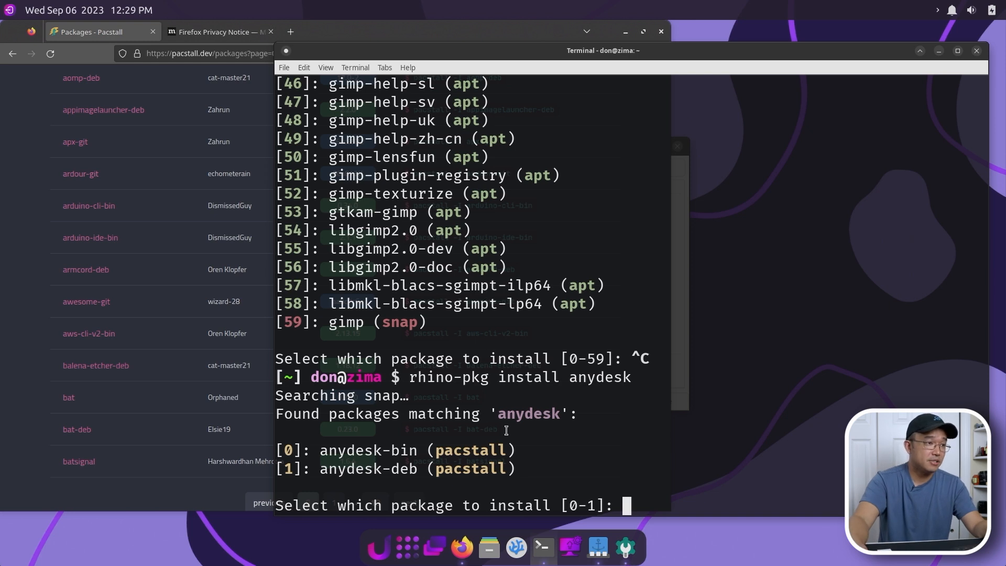
pyautogui.moveTo(629, 461)
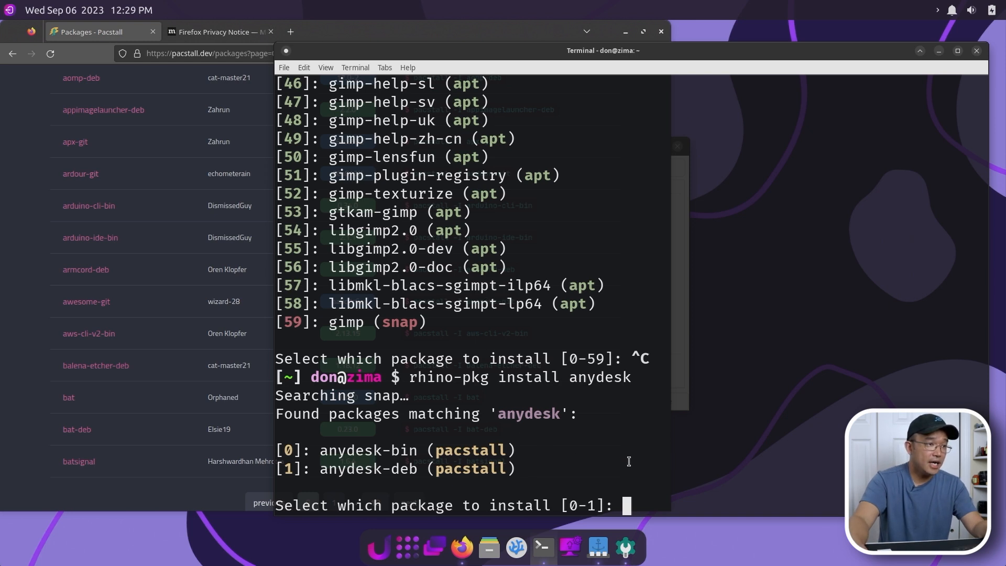
pyautogui.moveTo(203, 321)
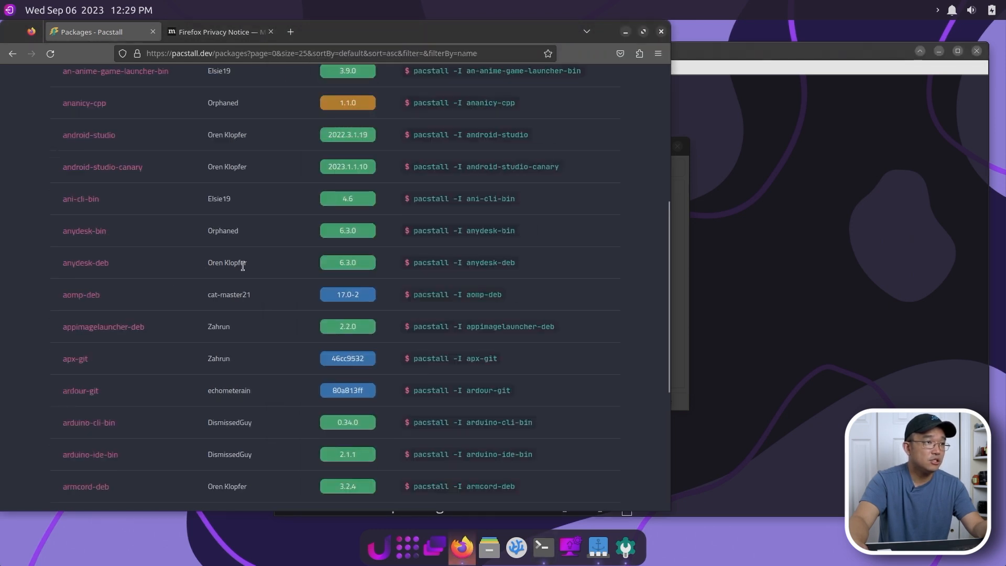
pyautogui.moveTo(494, 293)
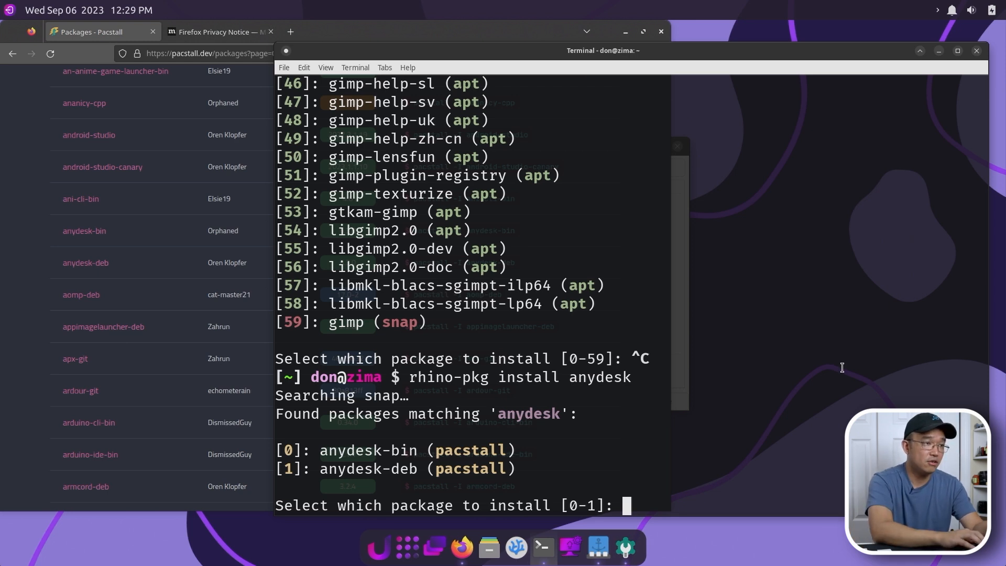
# Step: Choose 0 for anydesk-bin, confirm with y and skip editing the pacscript with n
pyautogui.write('0')
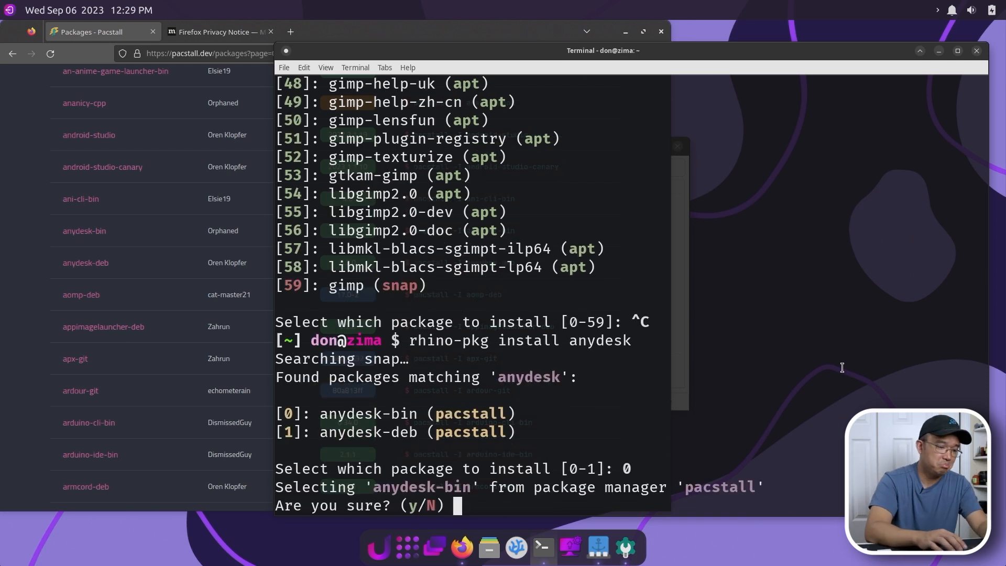
pyautogui.write('y')
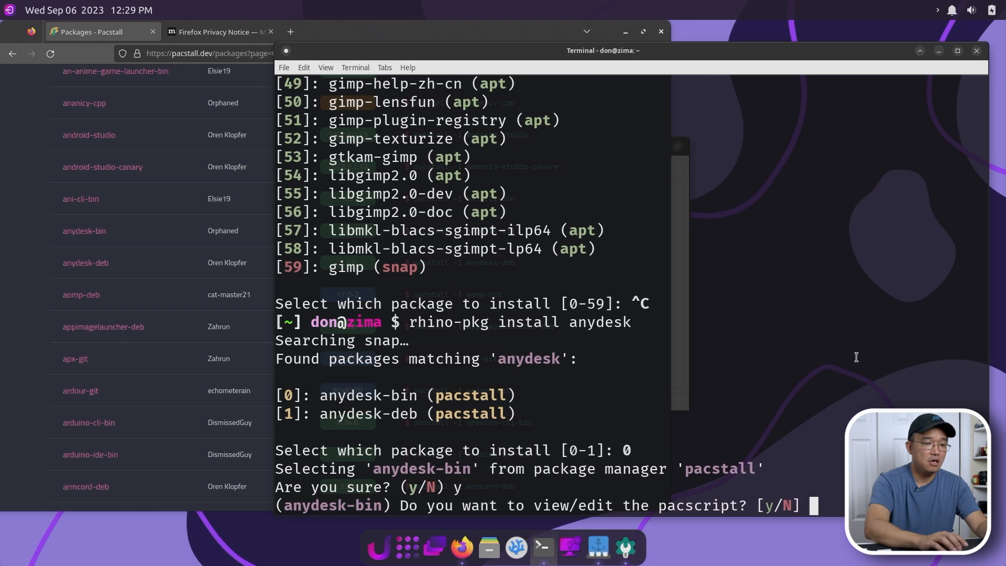
pyautogui.write('n')
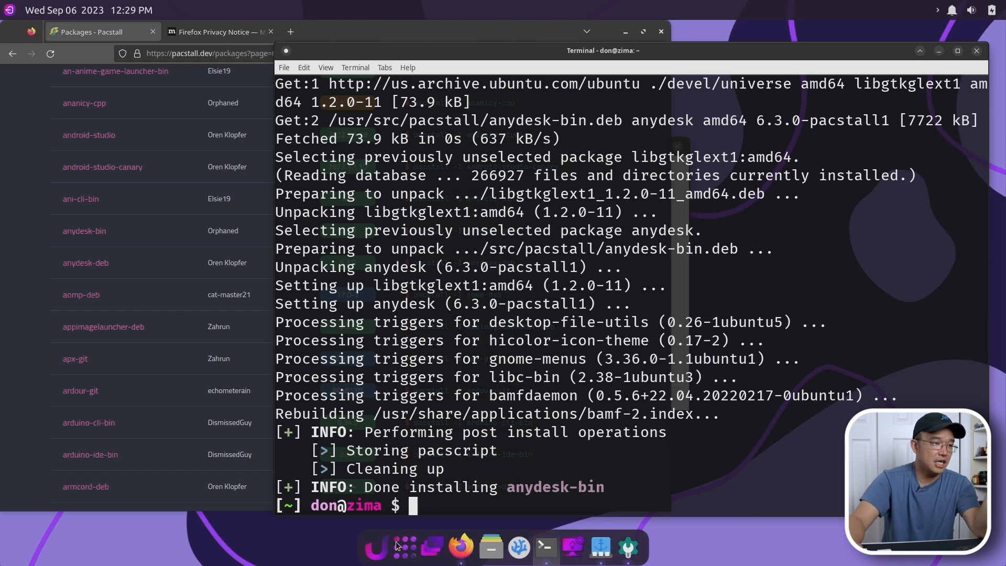
pyautogui.moveTo(699, 155)
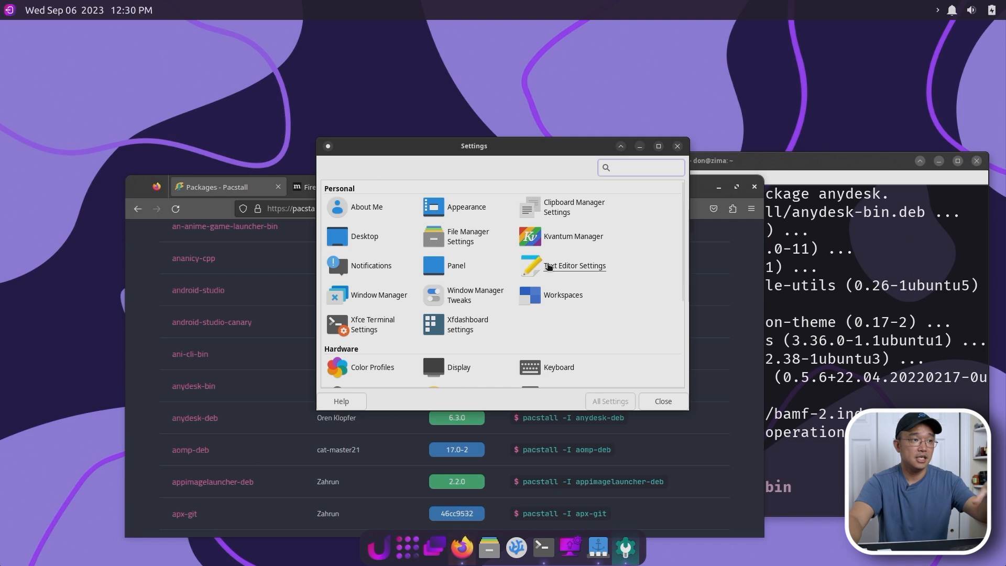
# Step: In Xfdashboard settings preview the xfdashboard-wine and default xfdashboard themes, then close
pyautogui.scroll(-3)
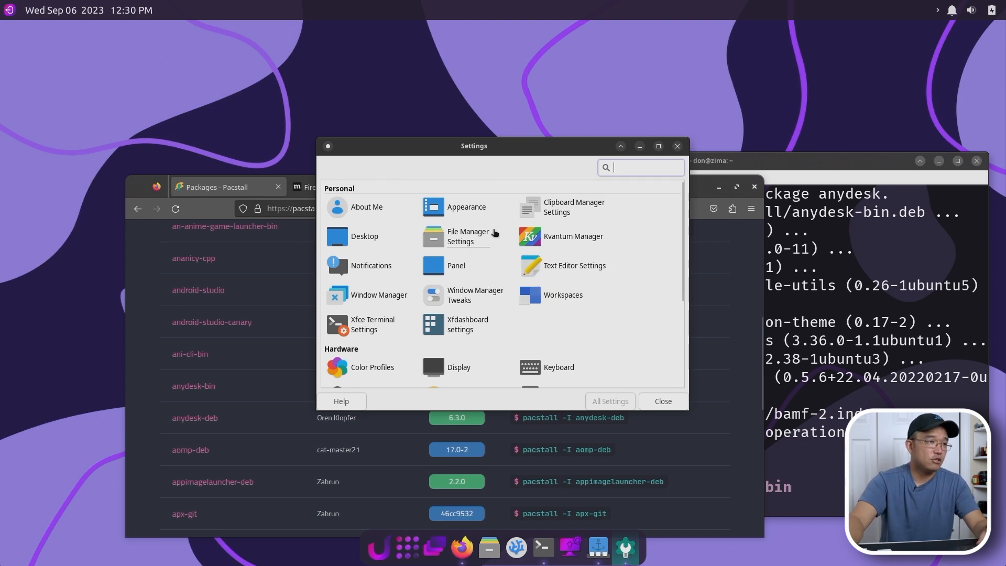
pyautogui.click(435, 324)
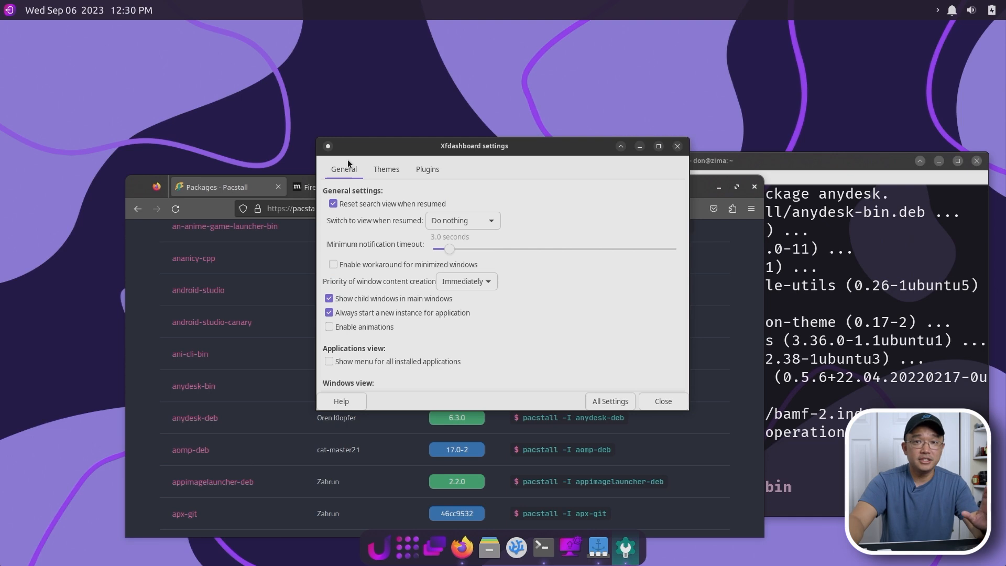
pyautogui.click(385, 169)
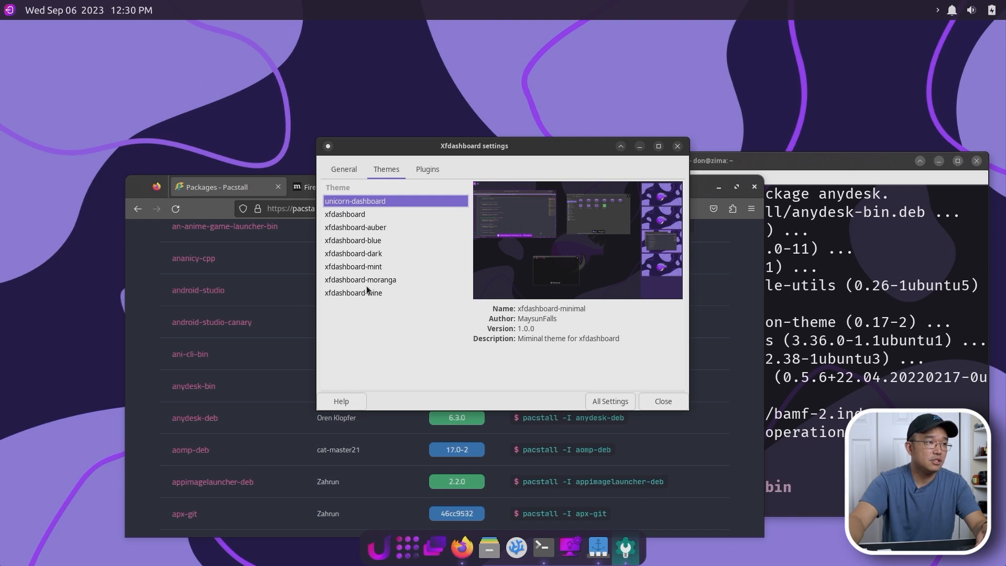
pyautogui.click(353, 292)
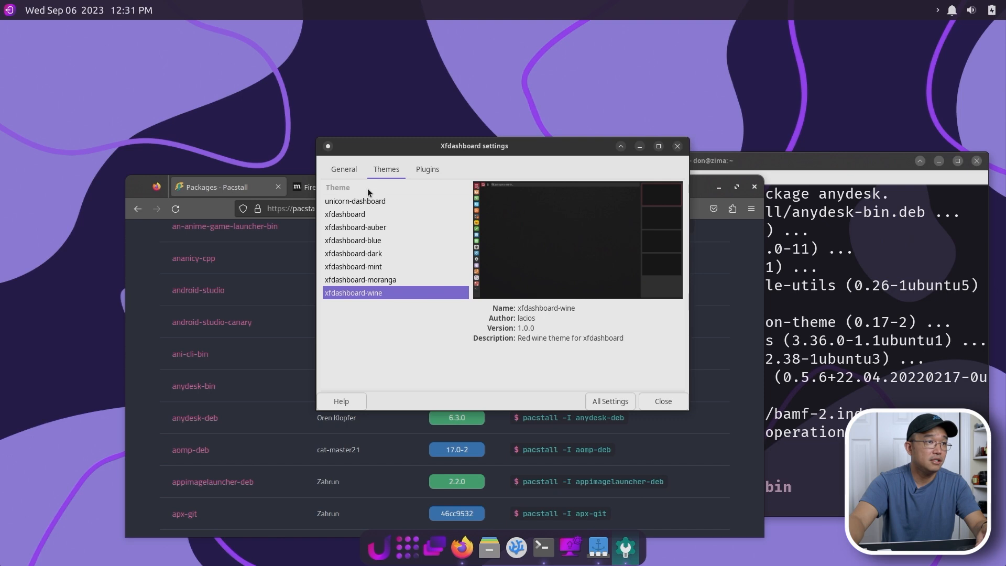
pyautogui.click(345, 214)
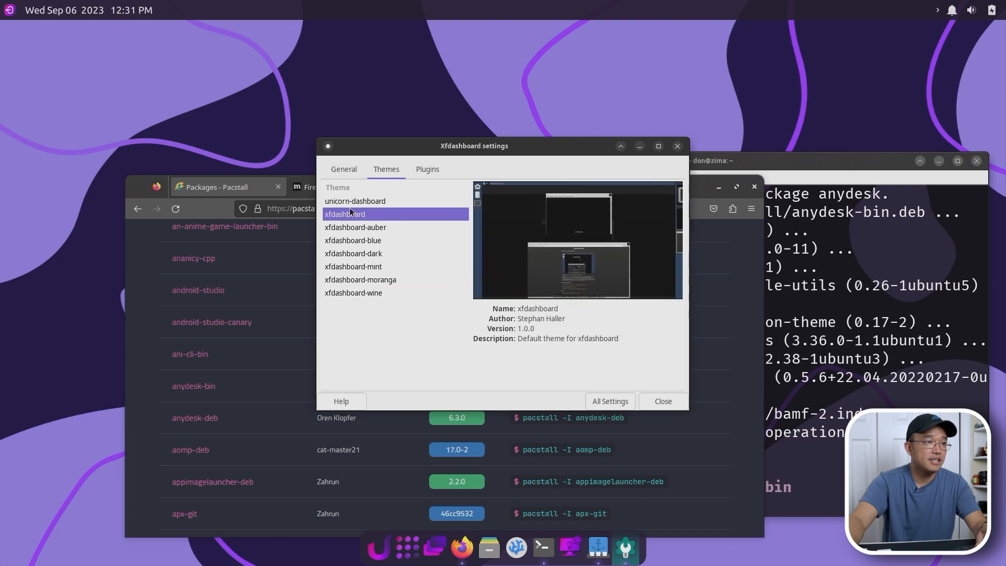
pyautogui.click(356, 201)
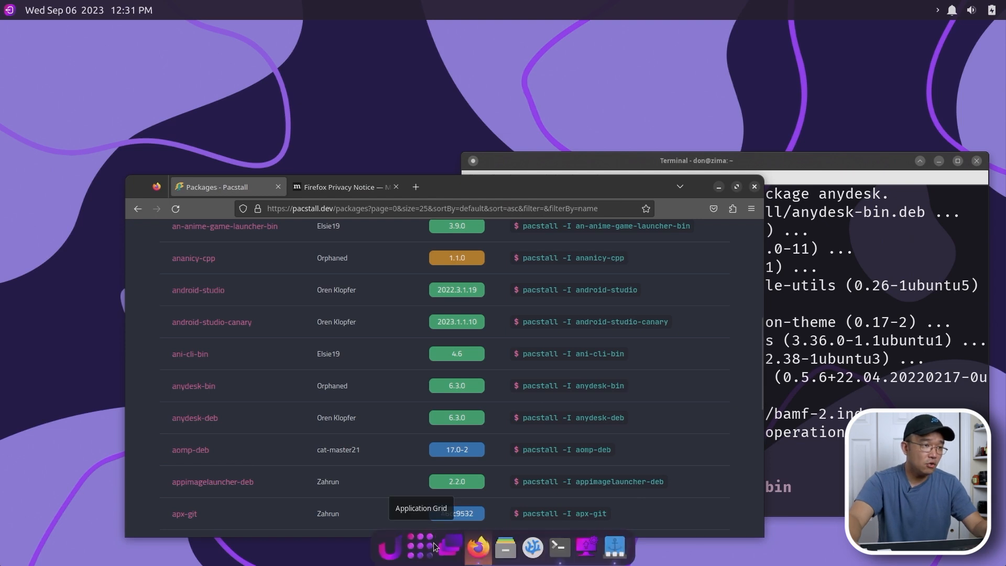
pyautogui.moveTo(852, 95)
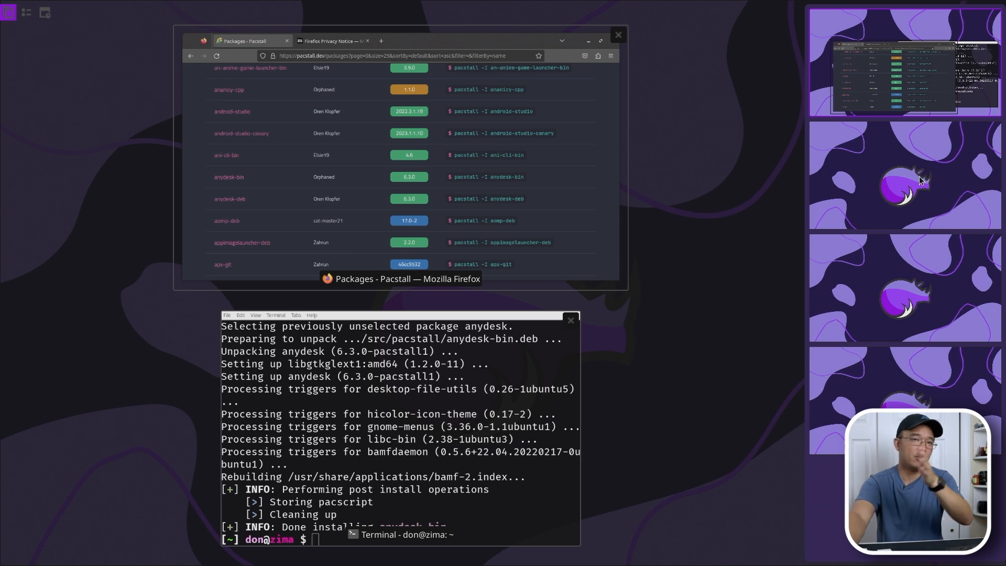
pyautogui.moveTo(269, 285)
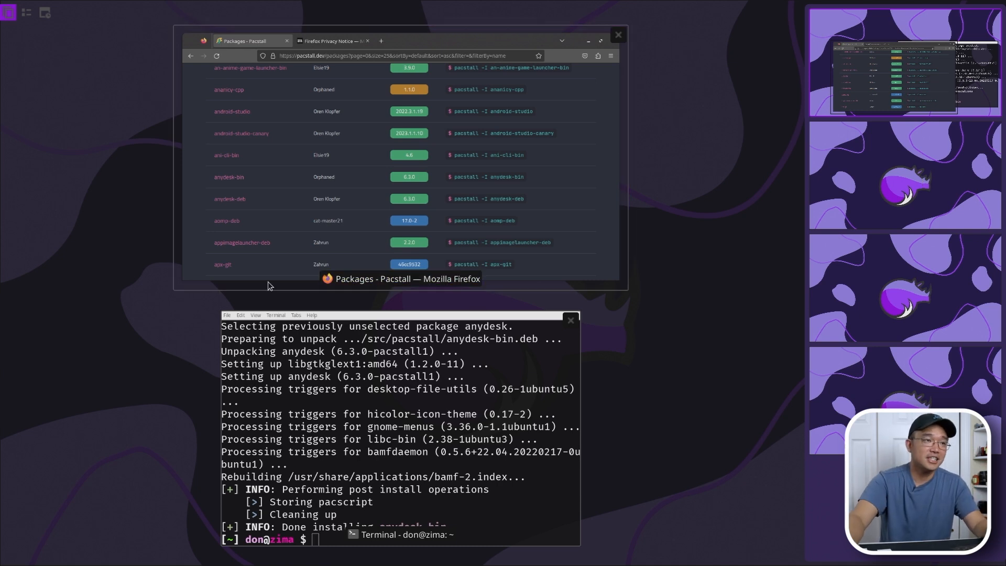
pyautogui.moveTo(865, 199)
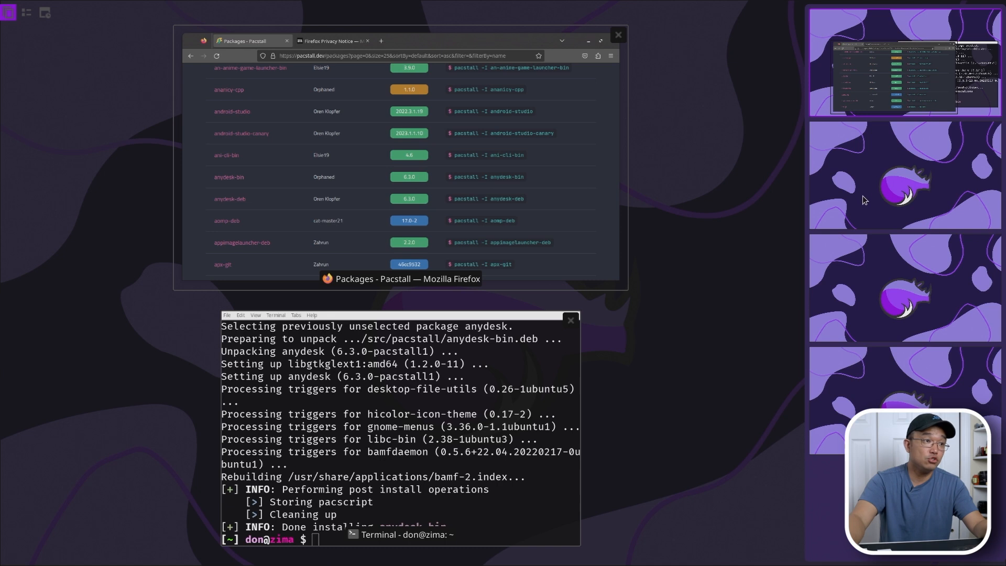
pyautogui.moveTo(947, 219)
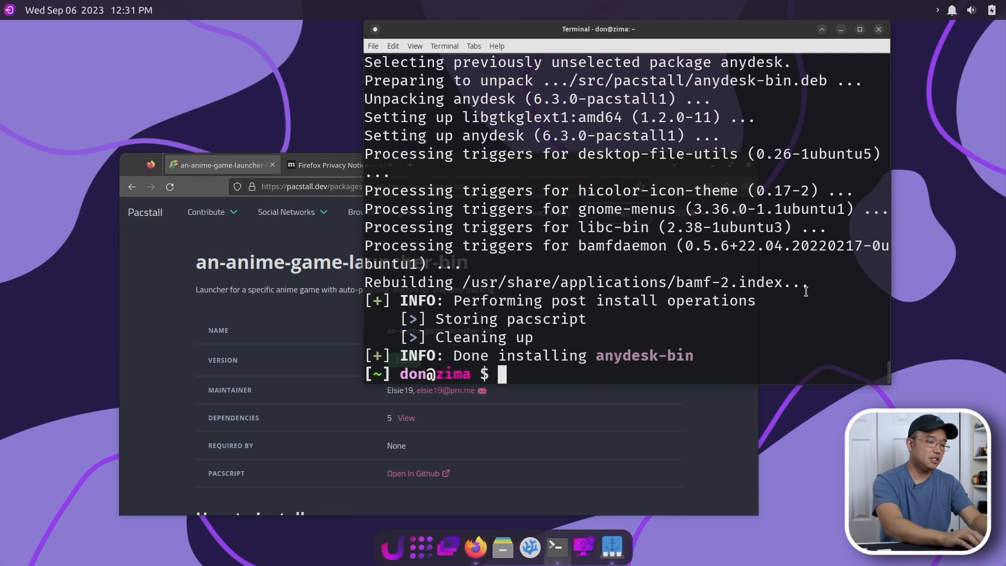
# Step: Run 'rhino-pkg update' and answer y twice to start the 165-package, 426.9 MB upgrade download
pyautogui.write('rh')
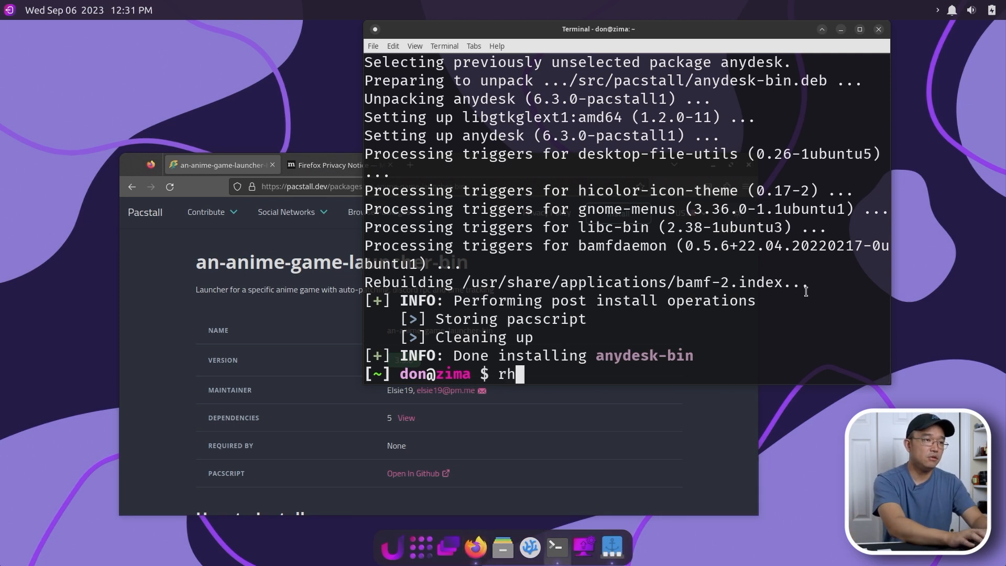
pyautogui.write('ino update')
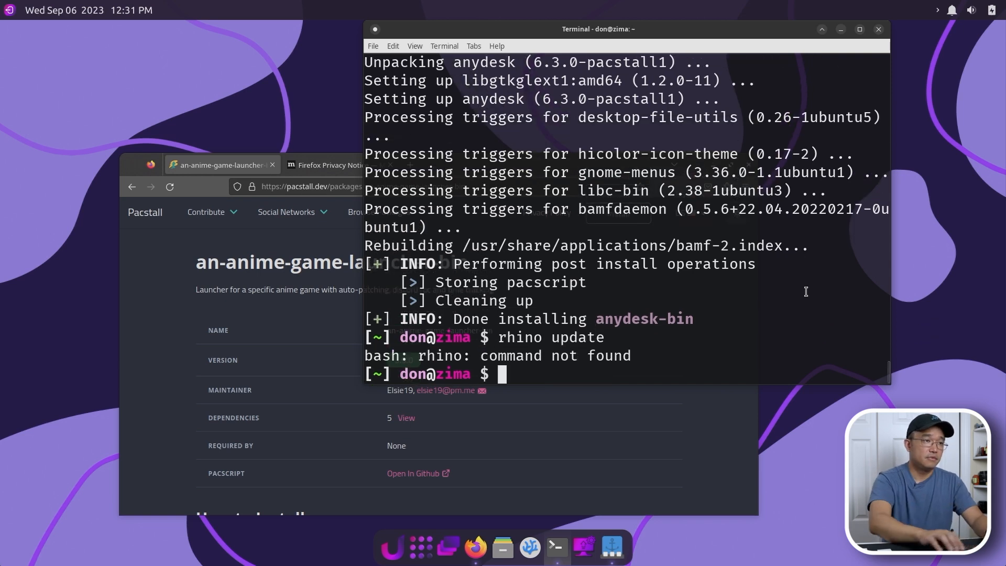
pyautogui.write('rhy')
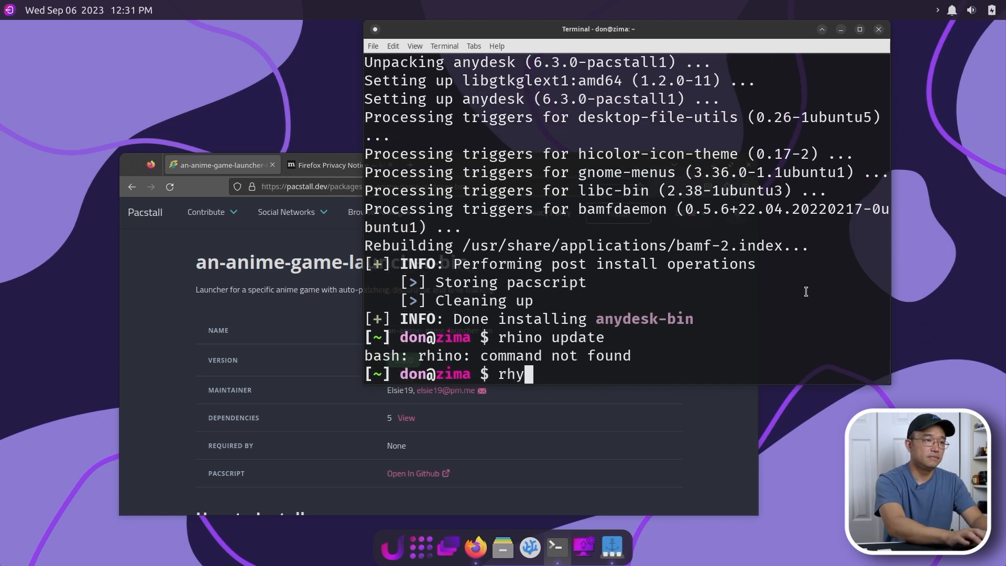
pyautogui.write('no')
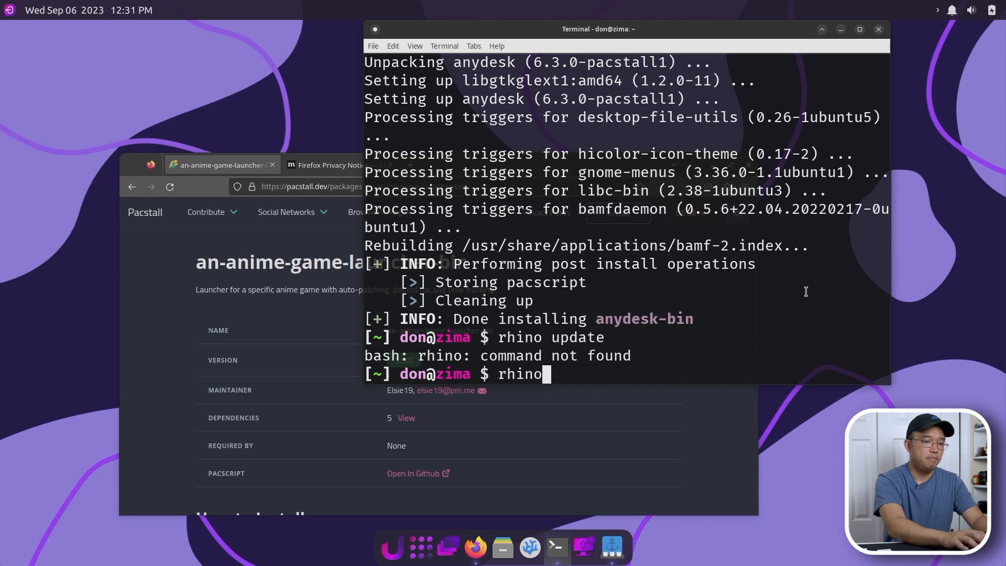
pyautogui.write('-pkg')
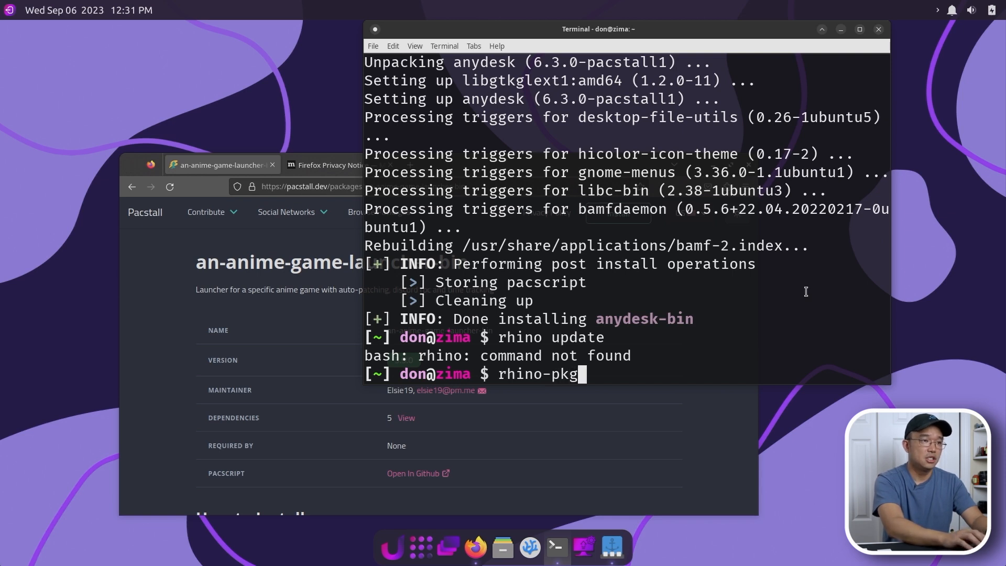
pyautogui.write('update')
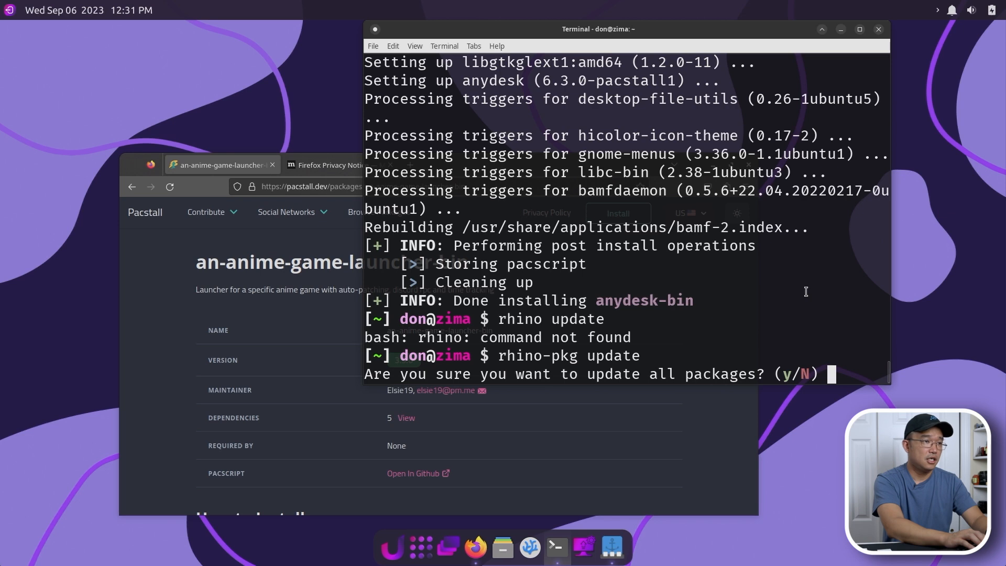
pyautogui.write('y')
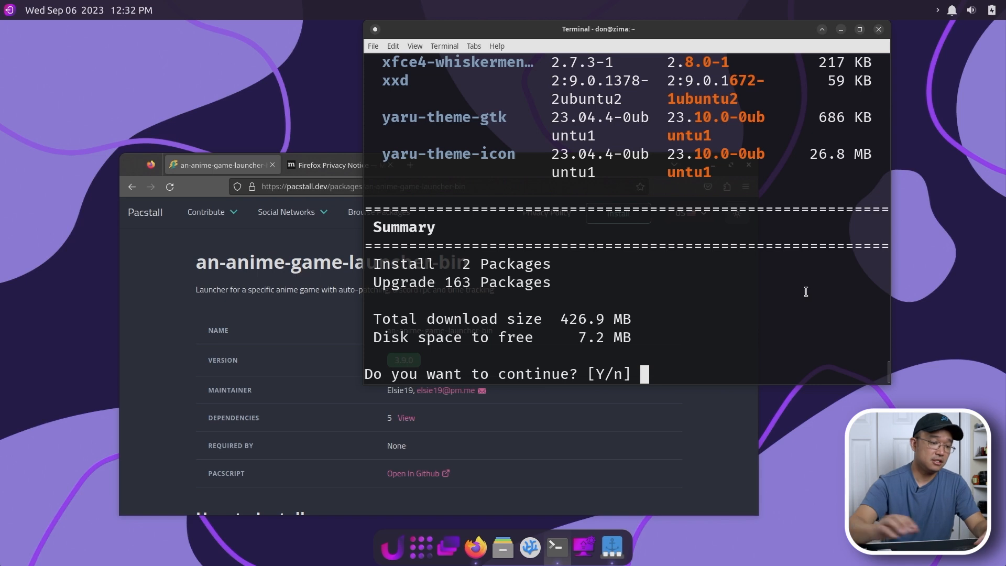
pyautogui.write('y')
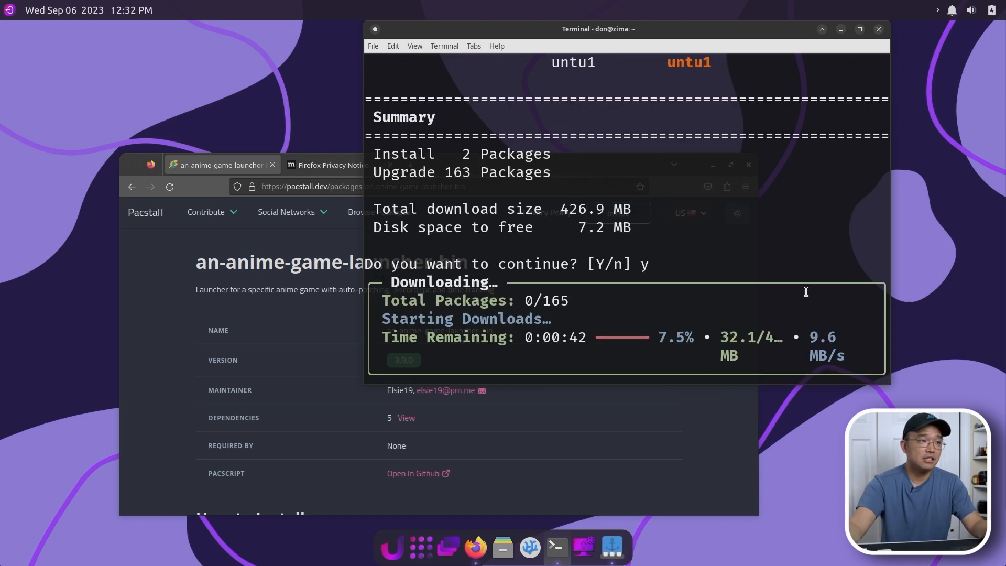